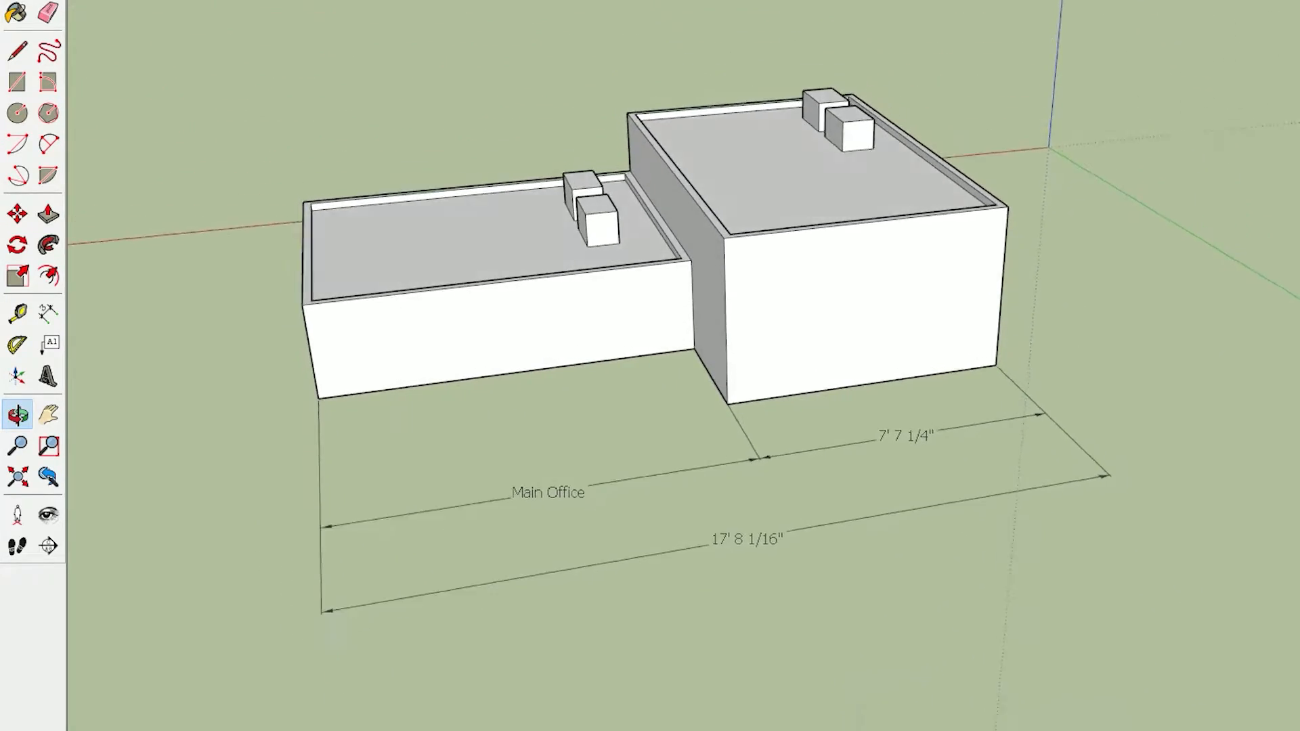
Dismiss the splash screen, orbit the gabled house, and show the Add Curve: Dimension add-on
click(47, 308)
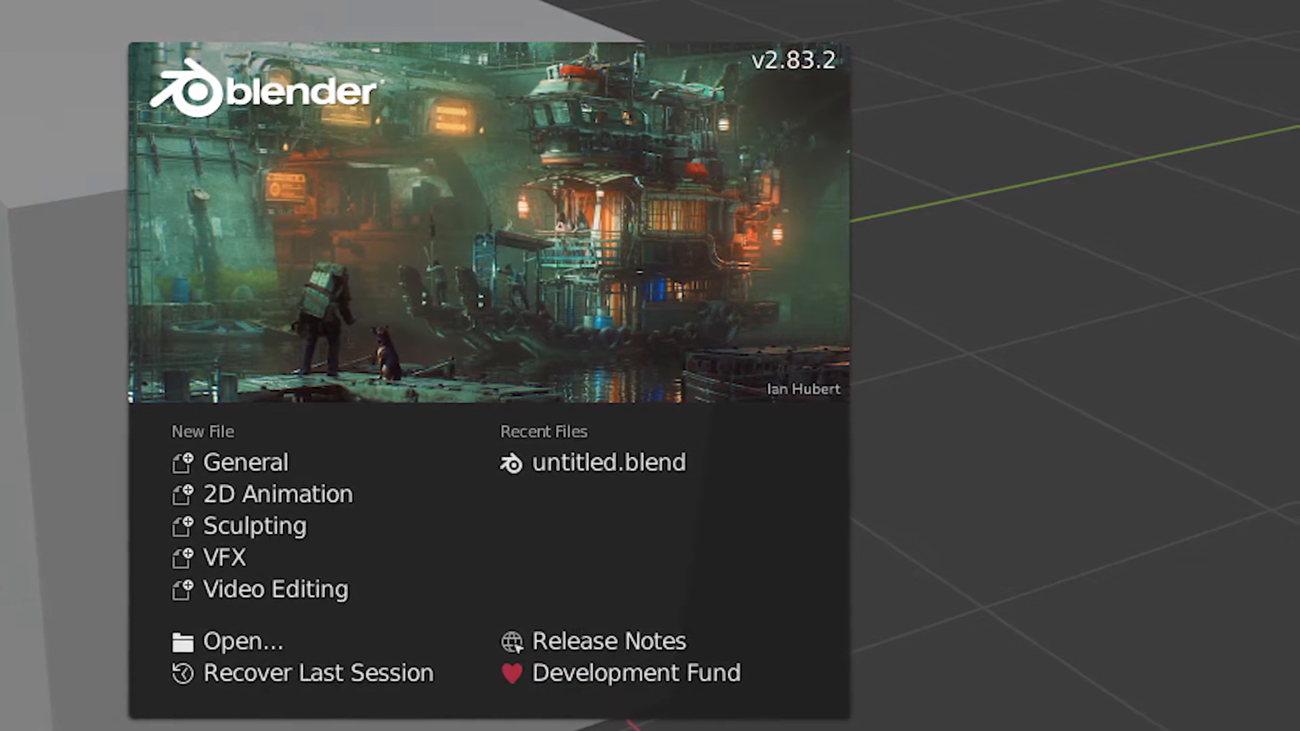
click(598, 462)
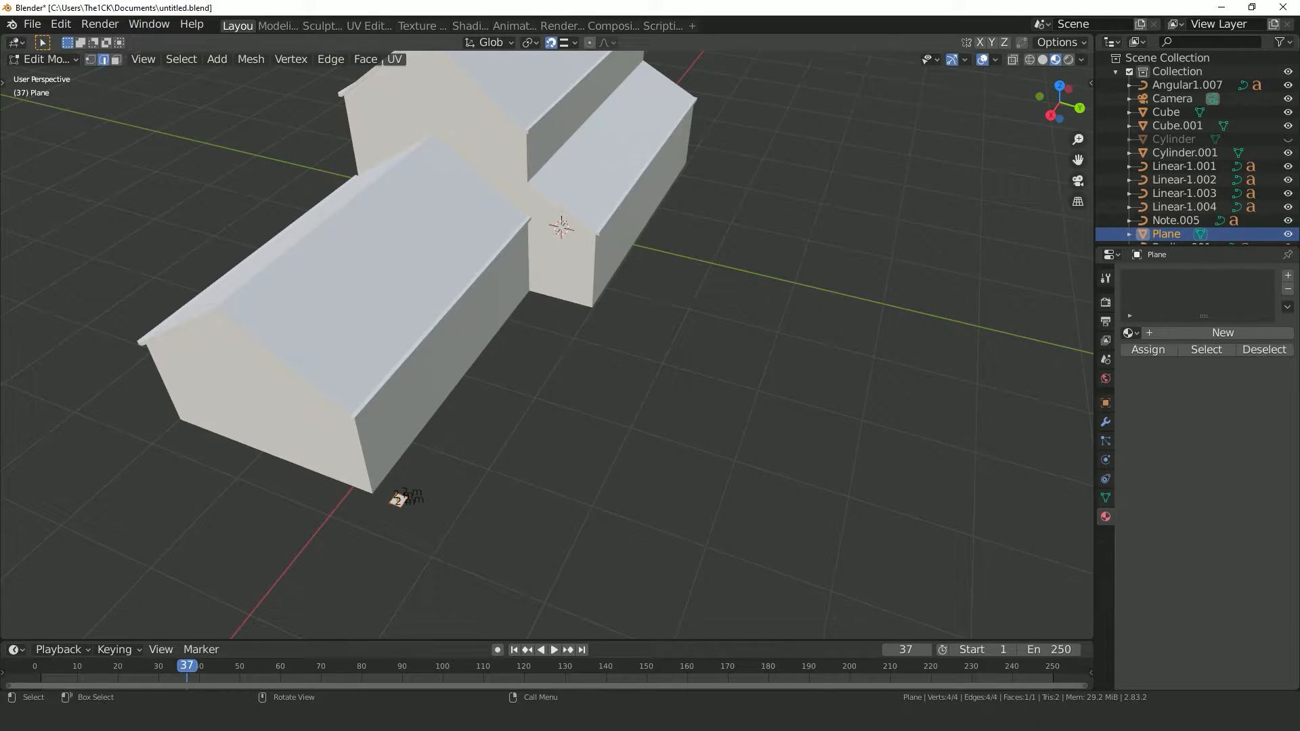
drag(406, 496, 618, 583)
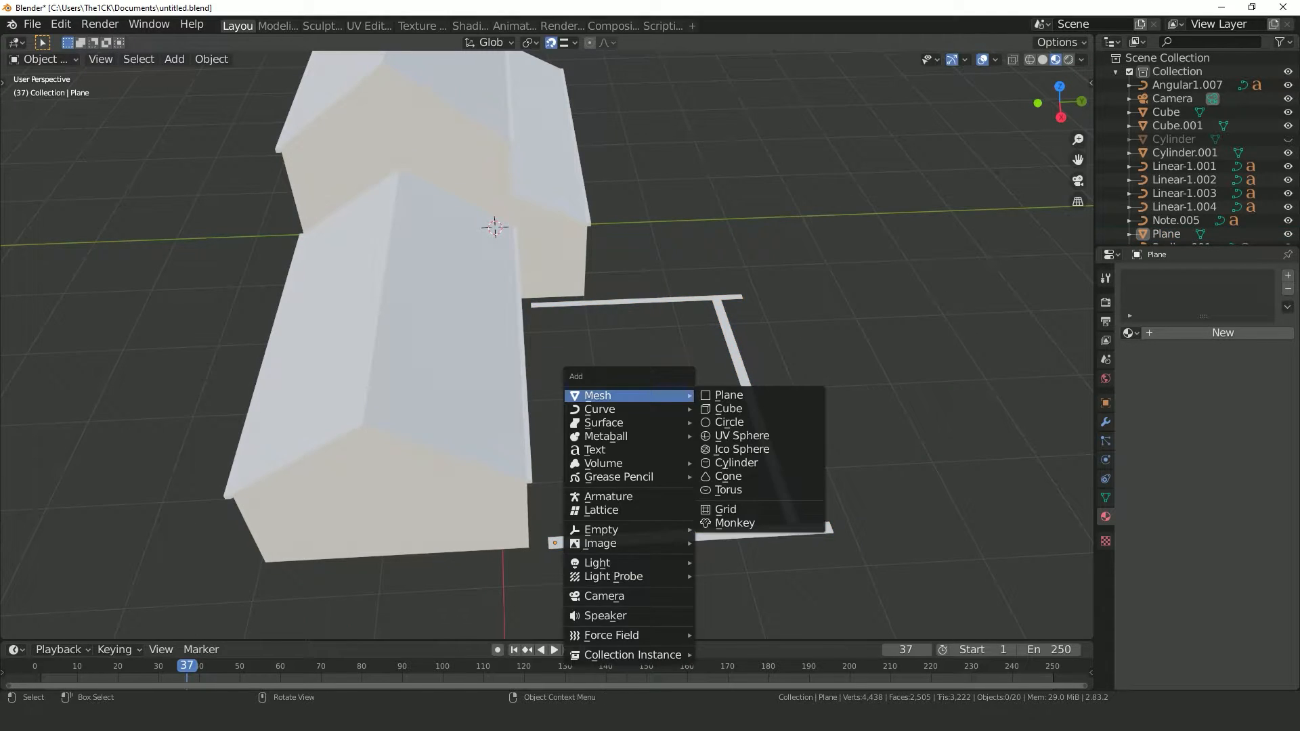
click(594, 450)
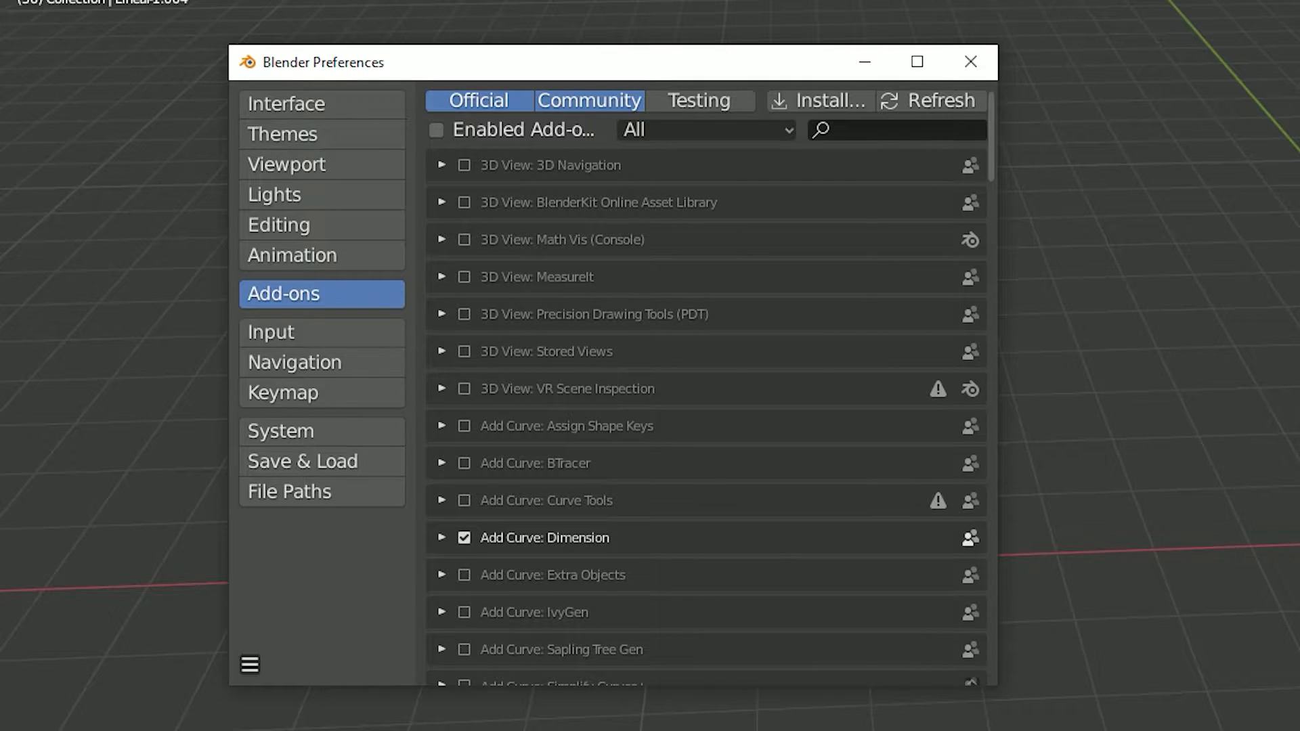
scroll(down, 3)
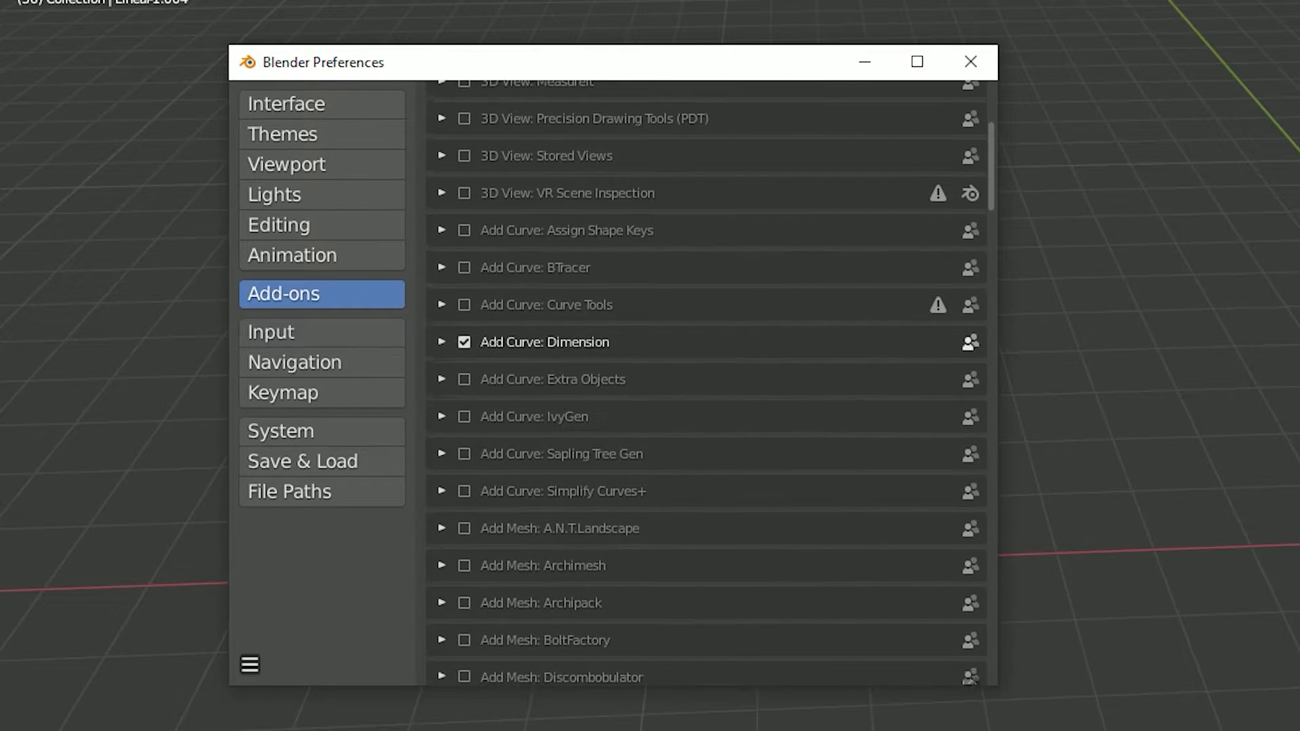
scroll(down, 3)
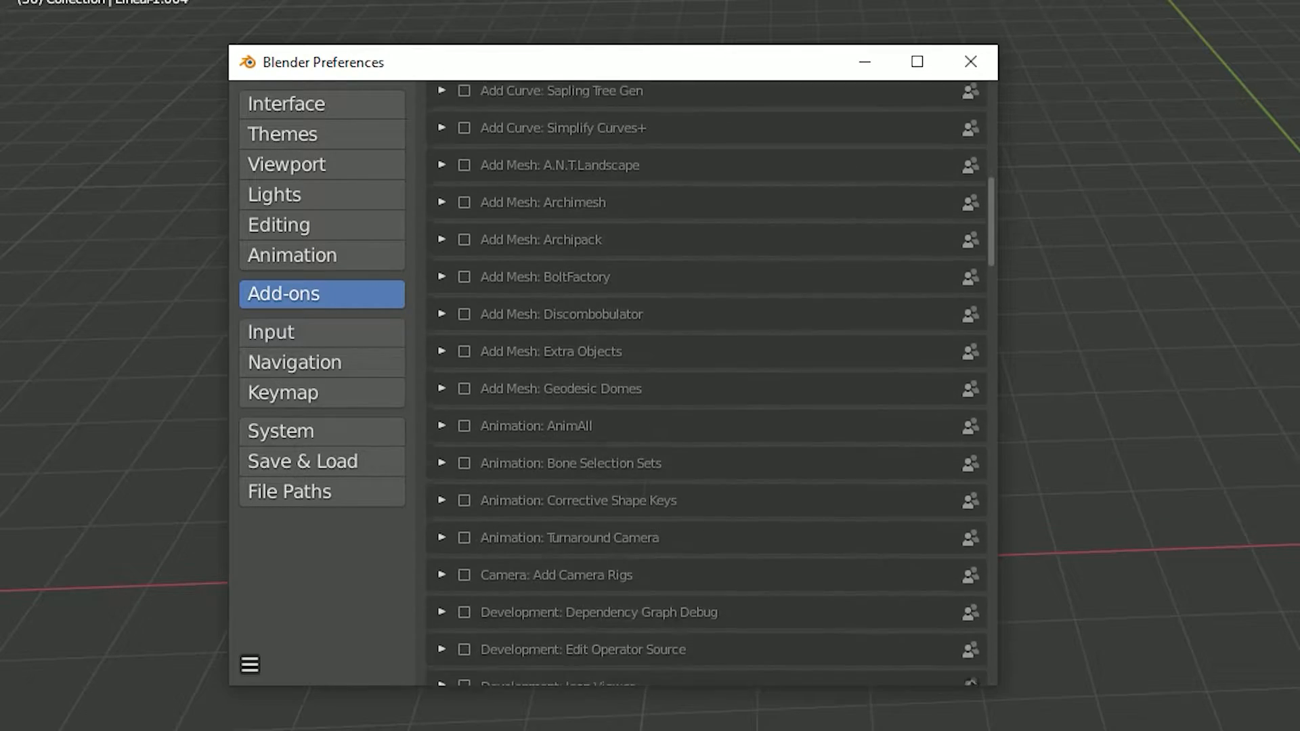
scroll(down, 3)
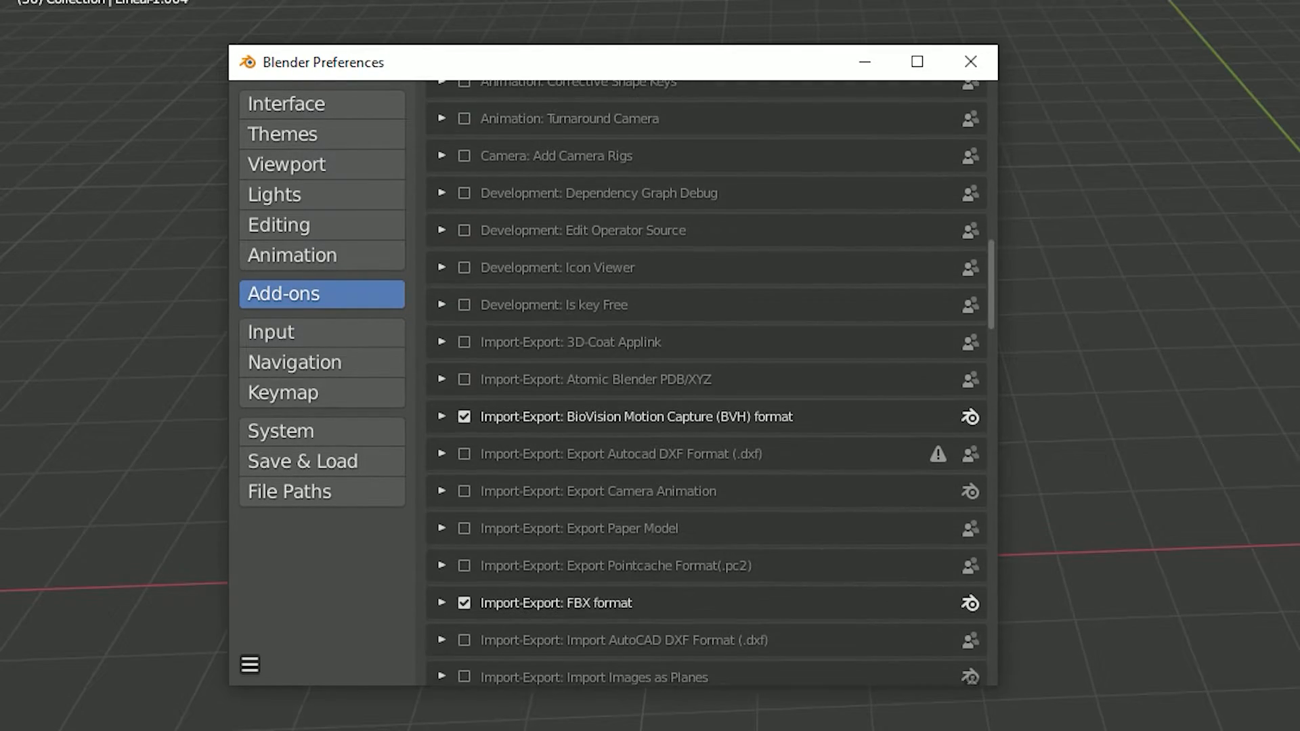
scroll(down, 3)
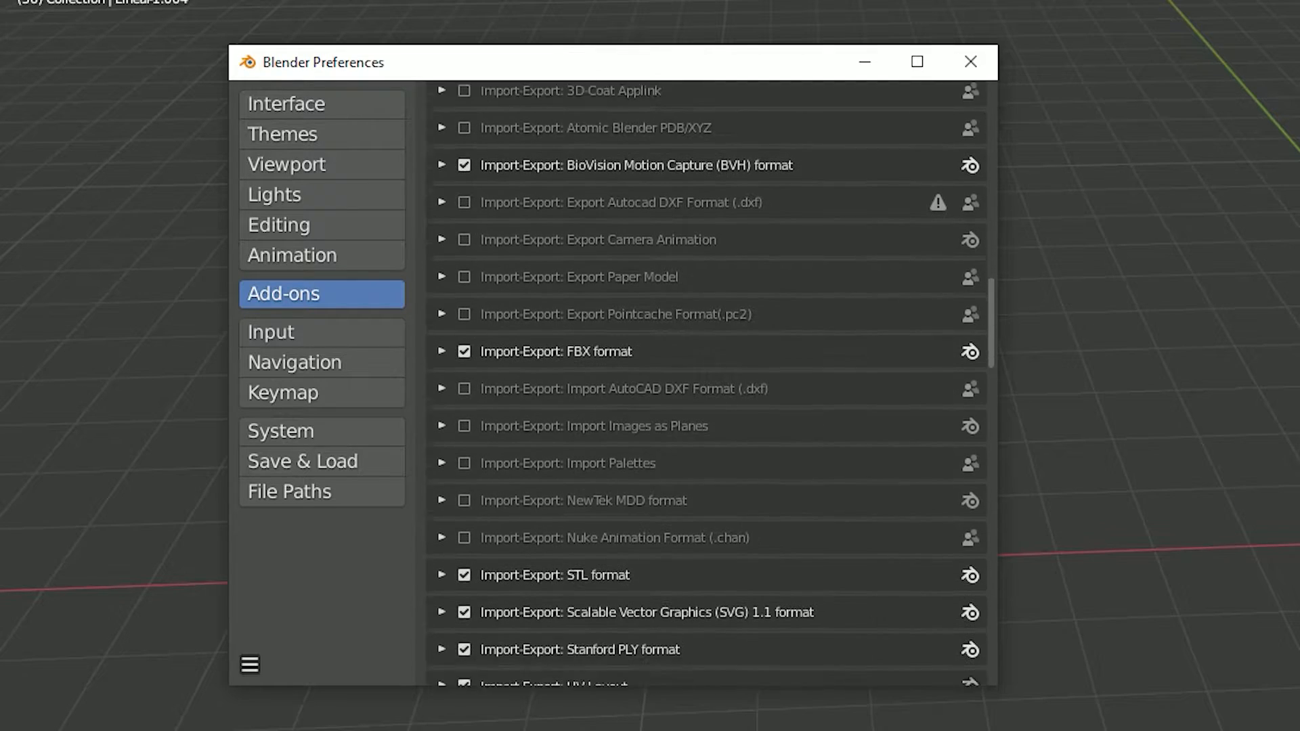
scroll(down, 3)
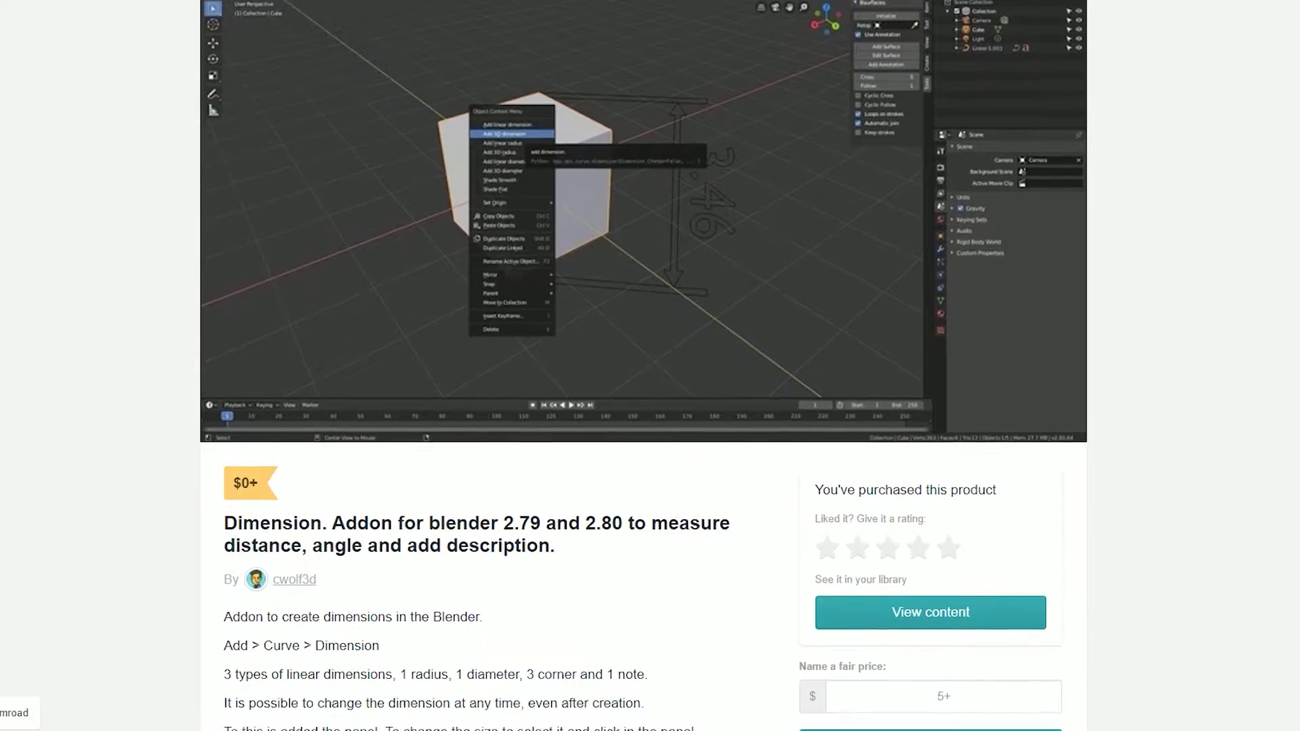
Get the free Dimension add-on through the Gumroad purchase and checkout form
scroll(down, 3)
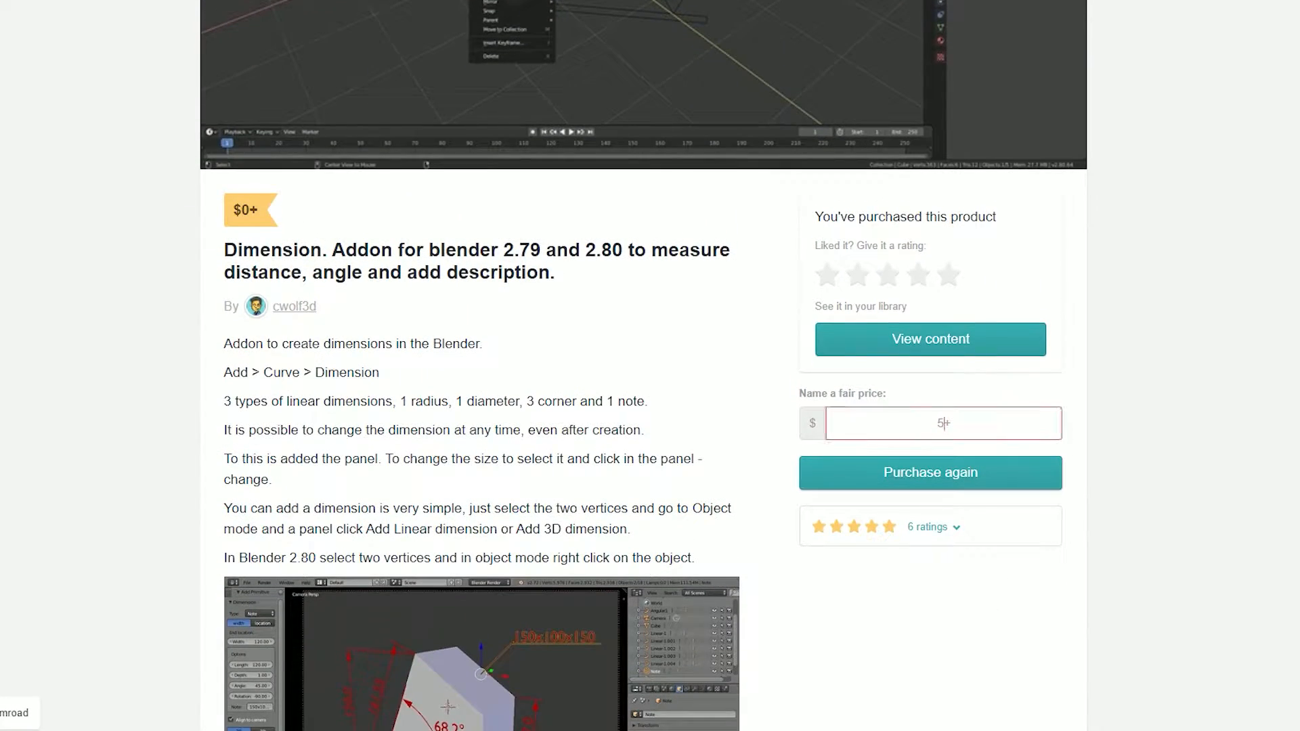
click(930, 473)
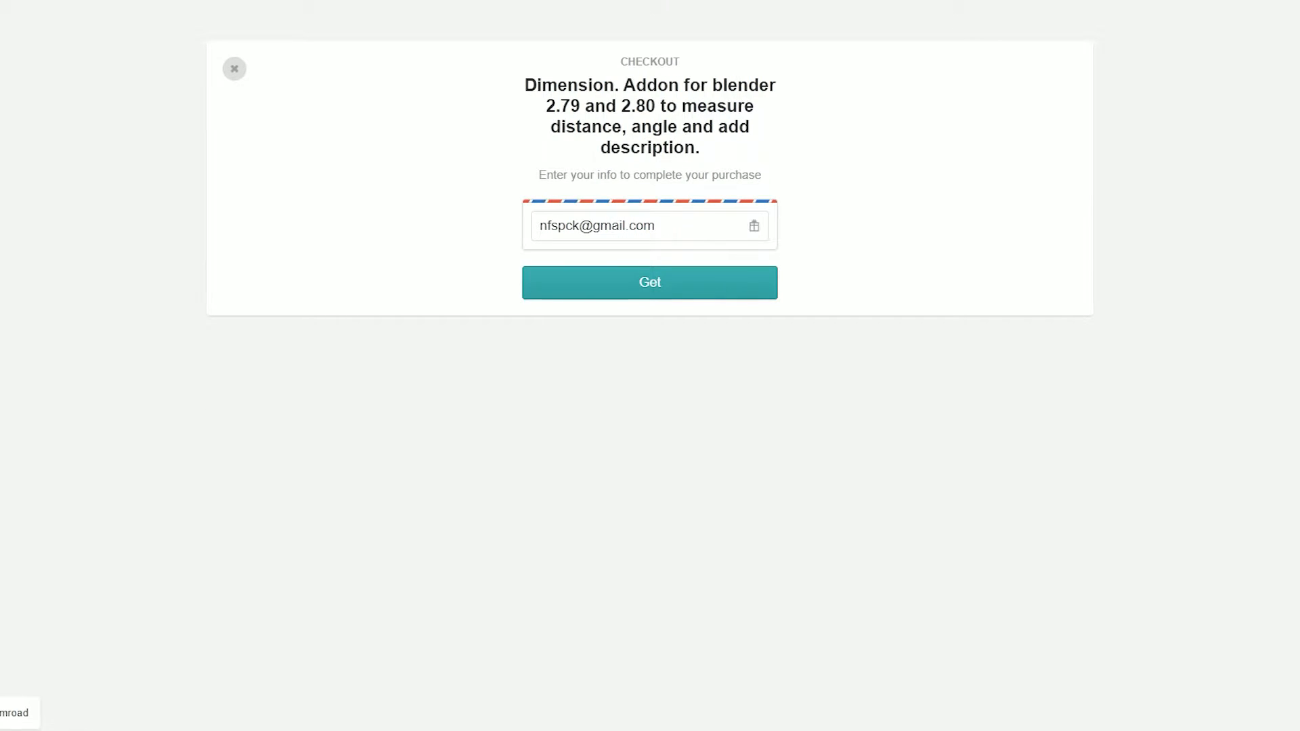
click(649, 283)
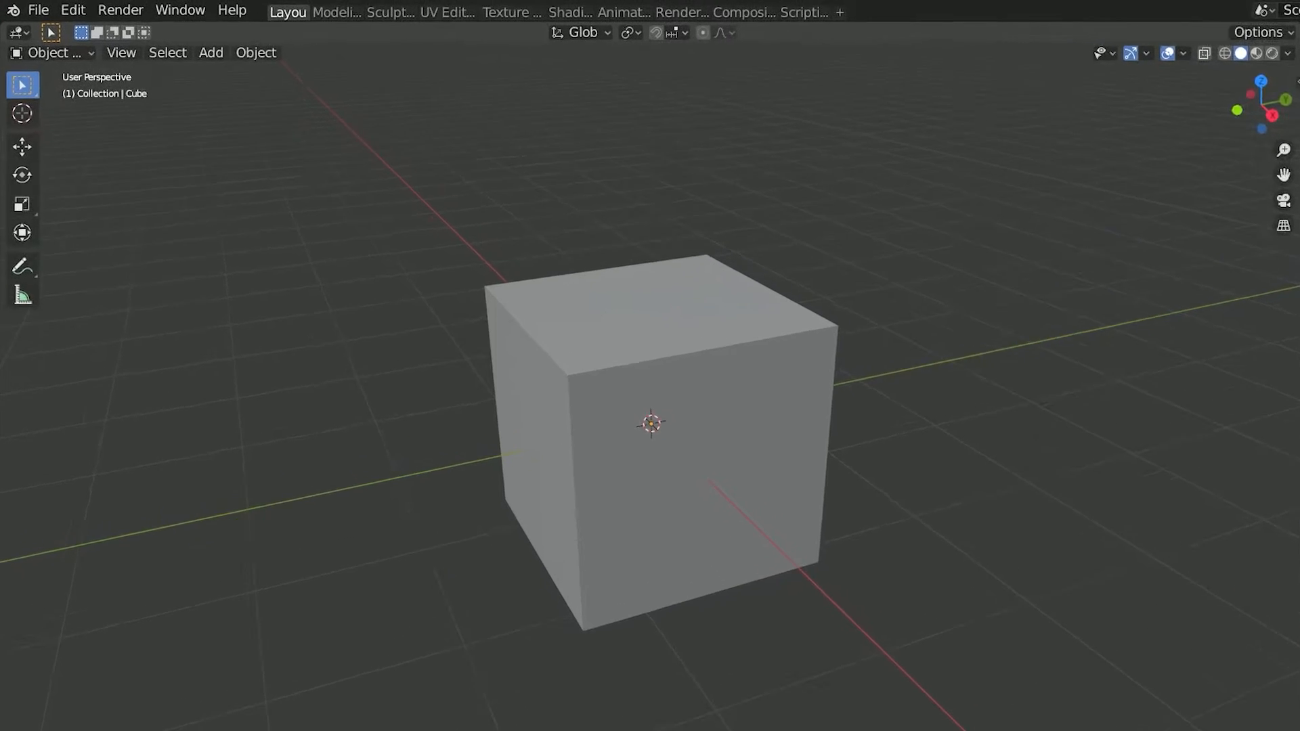
Filter Preferences add-ons by 'dim', confirm Add Curve: Dimension is enabled, and close Preferences
click(72, 10)
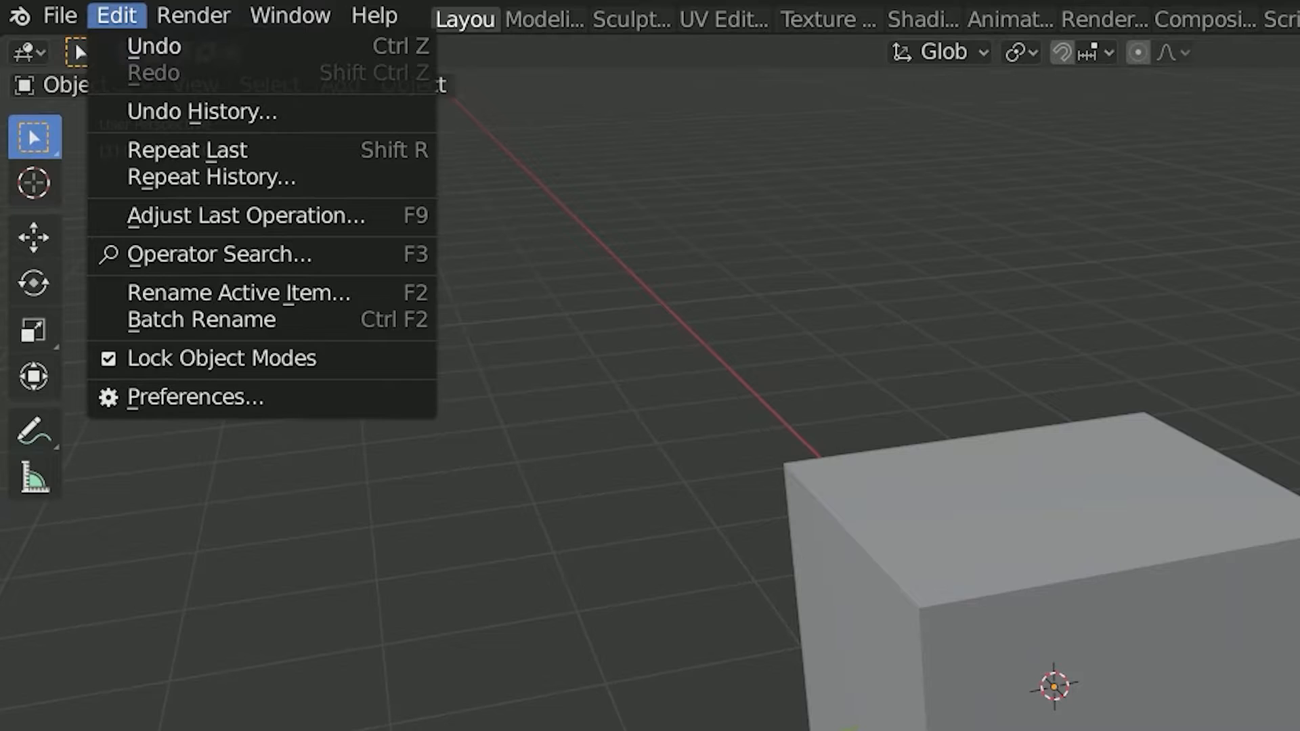
mouse_move(196, 398)
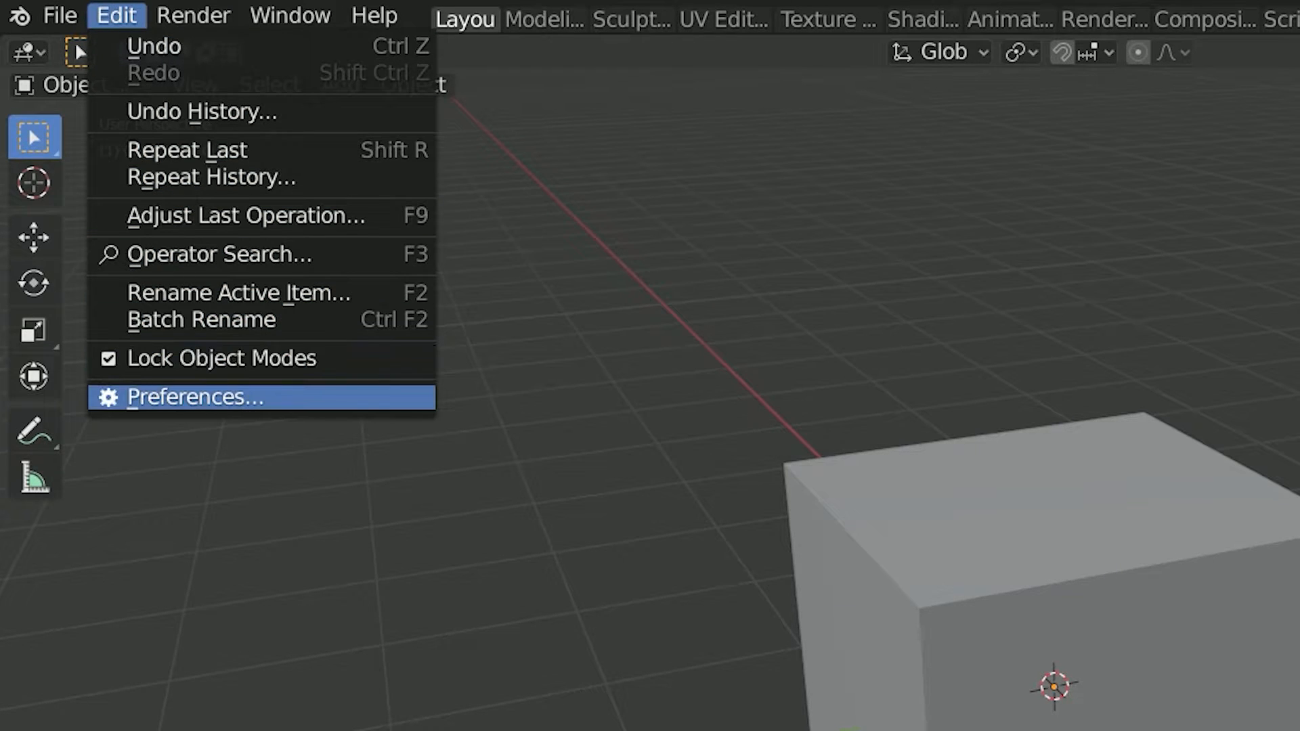
click(195, 398)
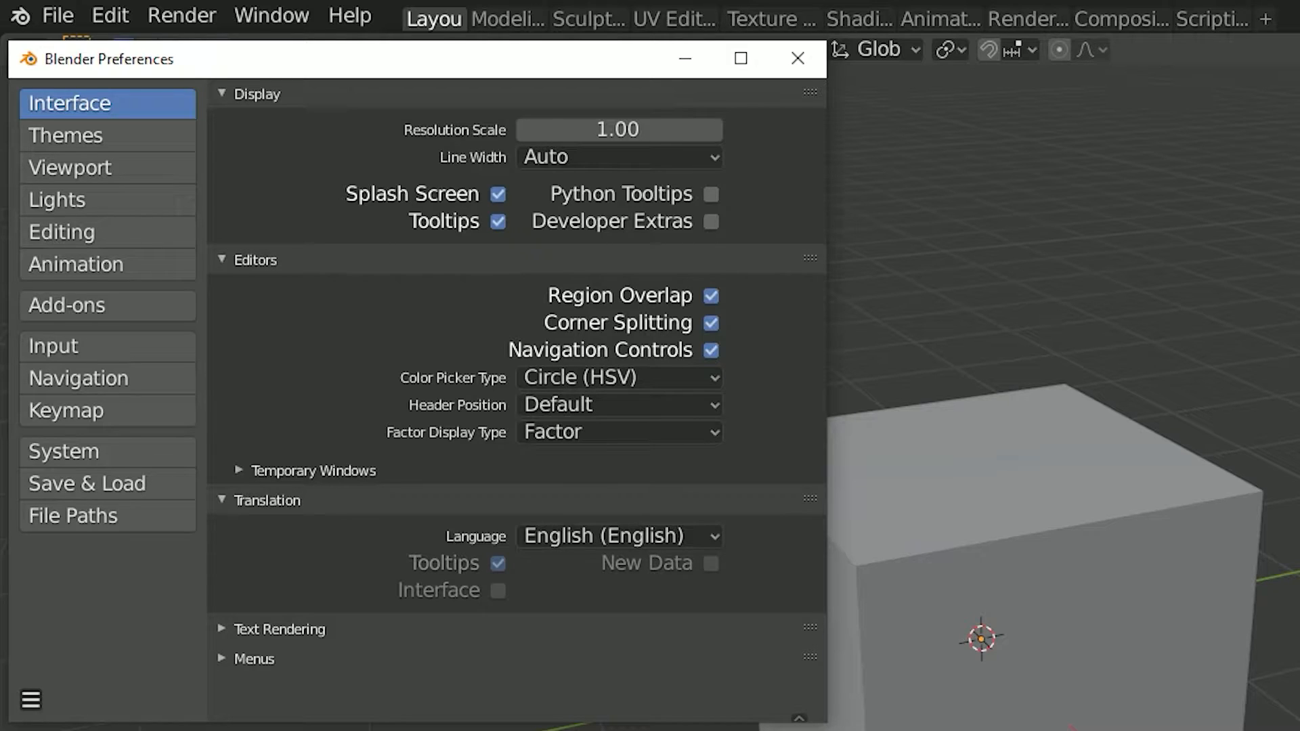
click(66, 306)
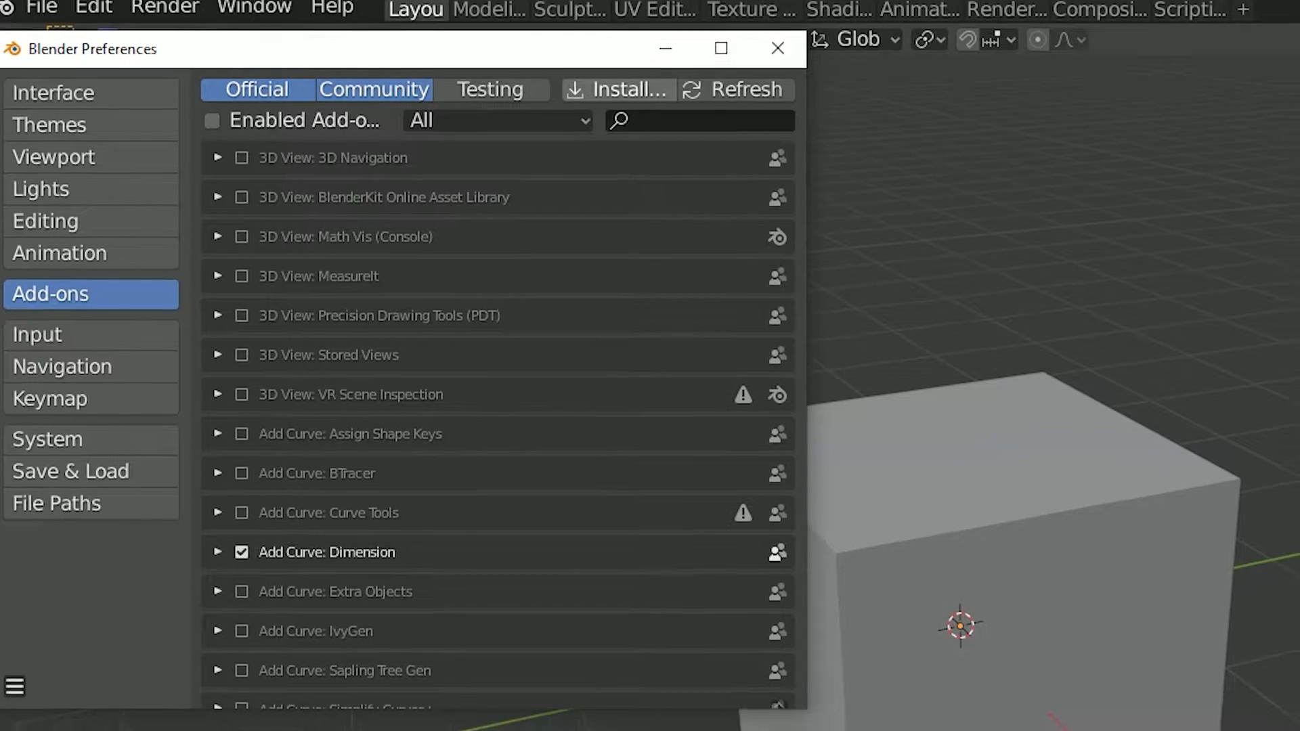
click(620, 89)
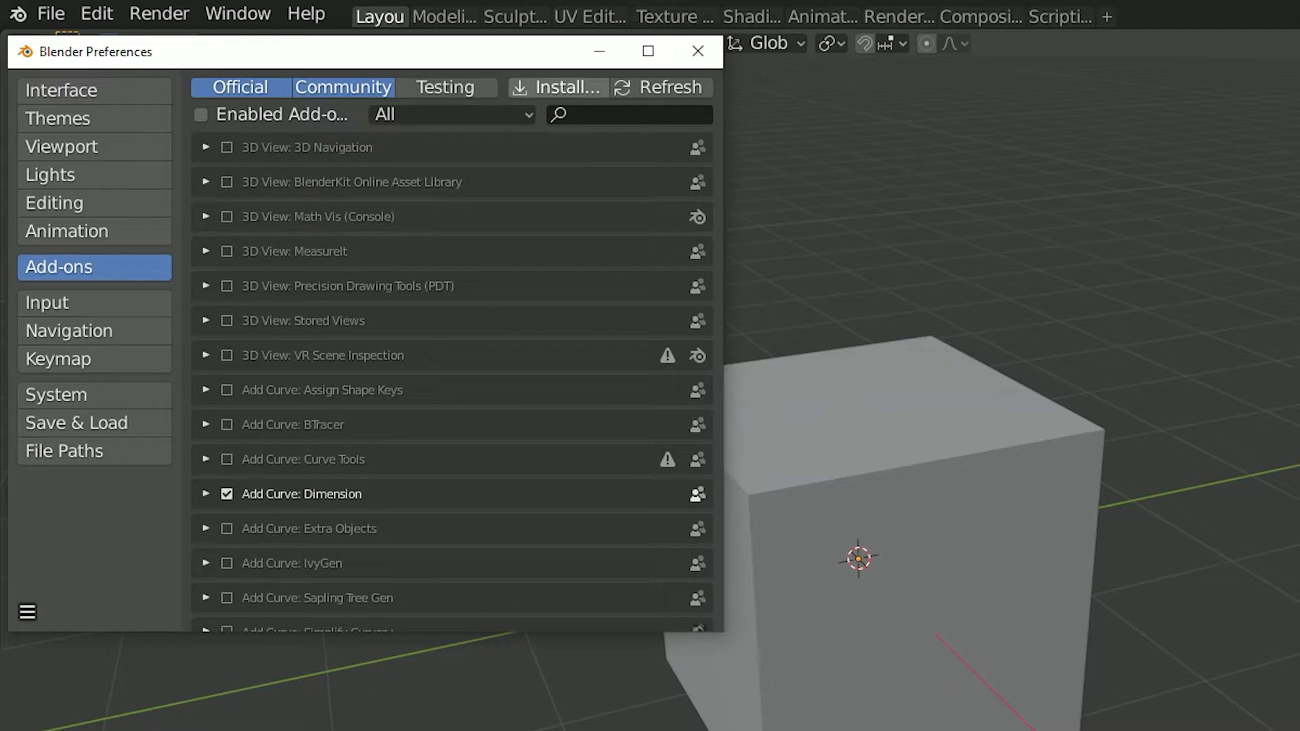
click(629, 115)
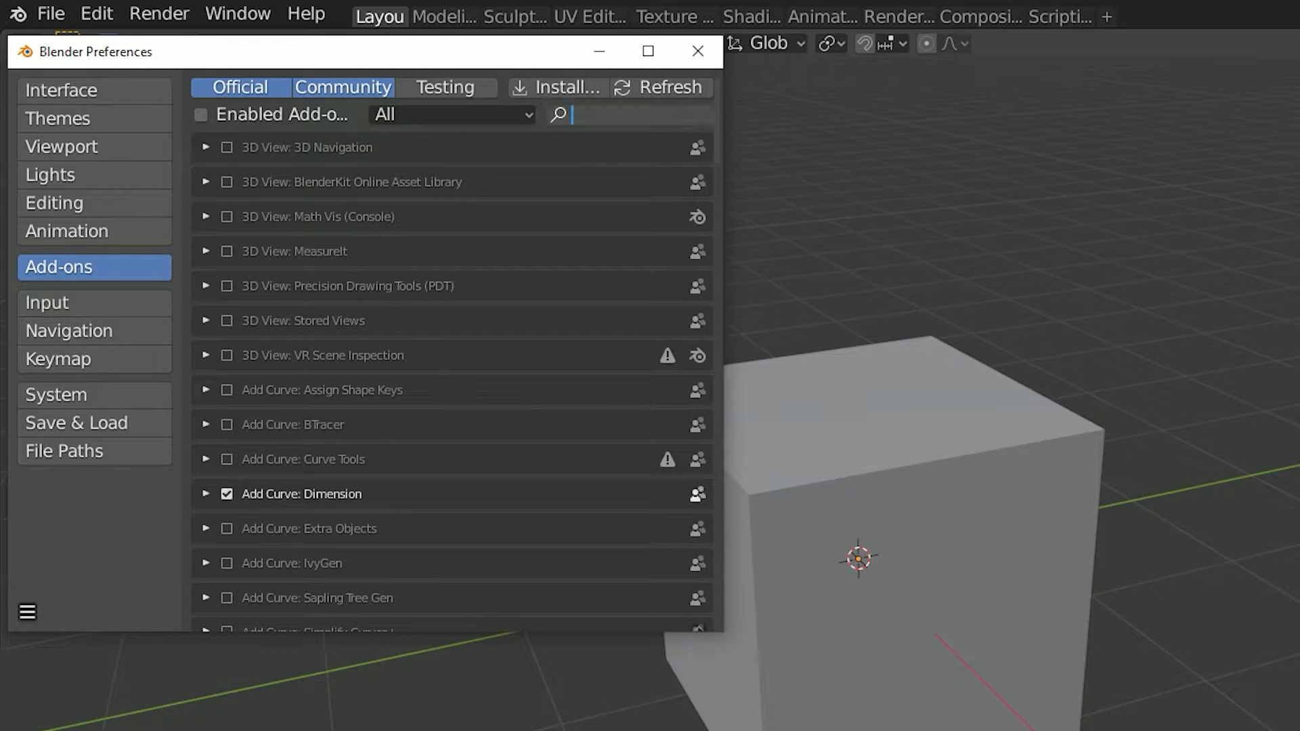
text(dimen)
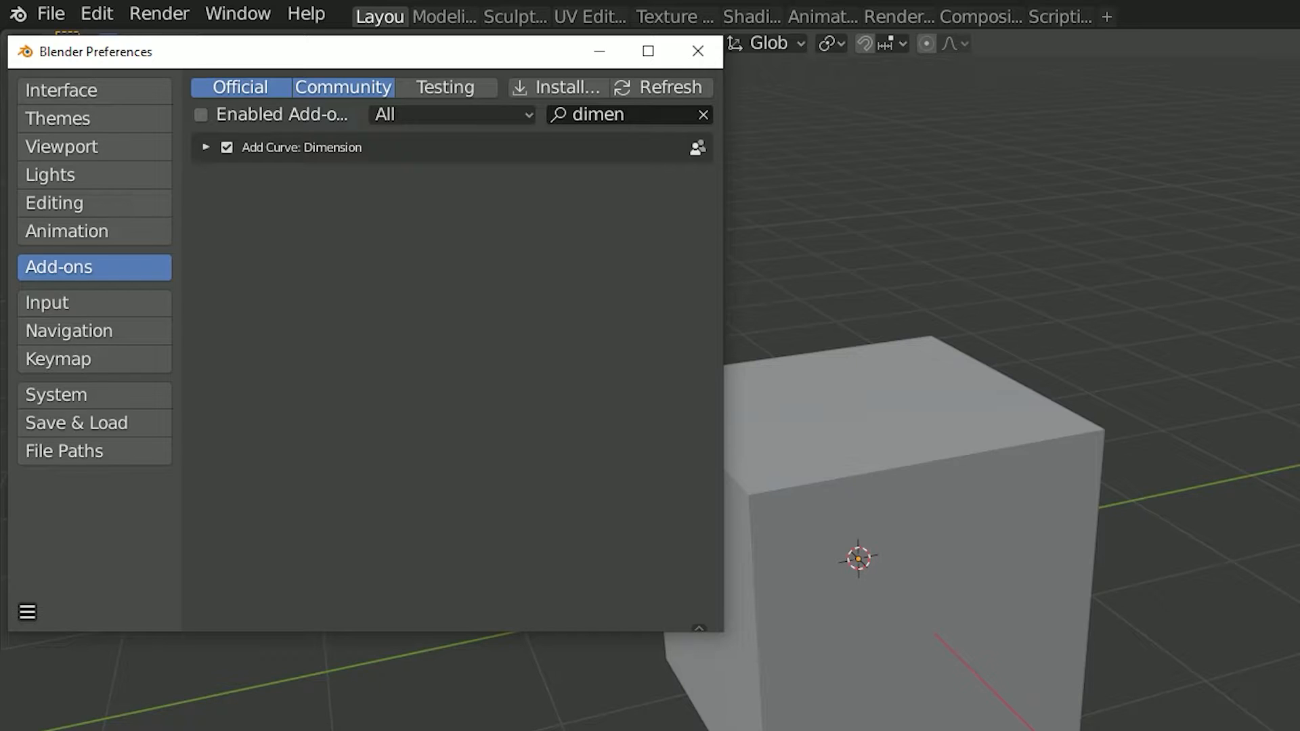
click(697, 51)
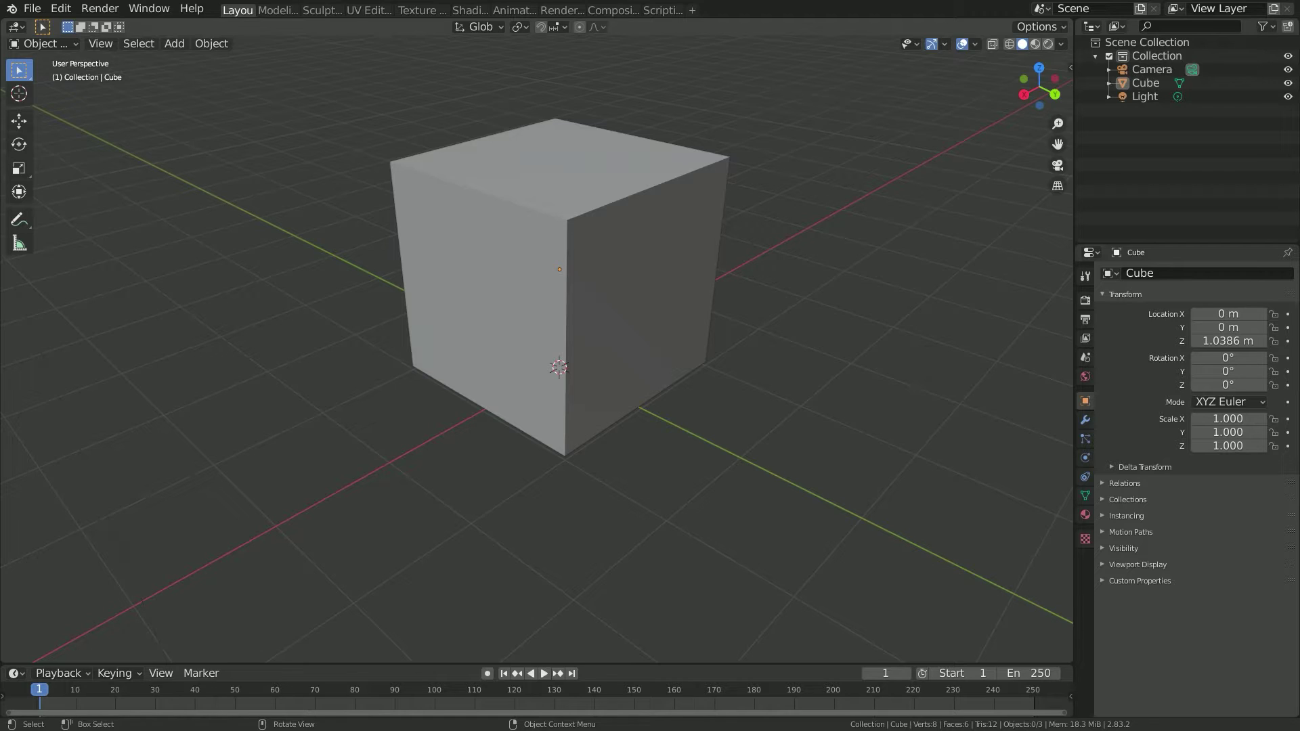
Add a linear dimension to the cube from its right-click menu
key(Tab)
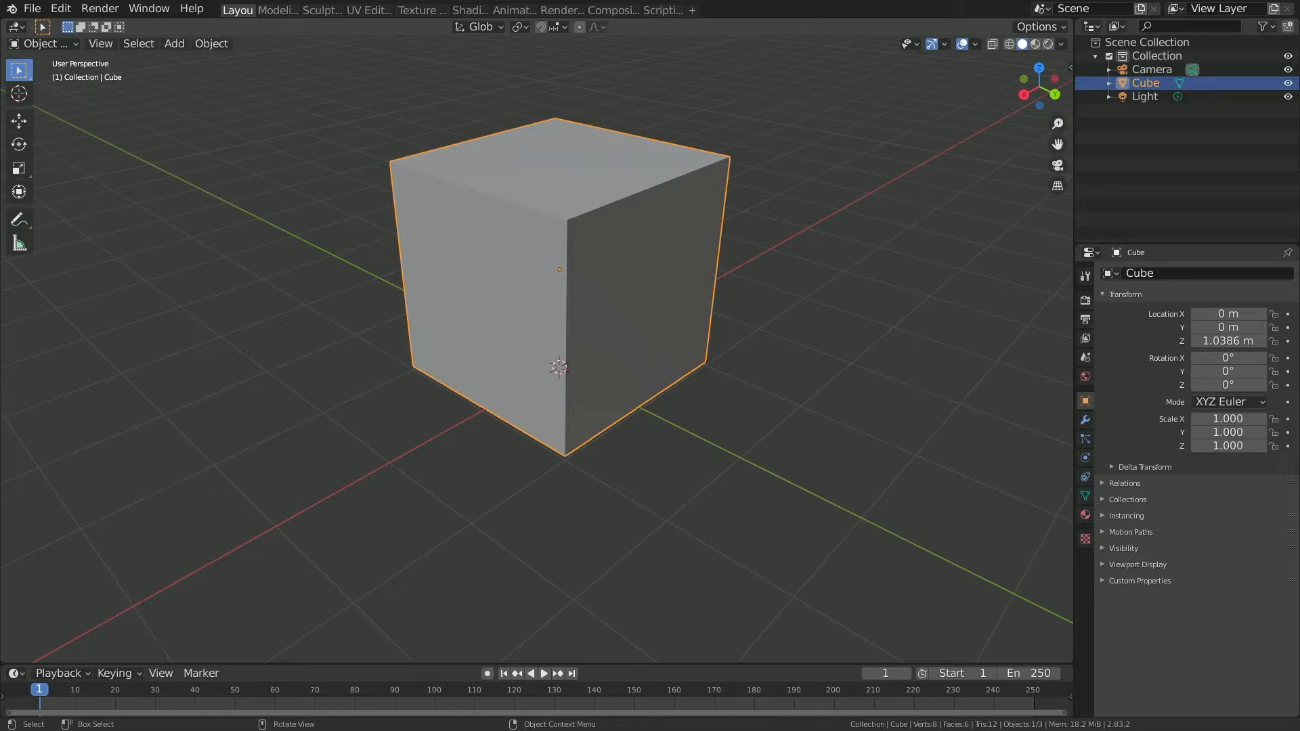
right_click(557, 365)
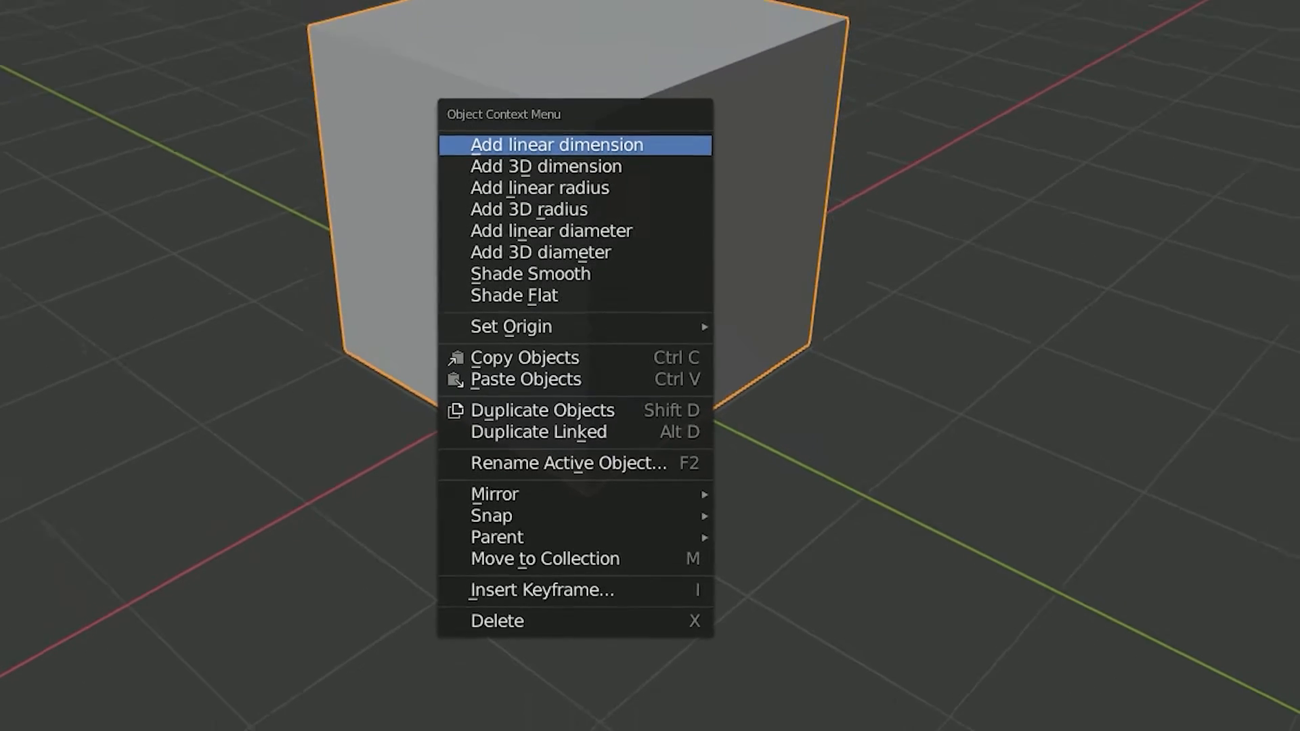
click(553, 145)
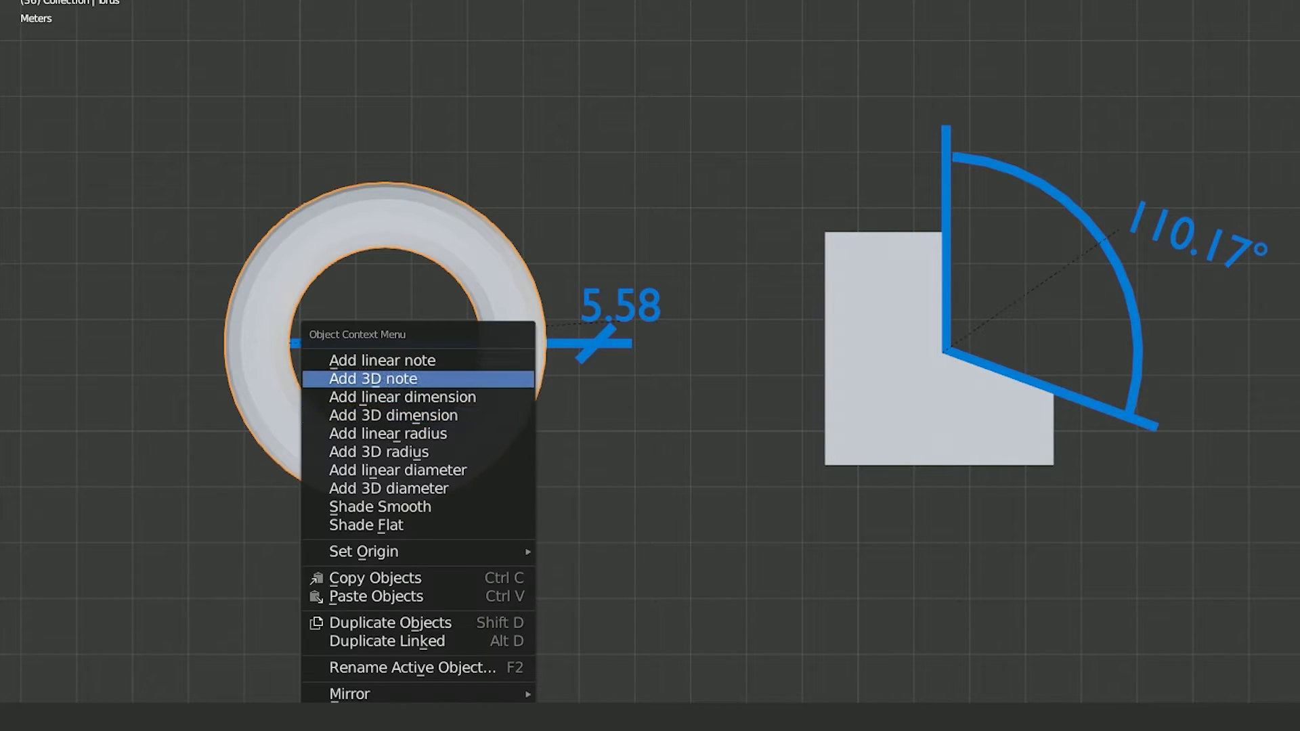
Add a 3D note to the torus, ending it by width and adjusting the width value
click(374, 378)
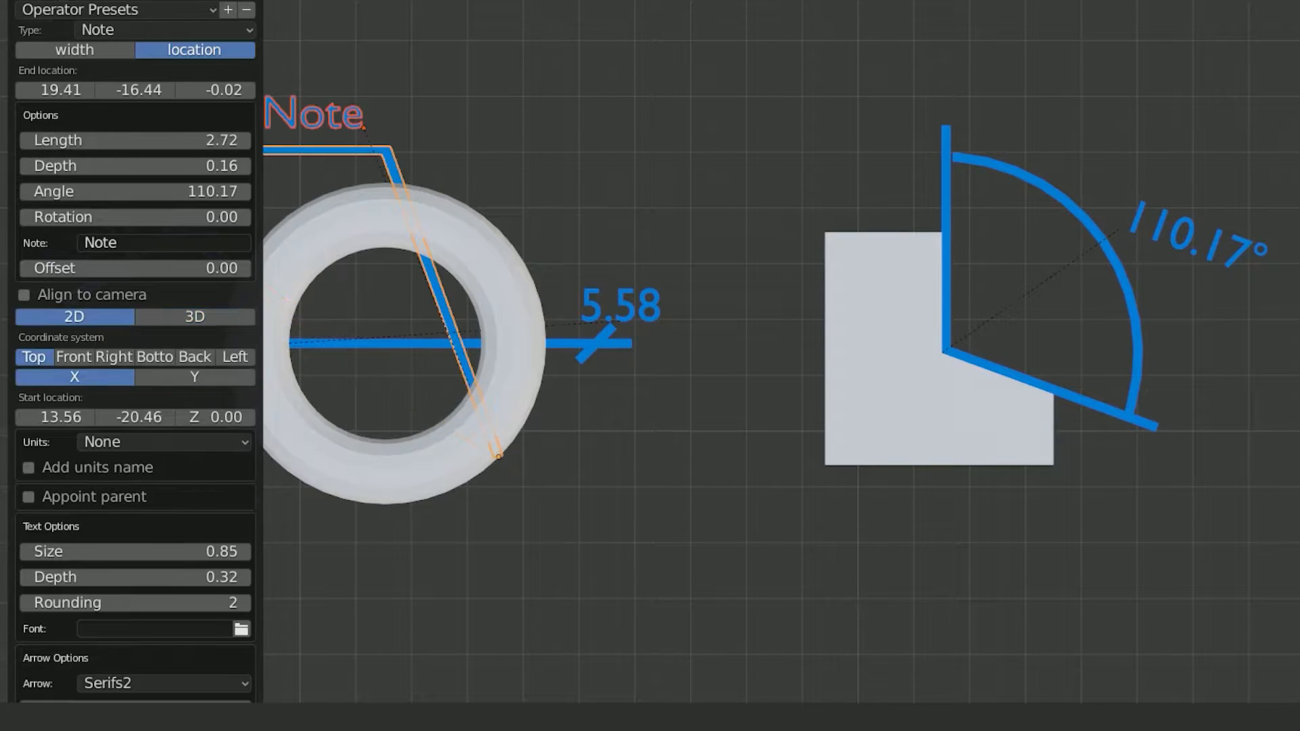
click(73, 49)
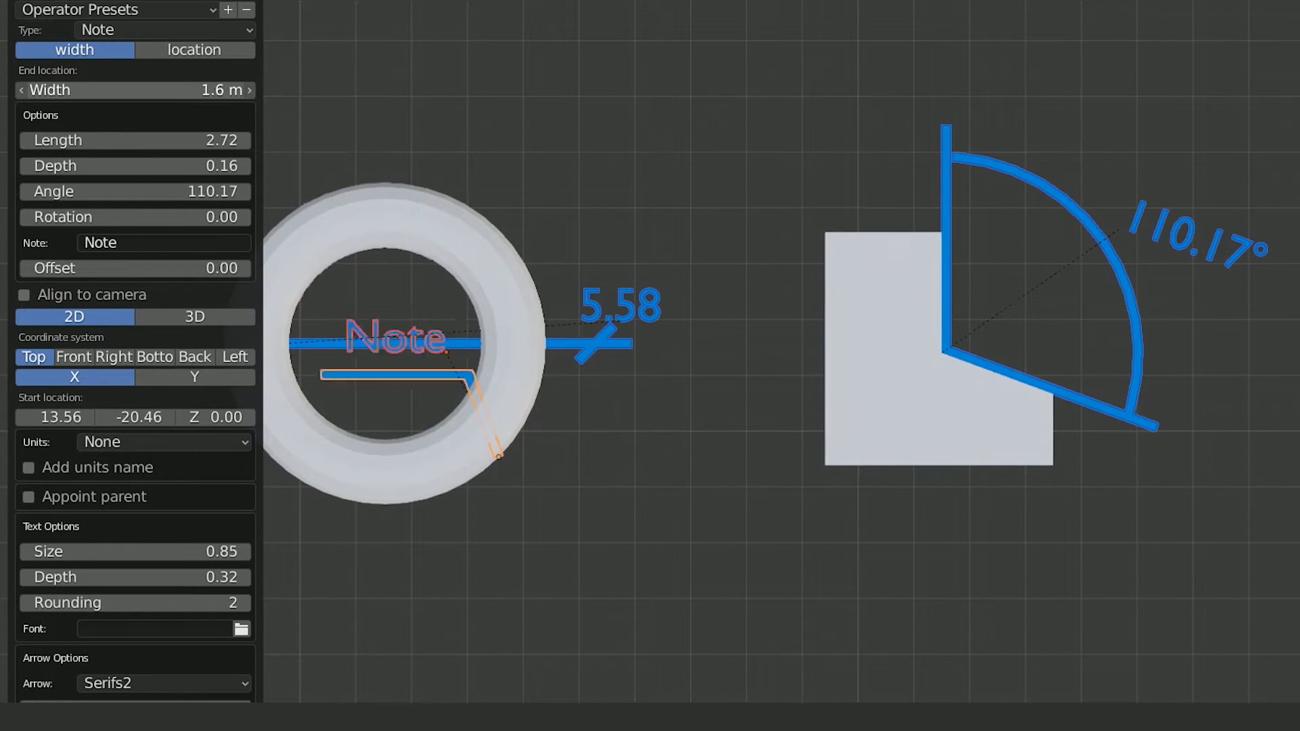
drag(133, 90, 33, 90)
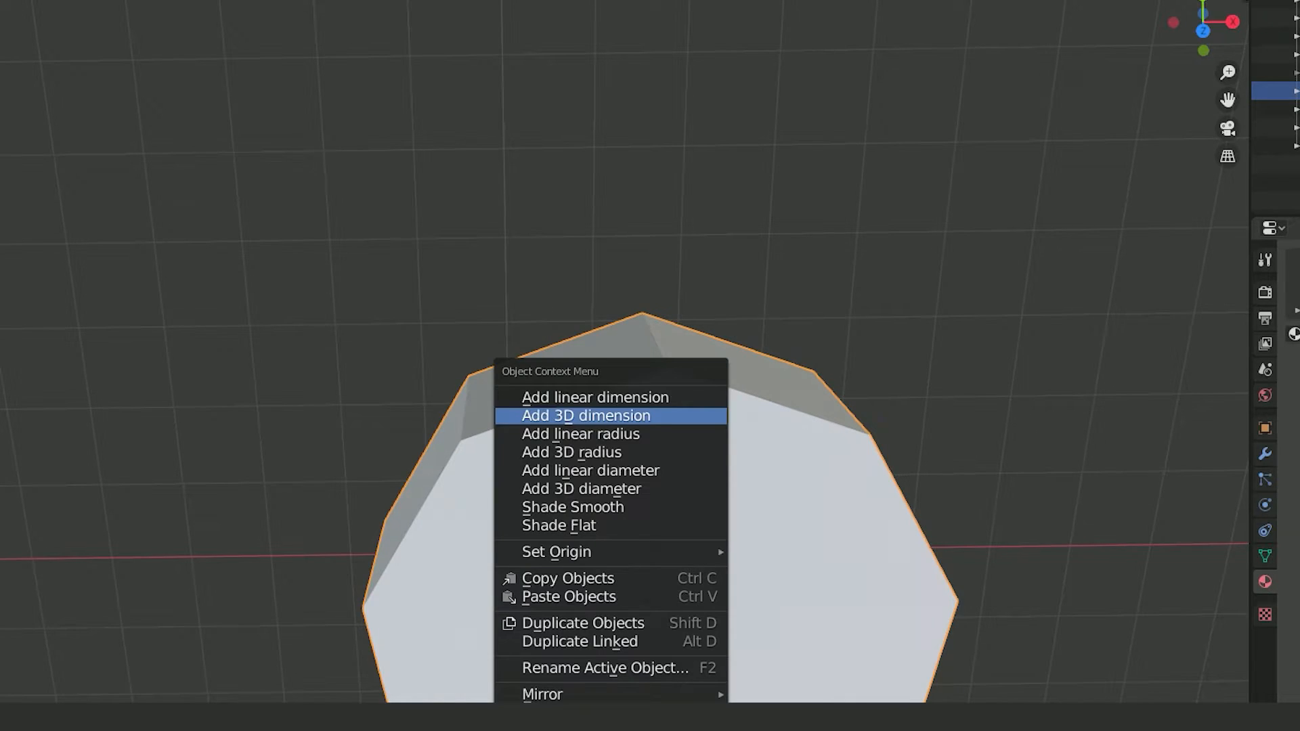
Add two 3D dimensions reading 2.01 along the nine-sided cylinder's top edges
click(574, 415)
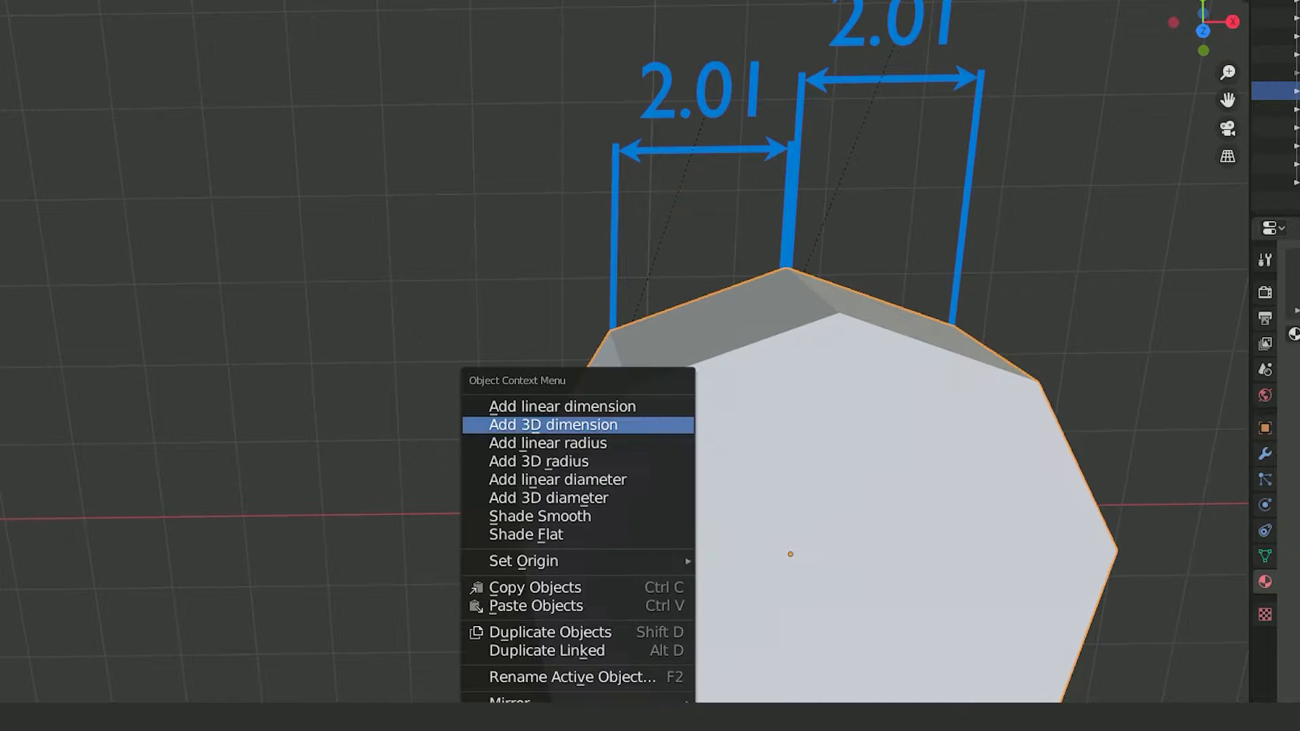
click(554, 424)
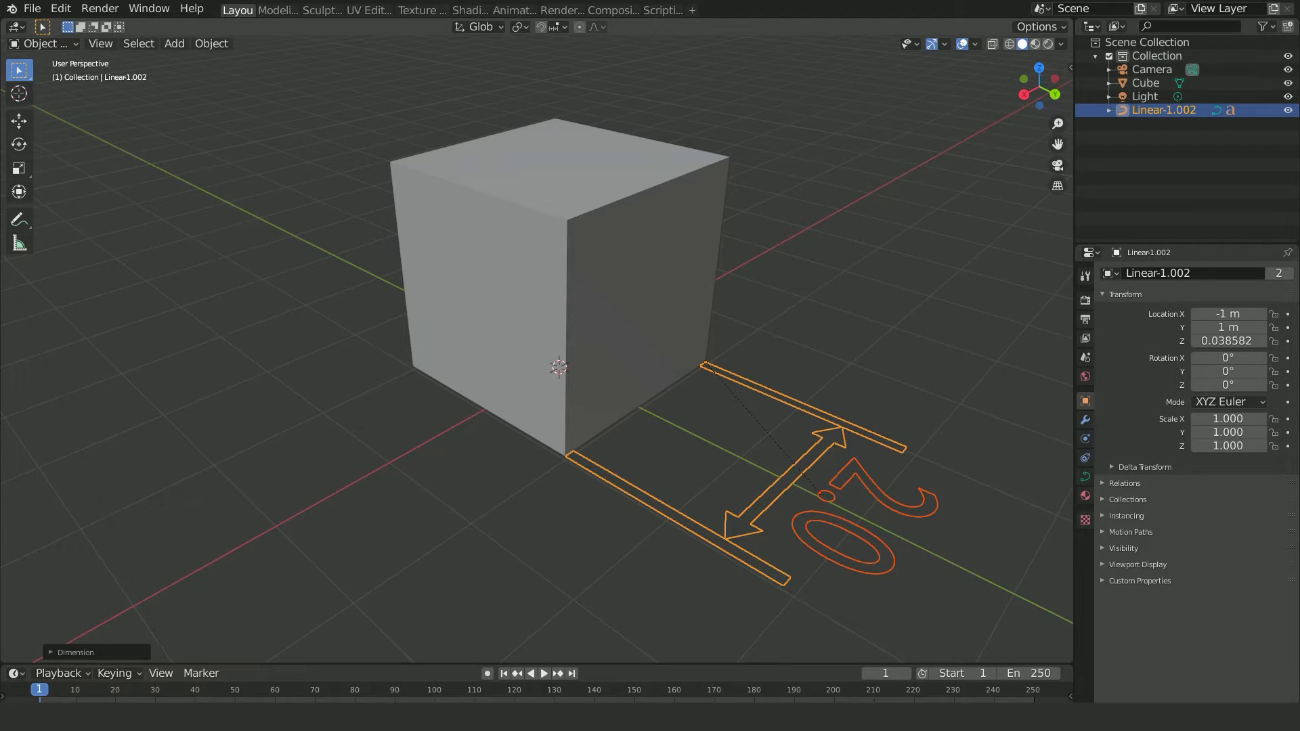
Save the dimension settings as an operator preset named 'Custom' and apply it
click(75, 652)
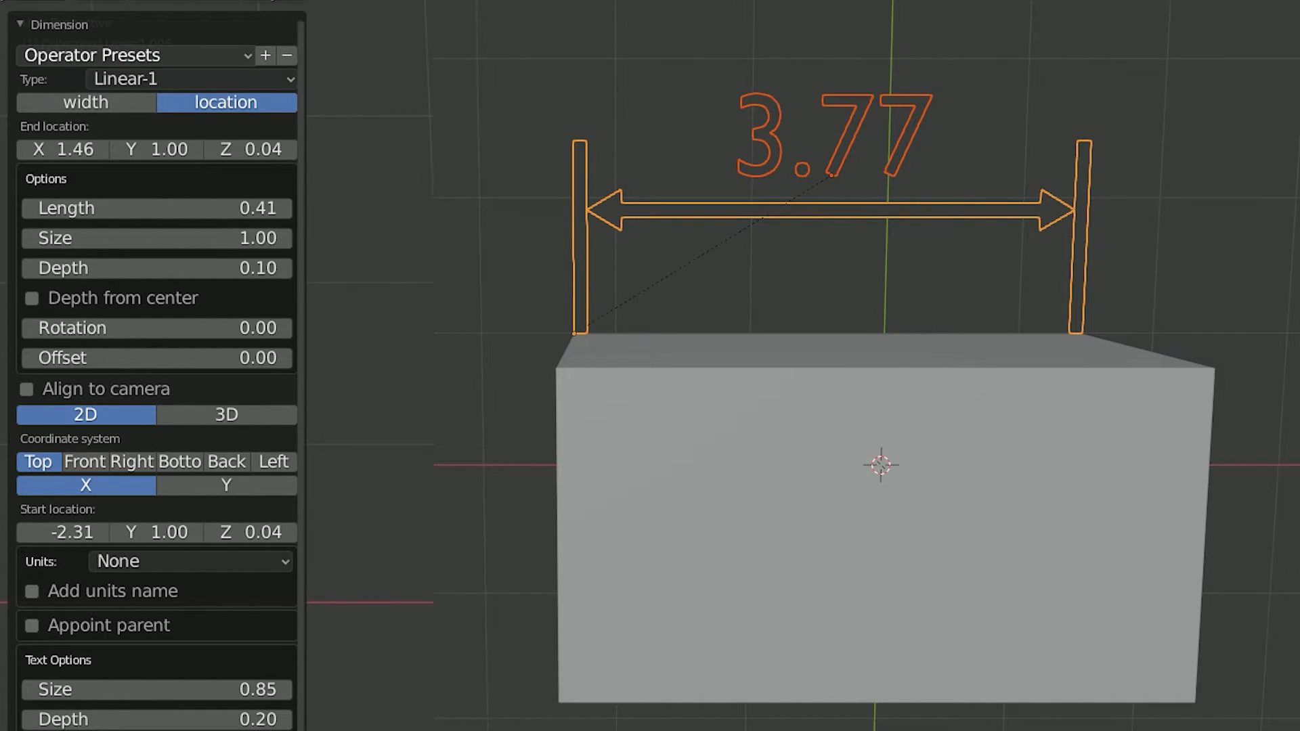
click(269, 51)
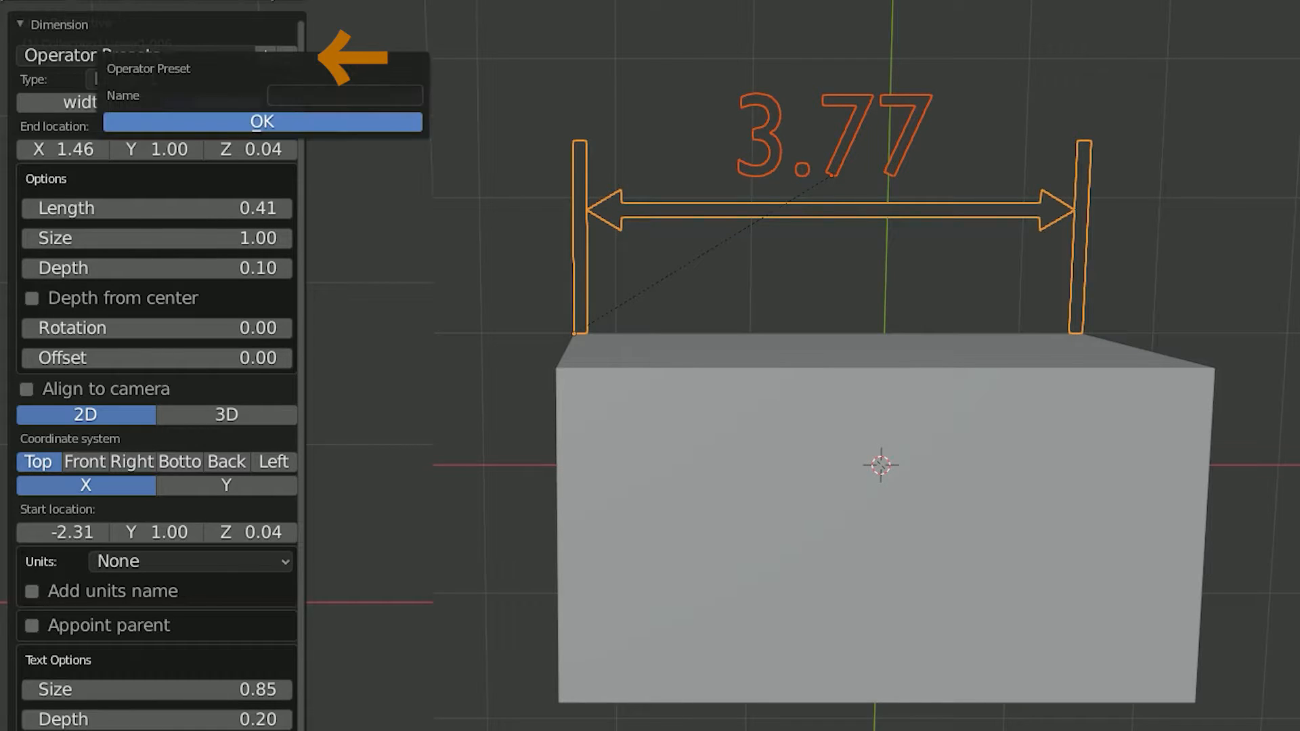
text(Custom)
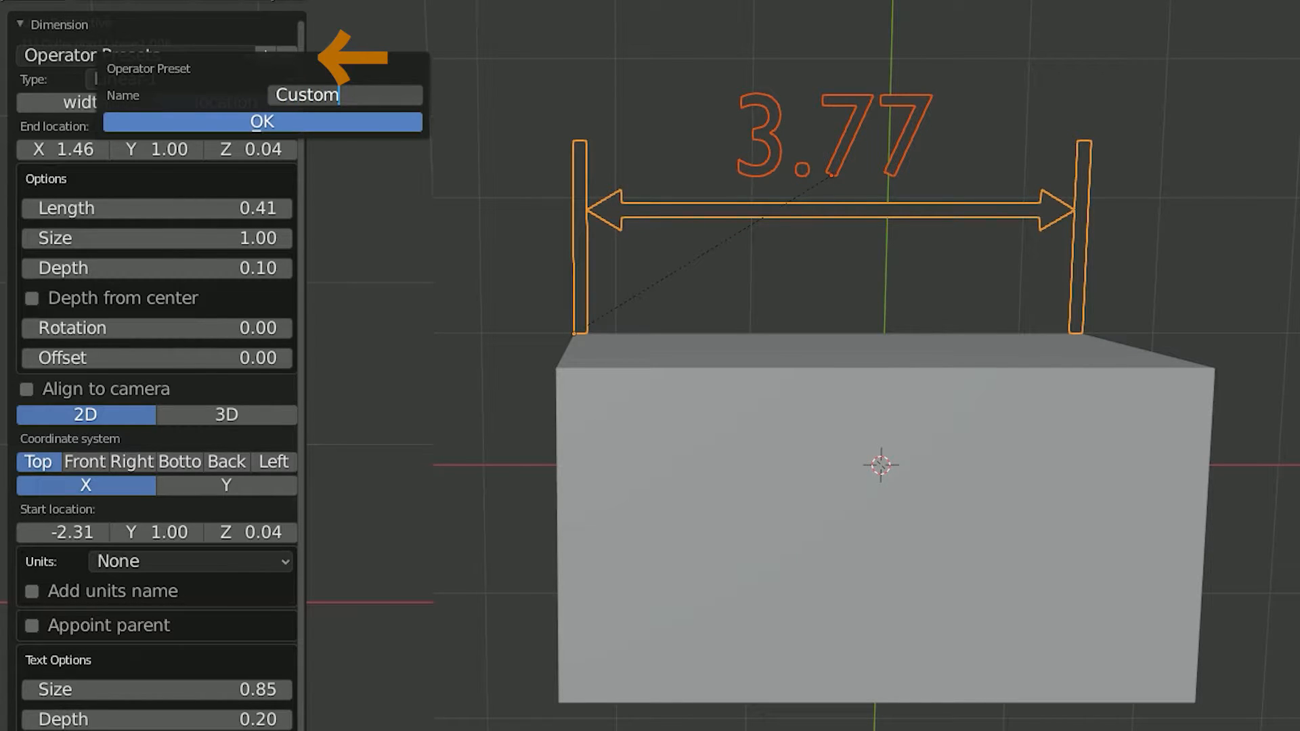
click(263, 122)
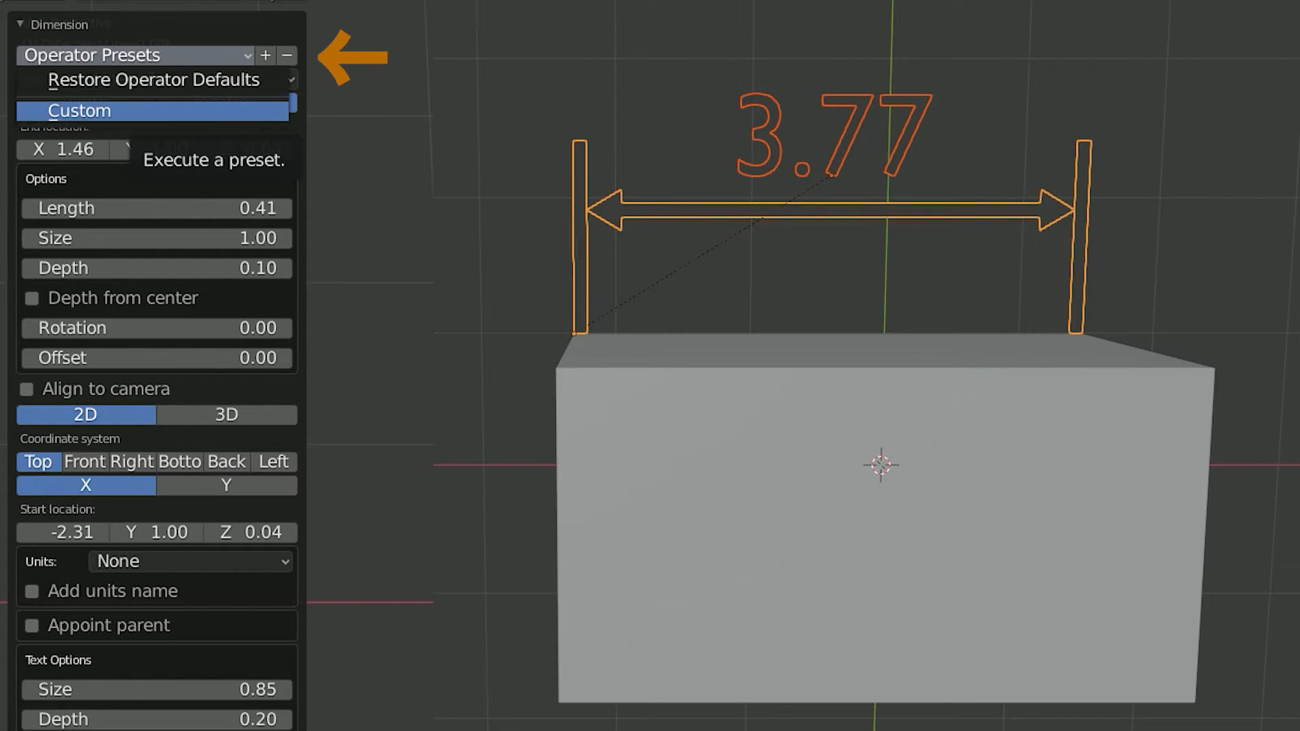
click(190, 78)
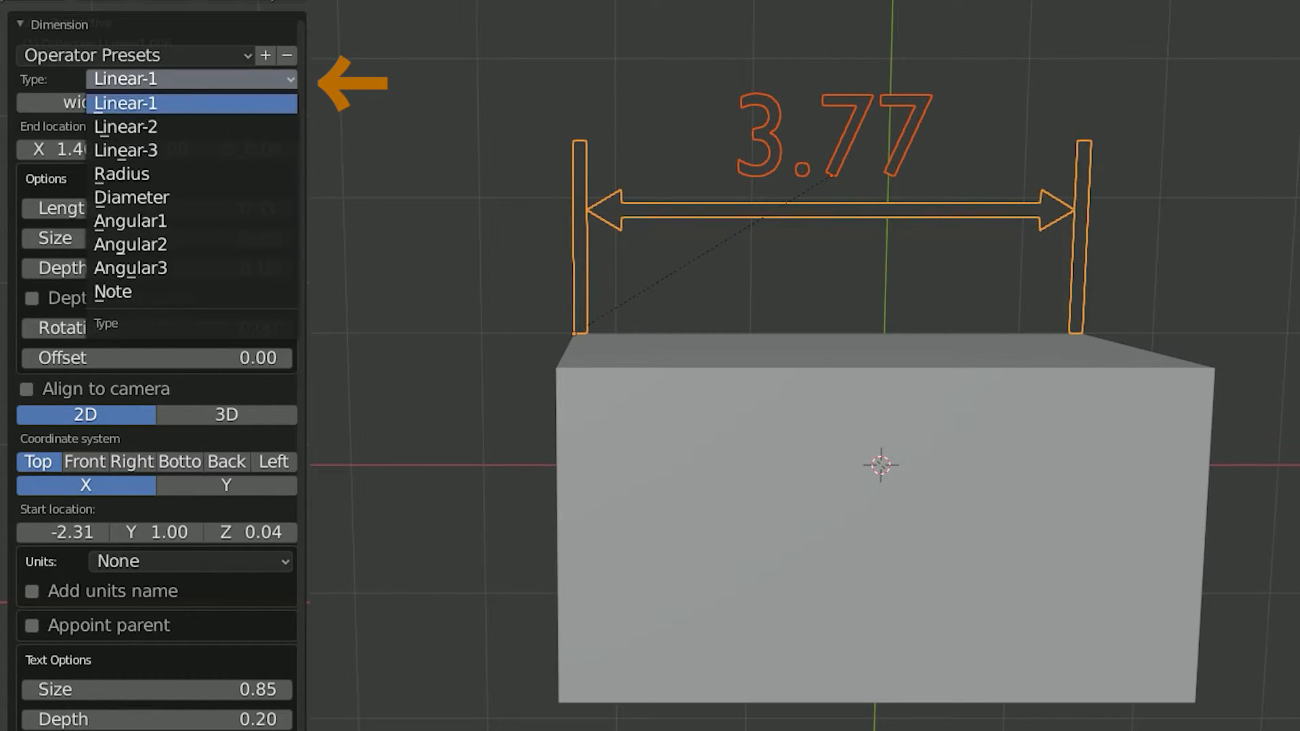
Preview the Radius and Diameter types, then return to Linear-1 and adjust End X
click(125, 127)
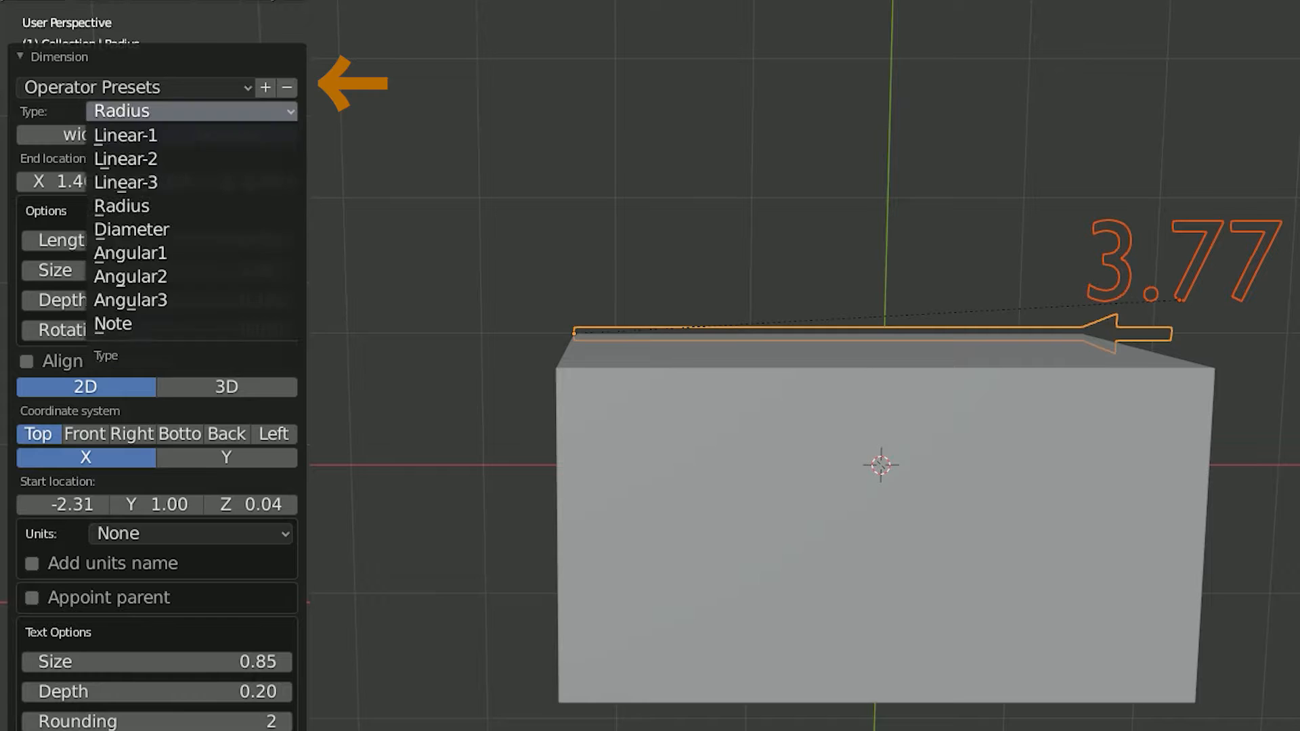
click(131, 229)
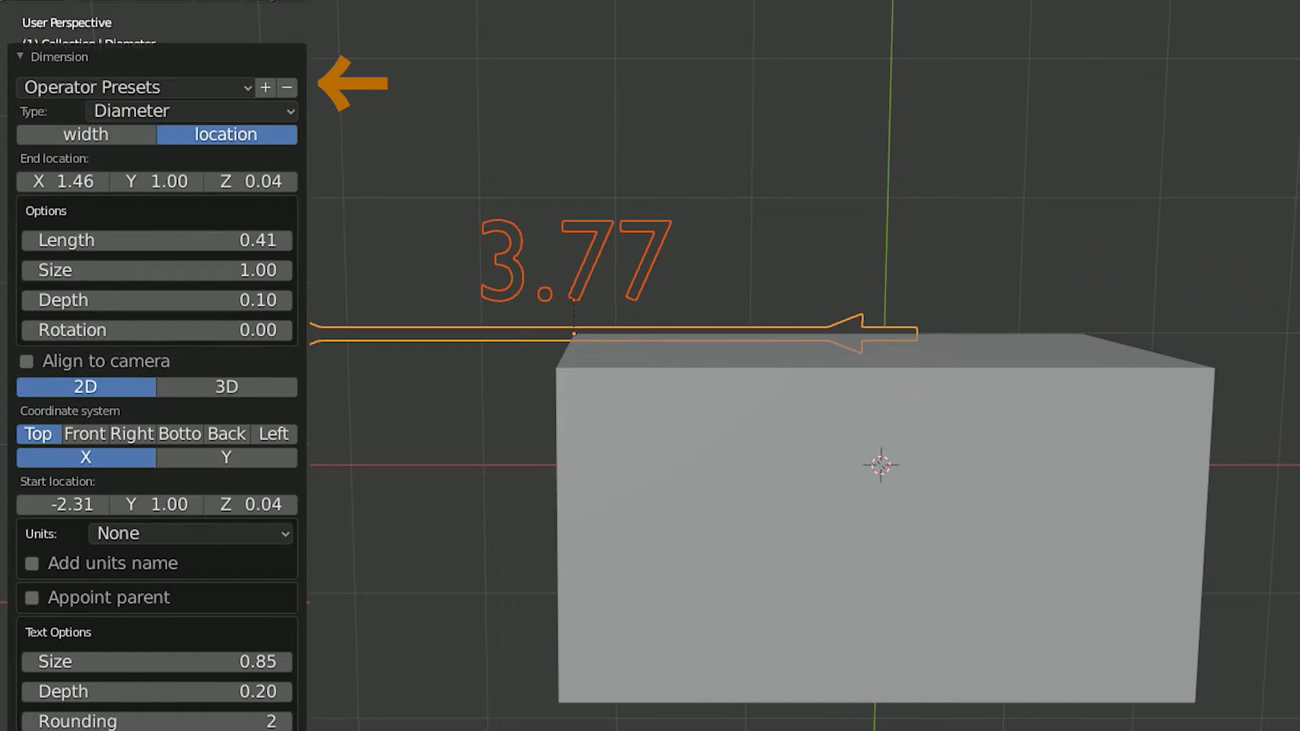
click(190, 111)
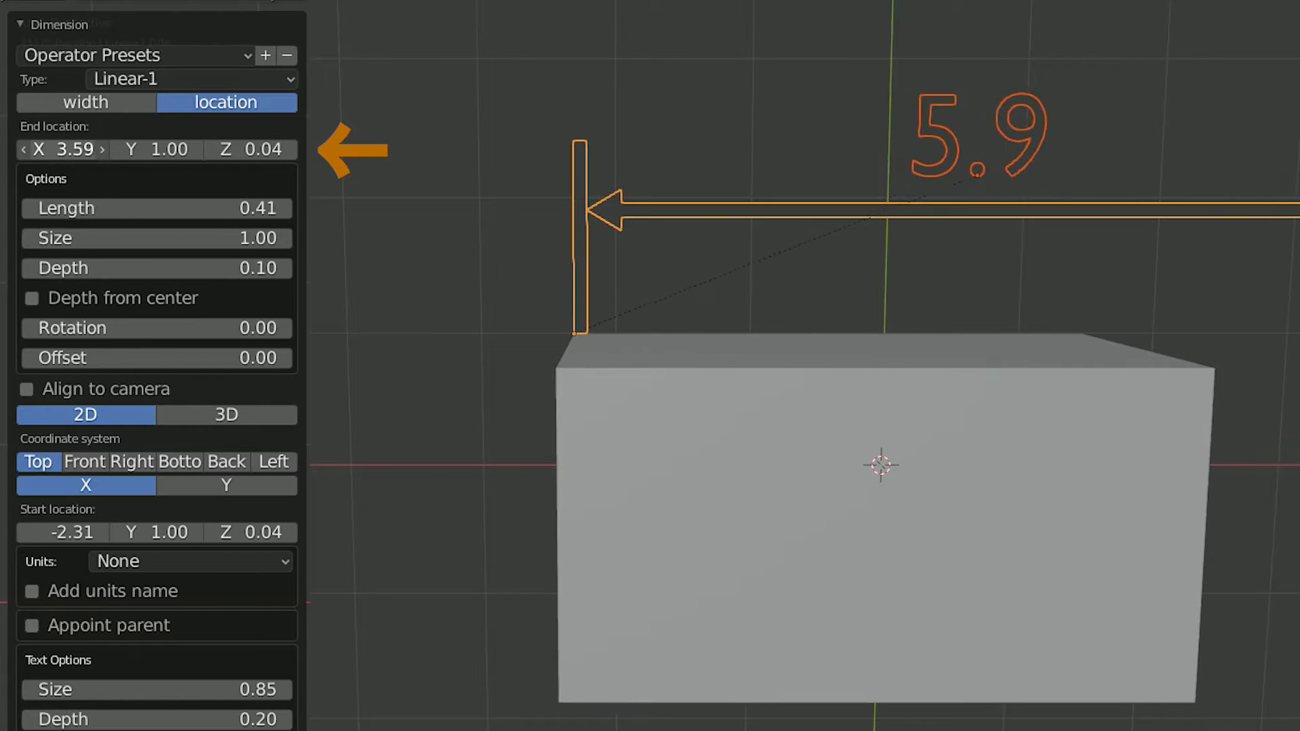
drag(70, 149, 25, 149)
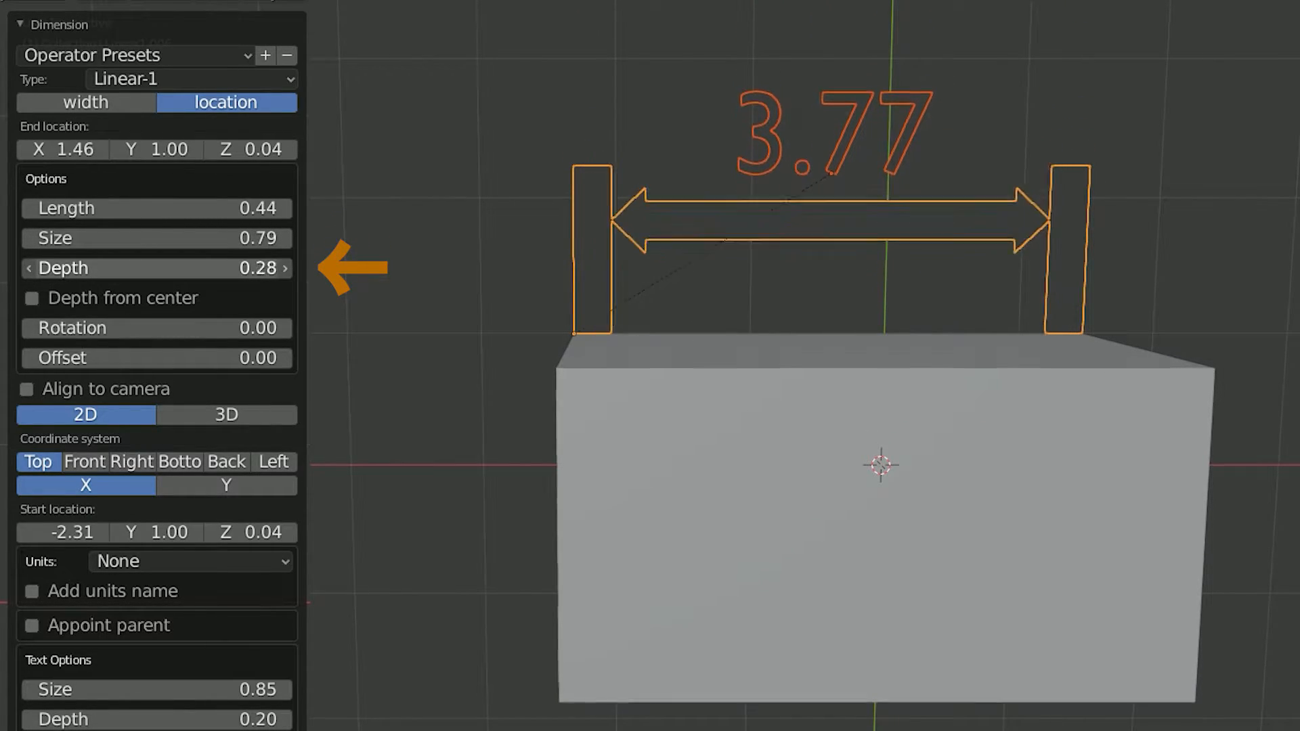
Reset Depth to 0.10, toggle Depth from center on and off, and set Offset to 0.15
click(285, 268)
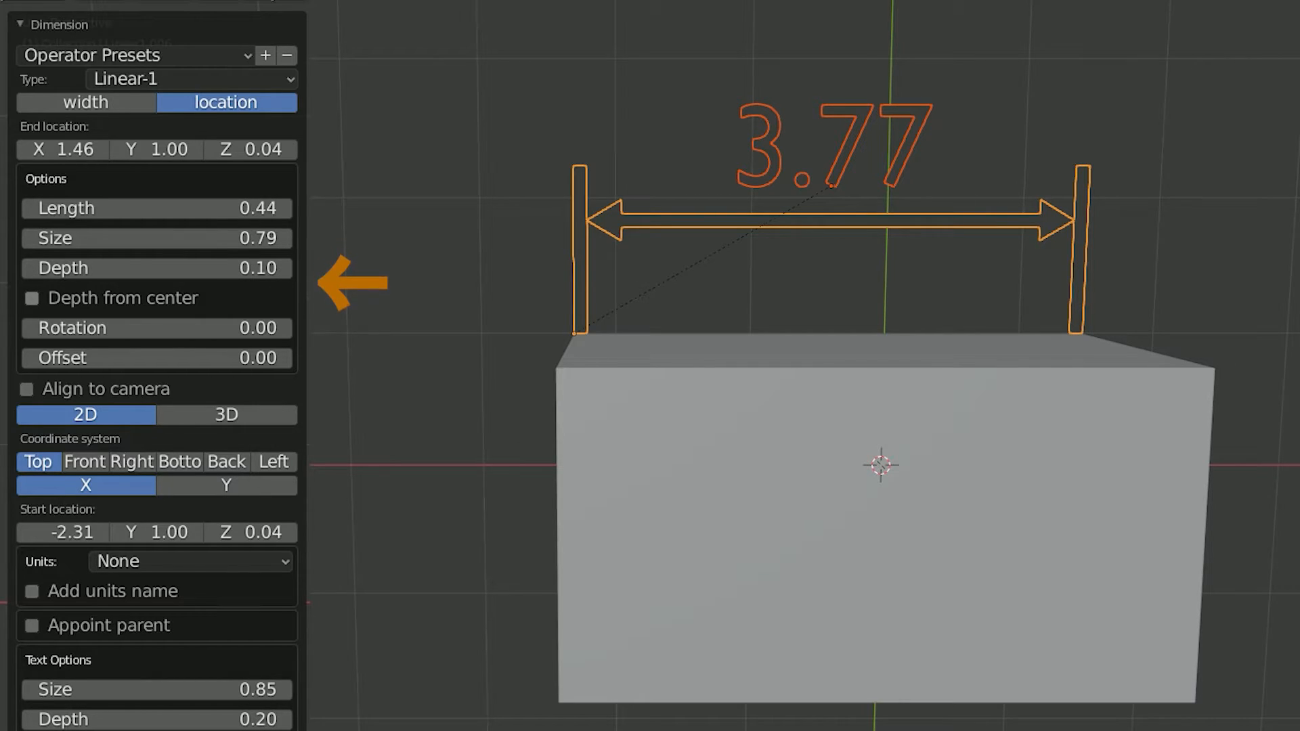
click(32, 298)
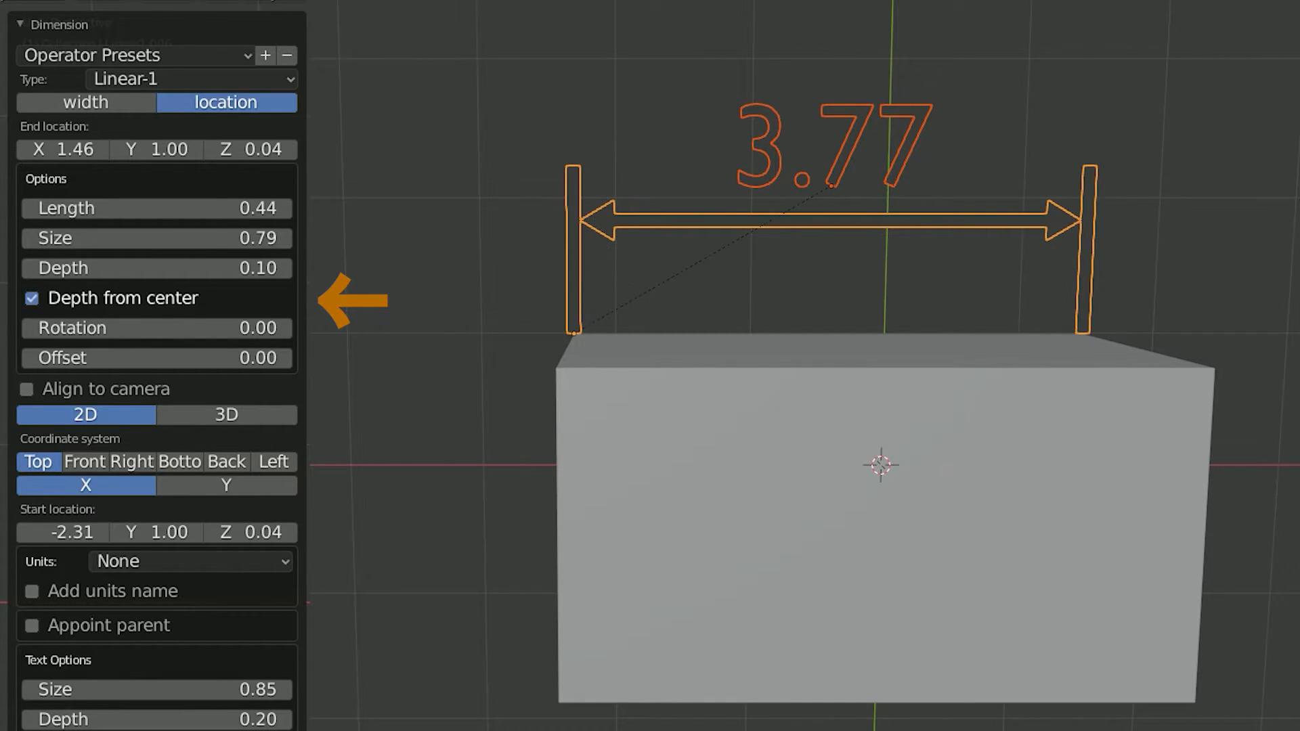
click(31, 298)
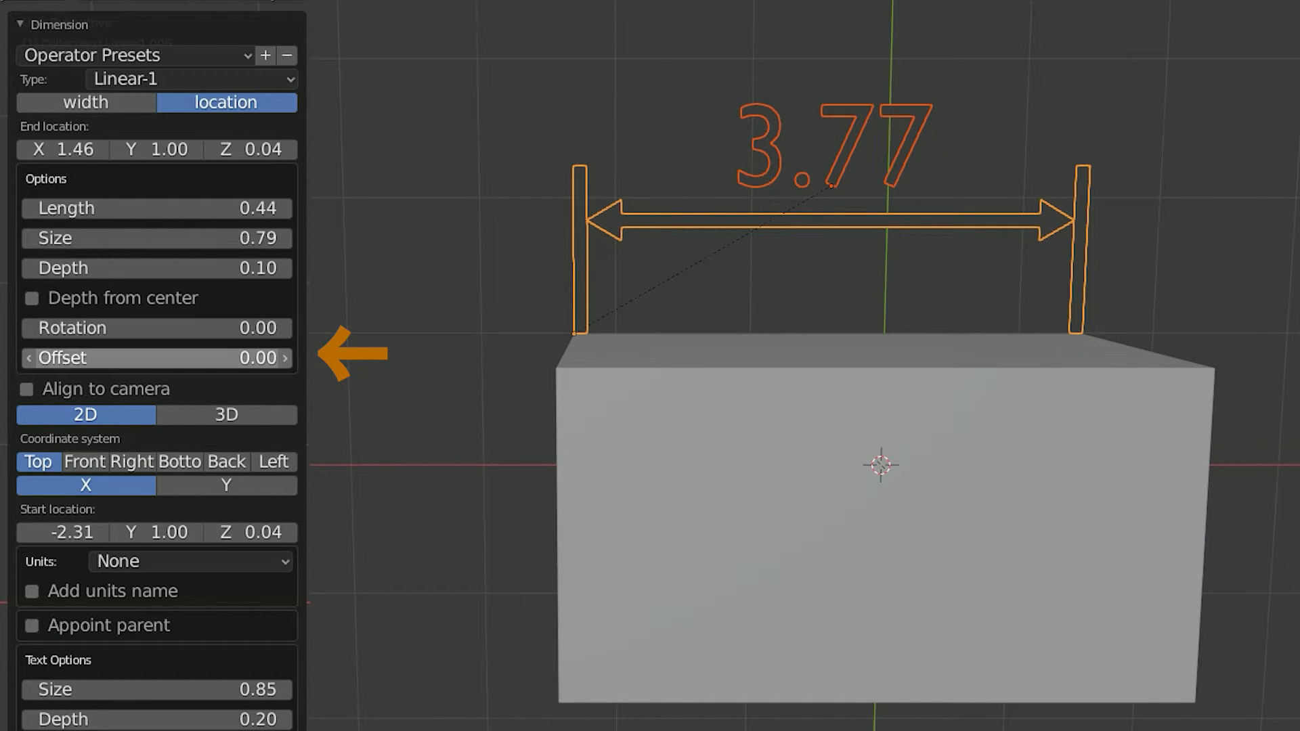
drag(156, 358, 199, 357)
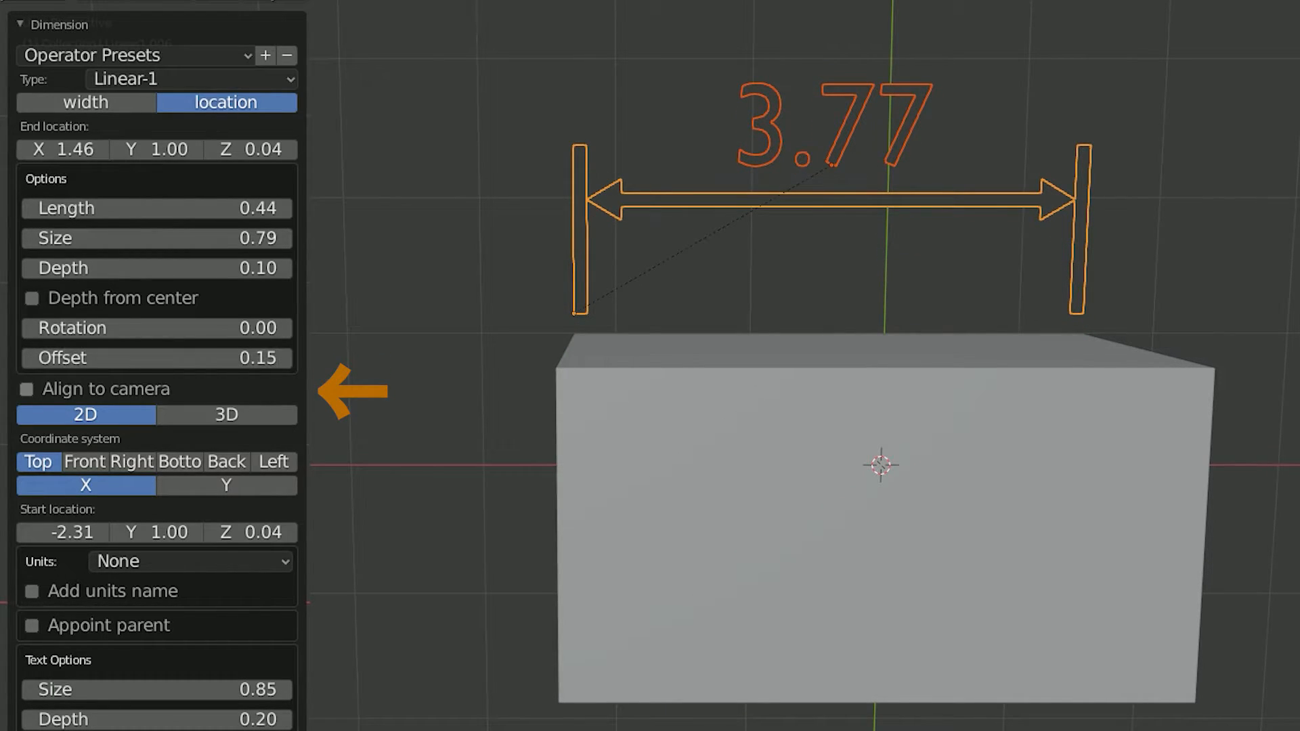
Toggle Align to camera, try the Left plane, keep Top, and restore Start X to −2.31
click(29, 388)
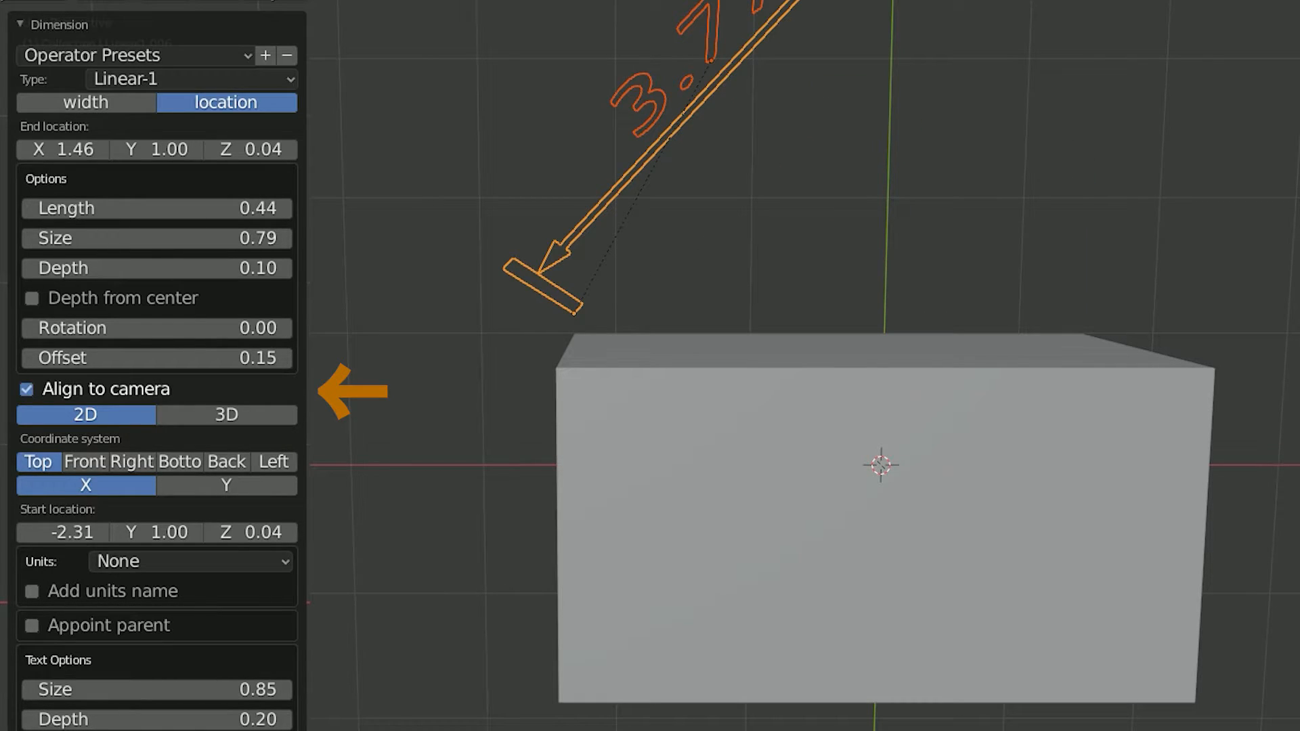
click(25, 389)
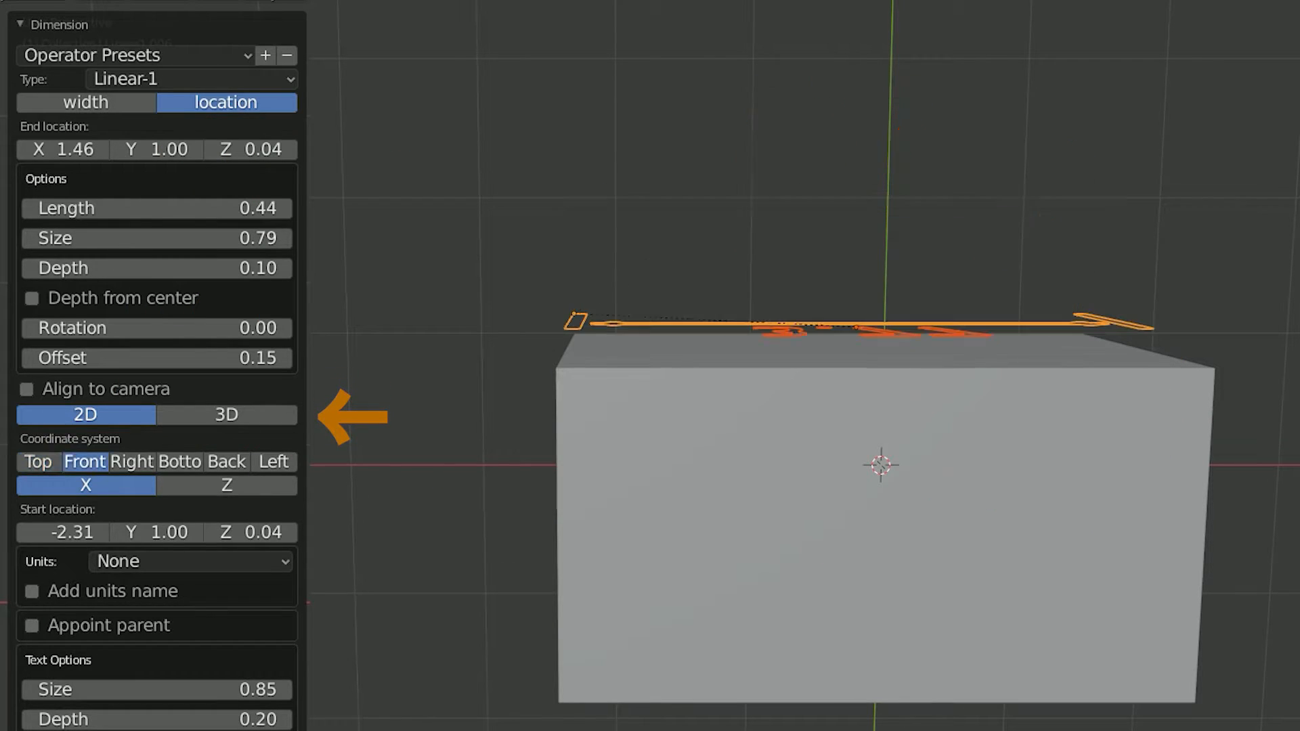
scroll(down, 3)
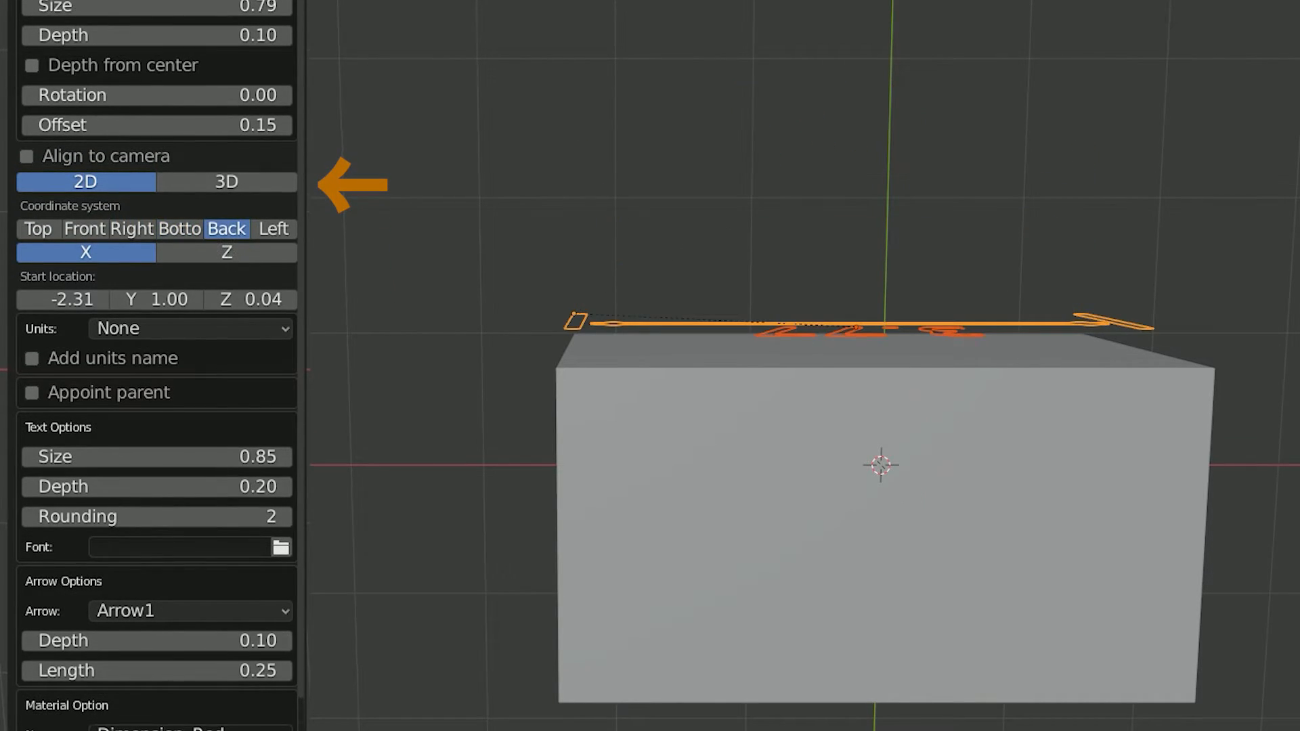
click(273, 229)
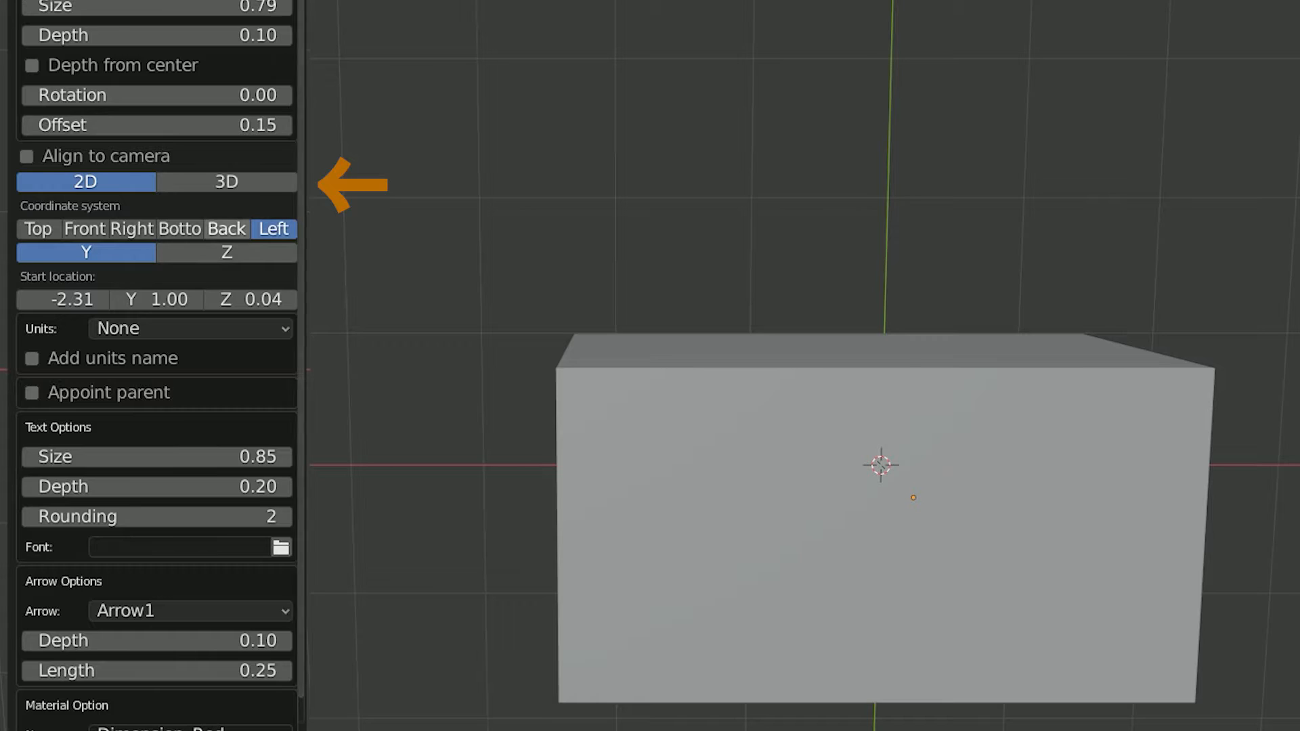
click(38, 229)
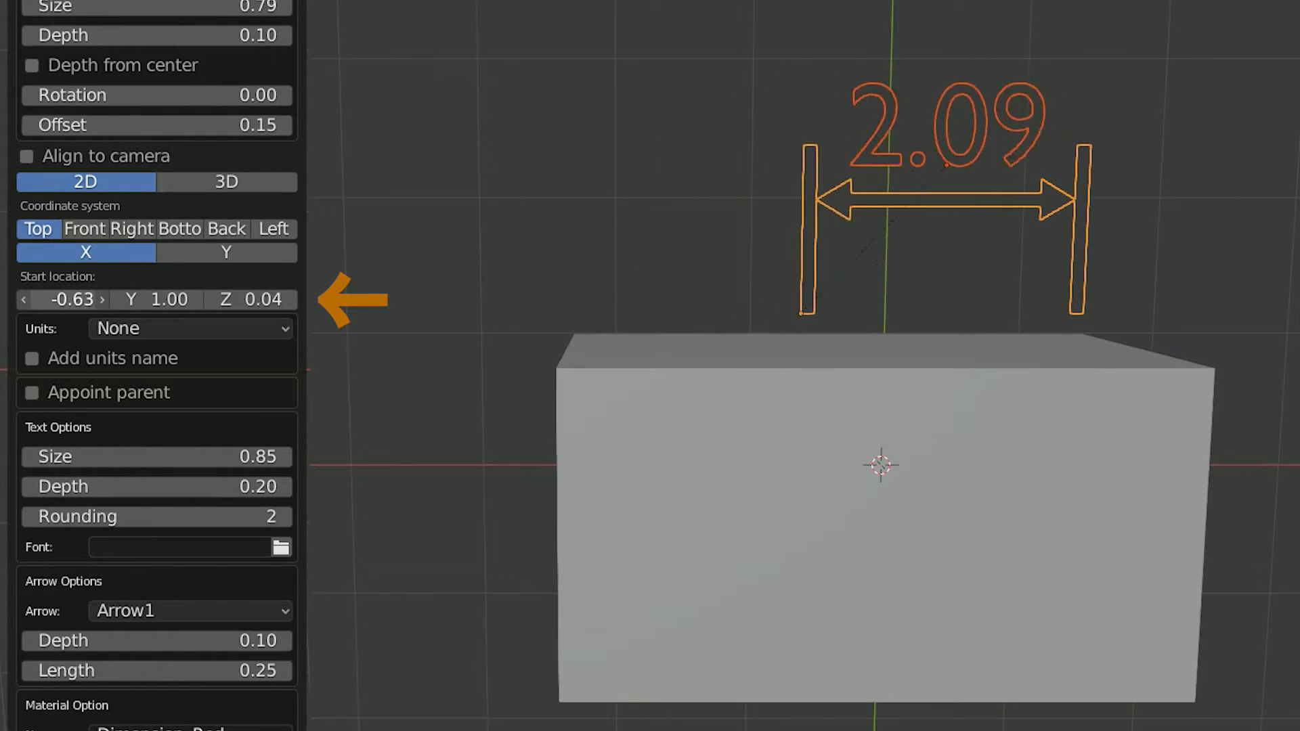
drag(66, 300, 0, 299)
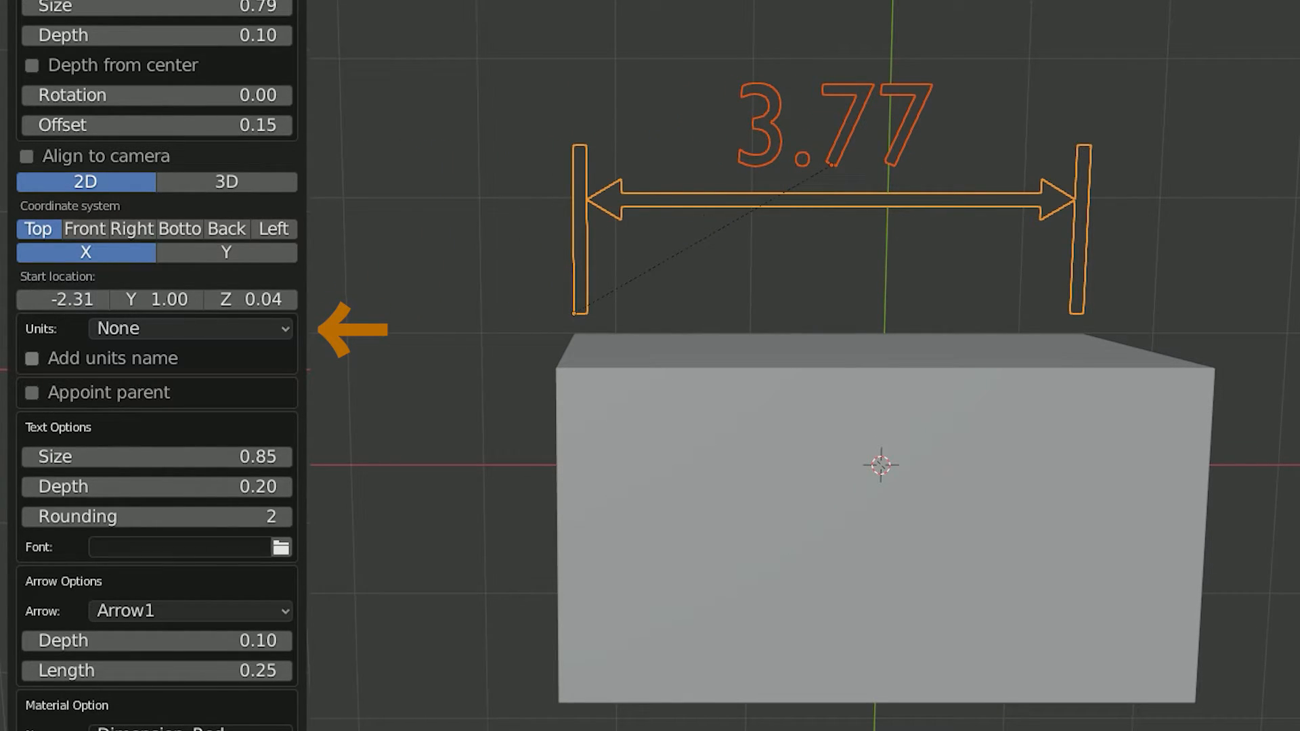
Show the unit name with metres, try centimetres (377.1cm), then switch back to metres
click(191, 328)
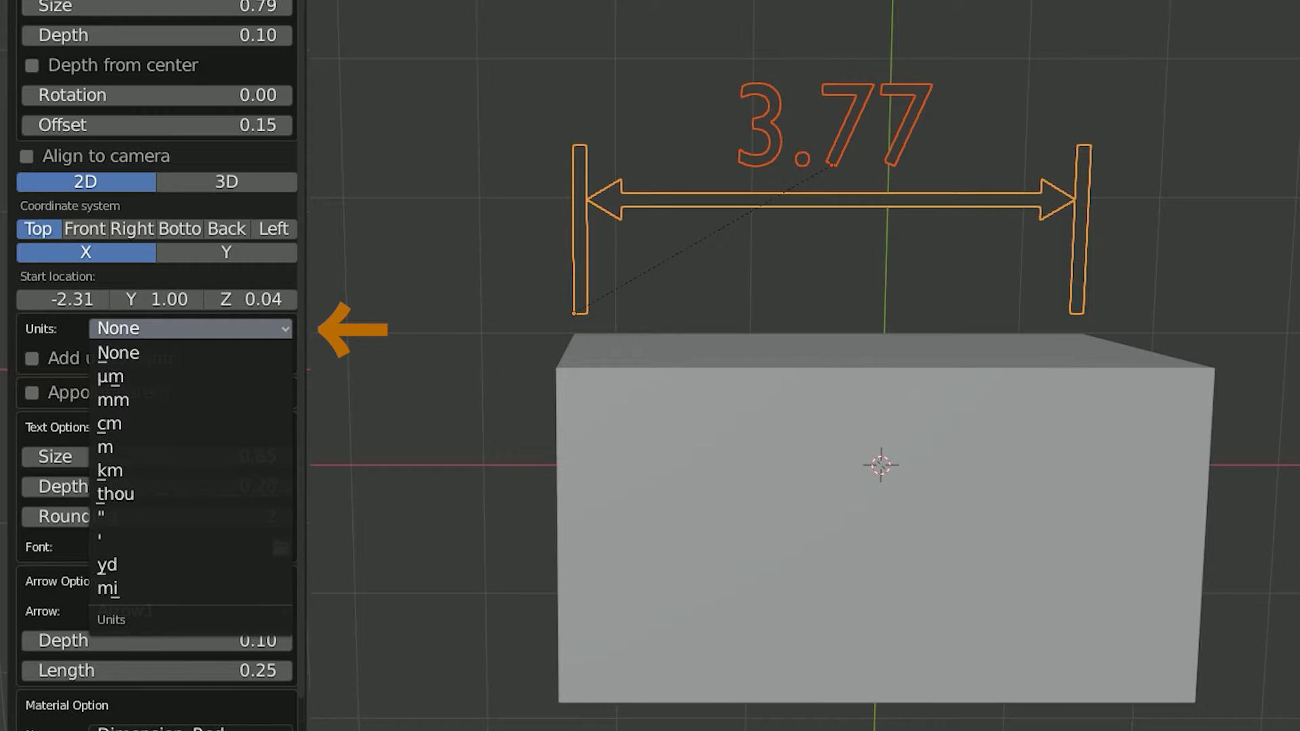
click(105, 447)
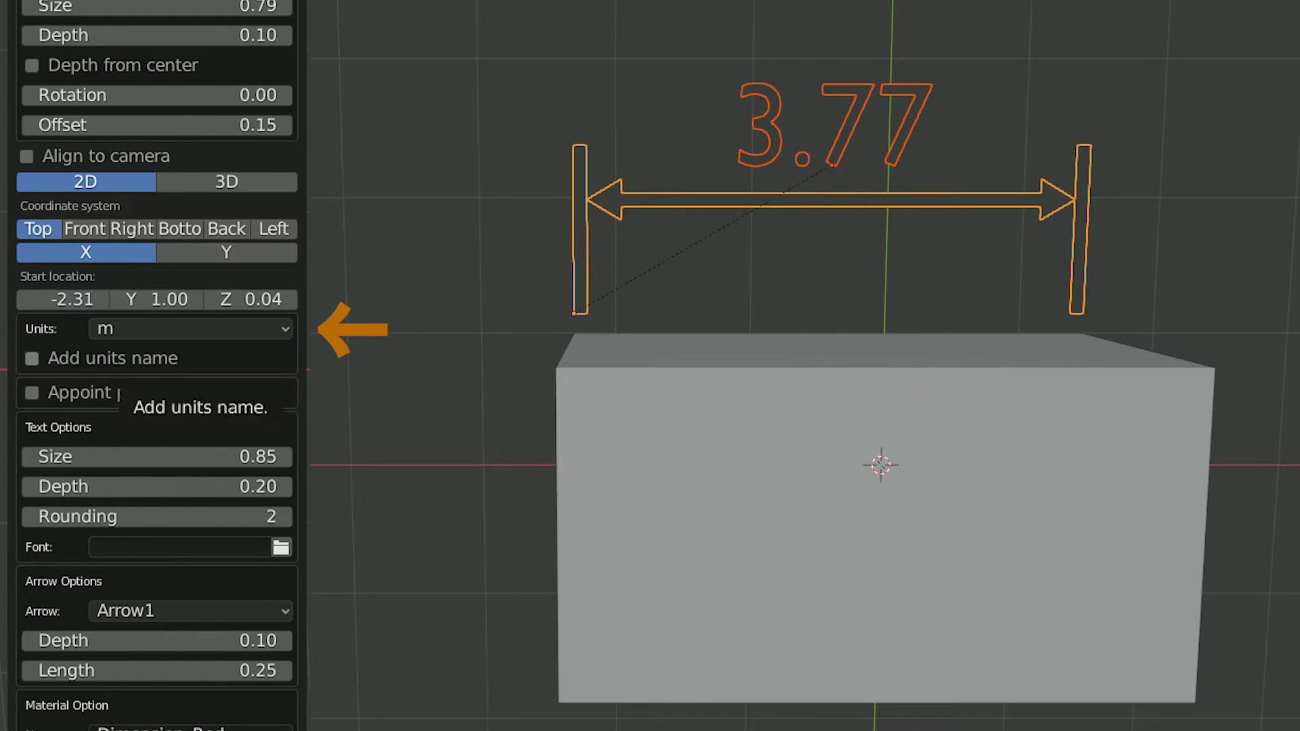
click(31, 358)
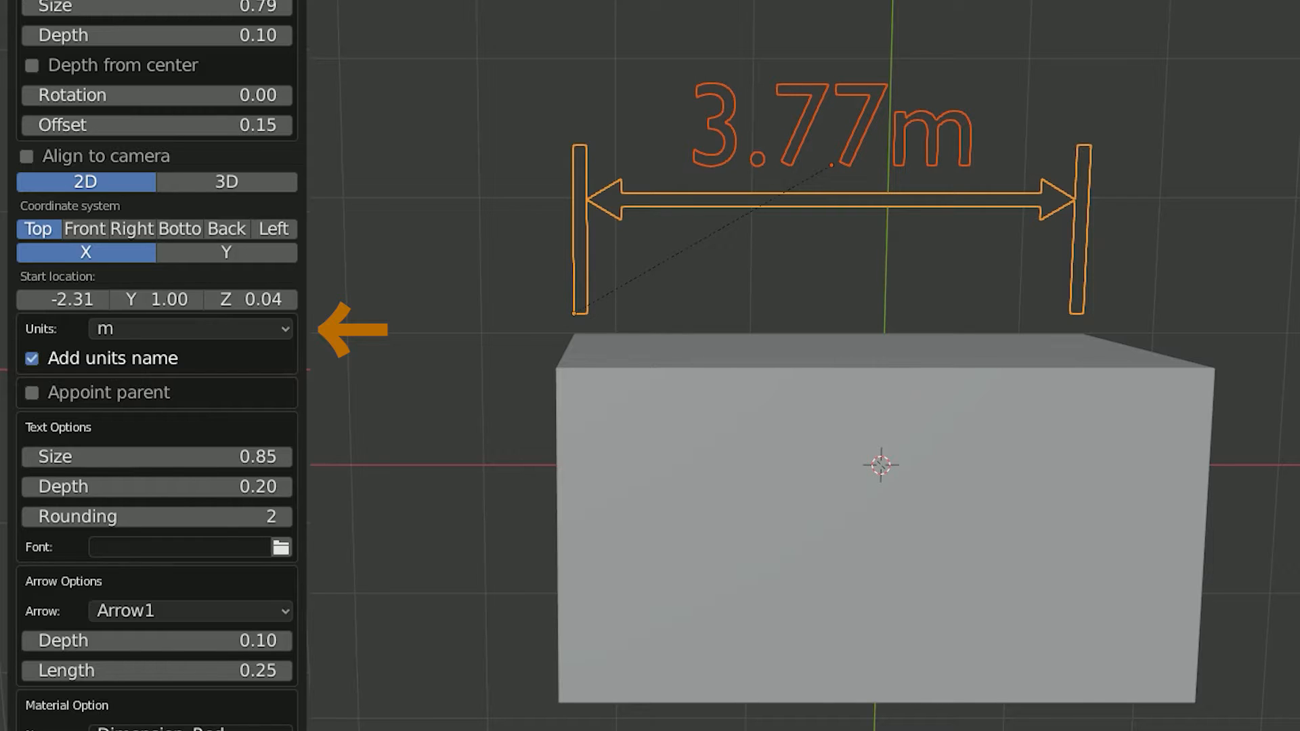
click(189, 329)
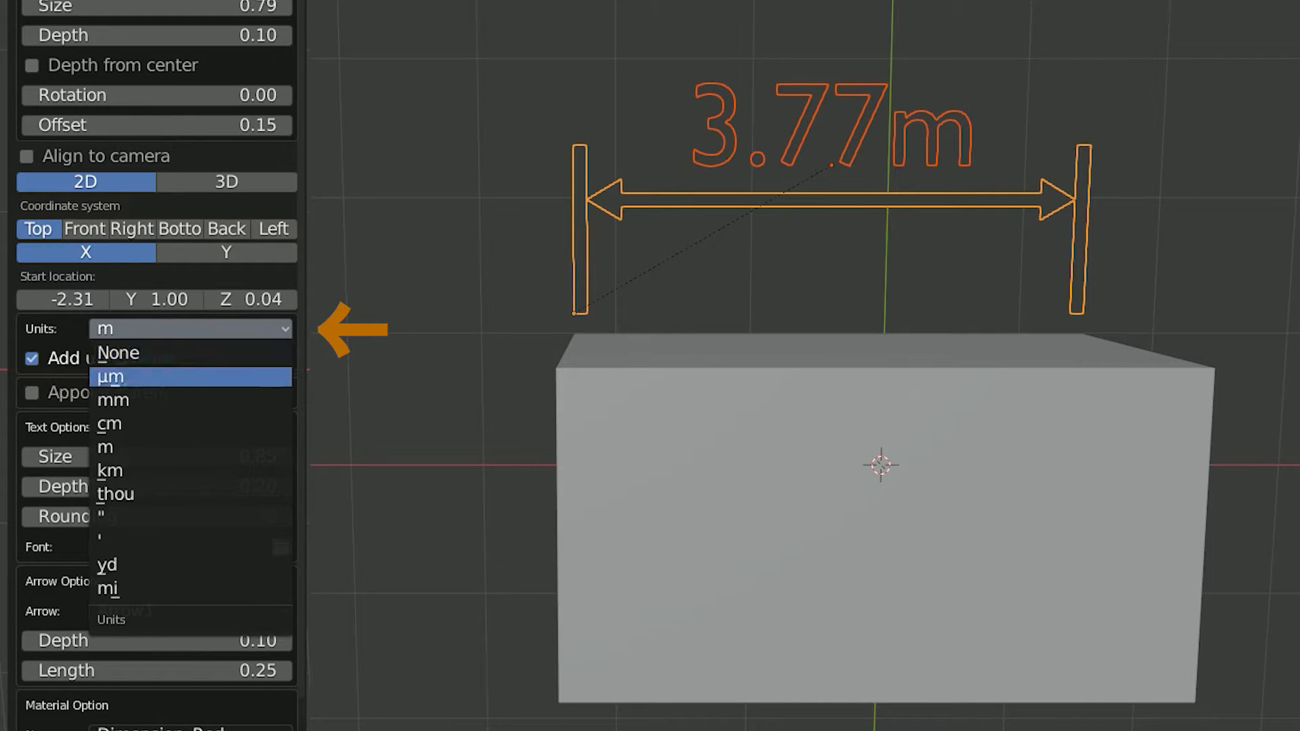
click(110, 424)
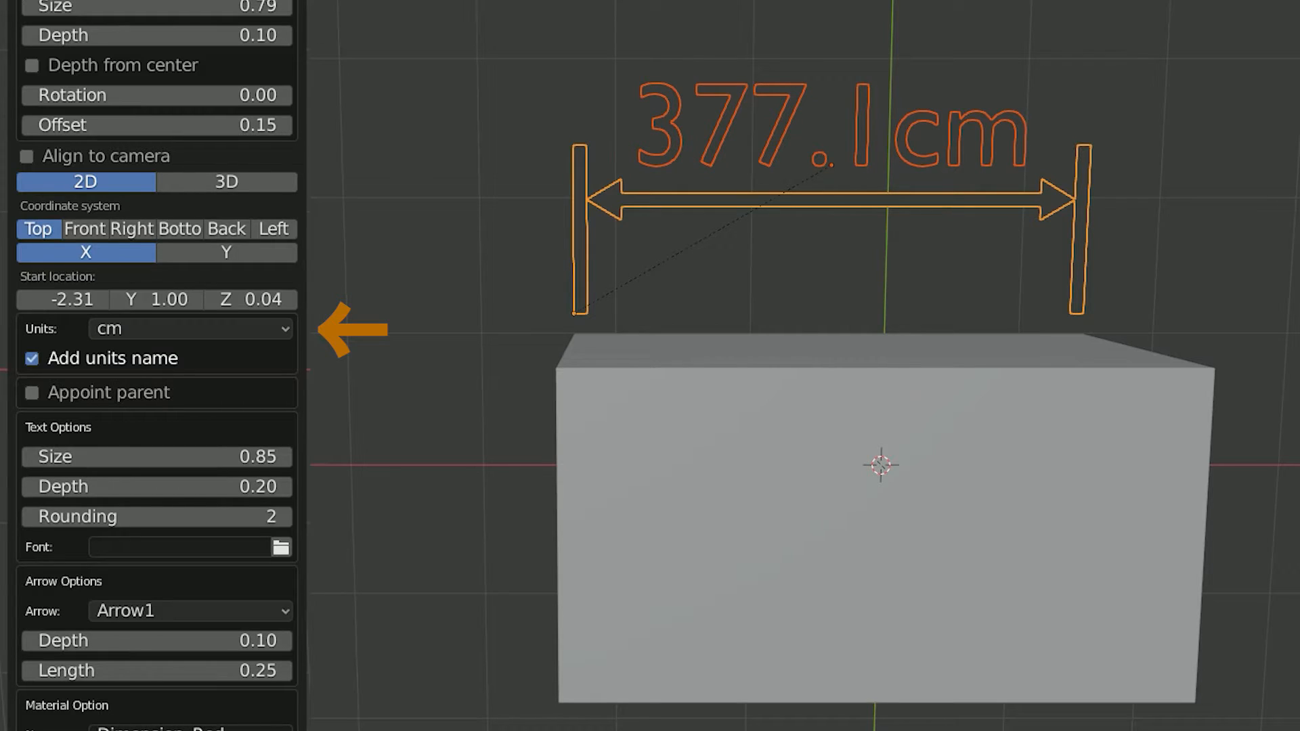
click(189, 329)
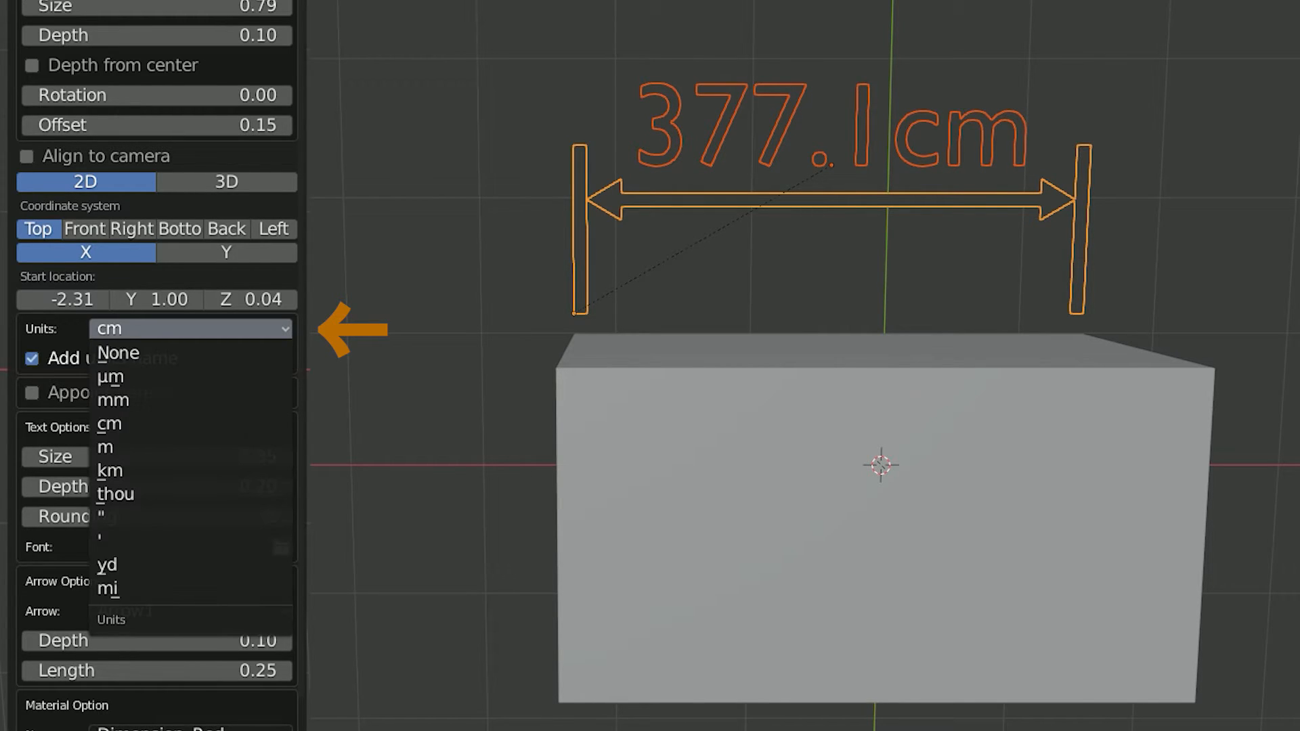
click(105, 446)
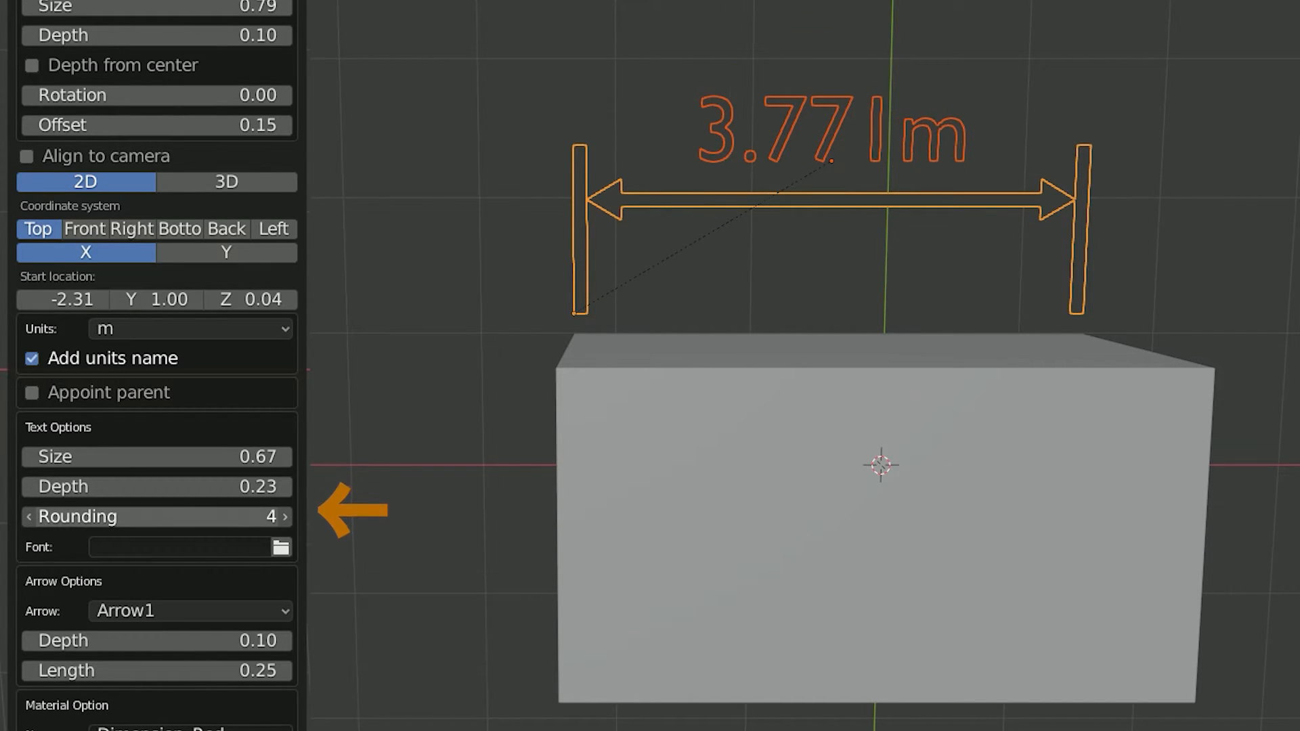
Change Rounding to 2, then 3 decimals so the label reads 3.771m
click(283, 517)
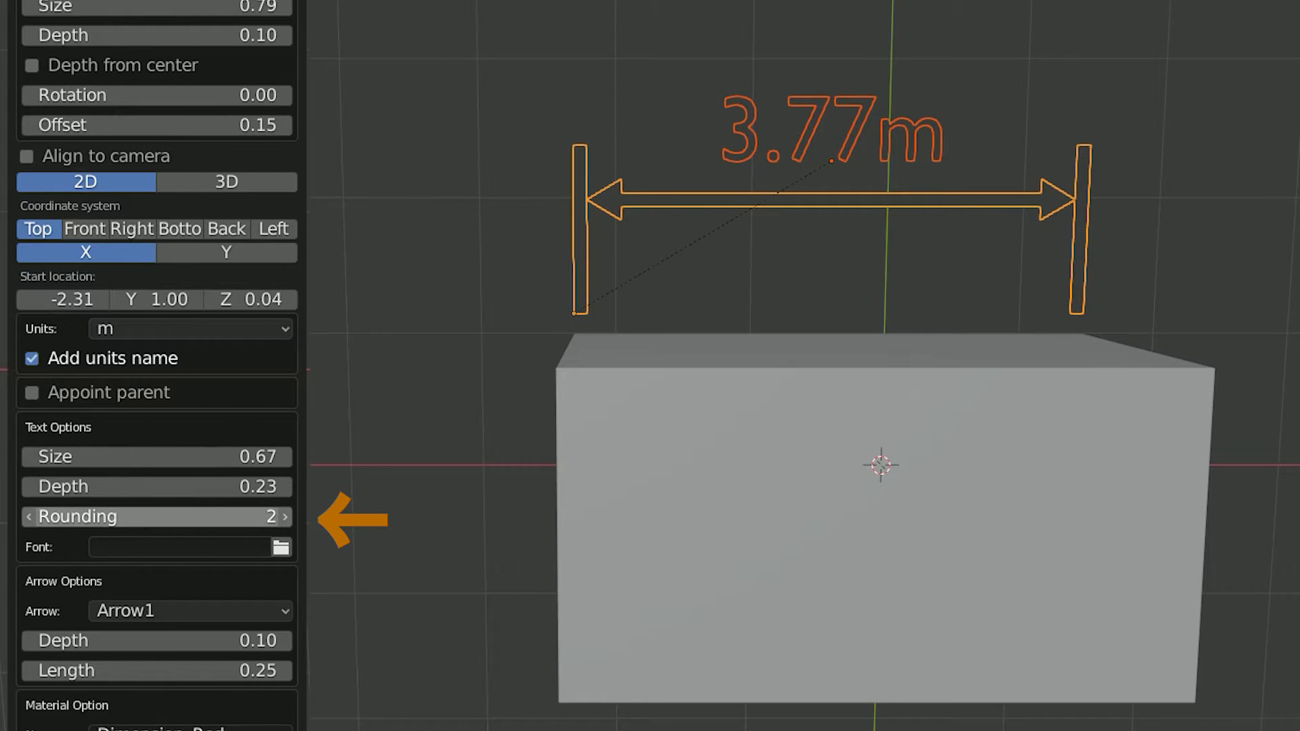
click(30, 517)
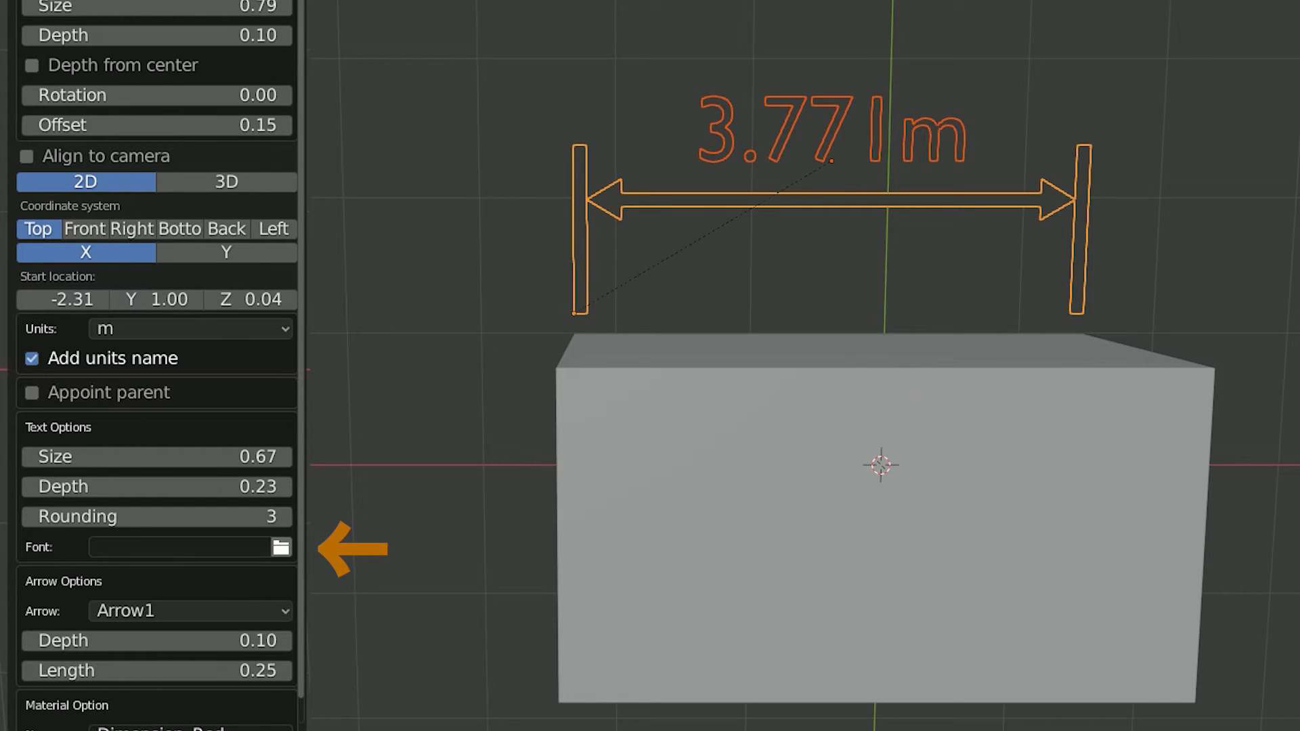
mouse_move(277, 547)
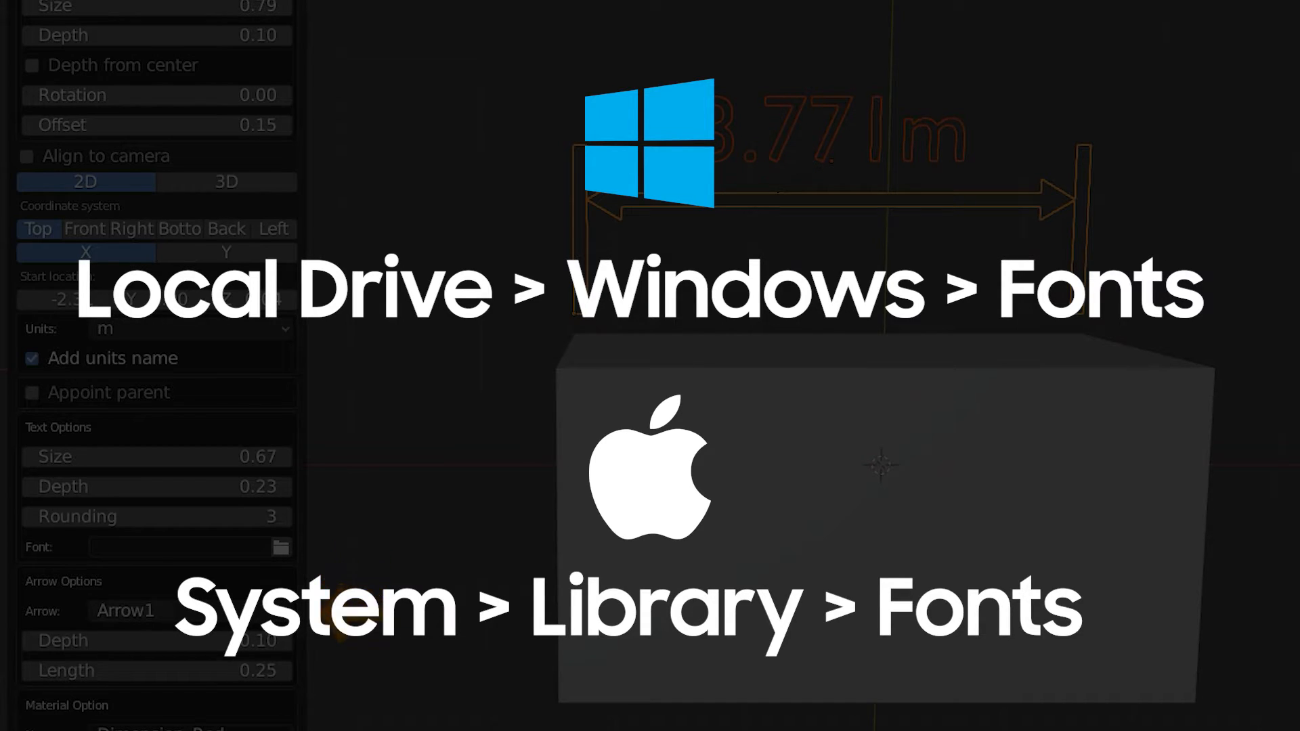
Cycle the dimension end style through Arrow2, Serifs1, Serifs2 and no arrowheads
click(191, 611)
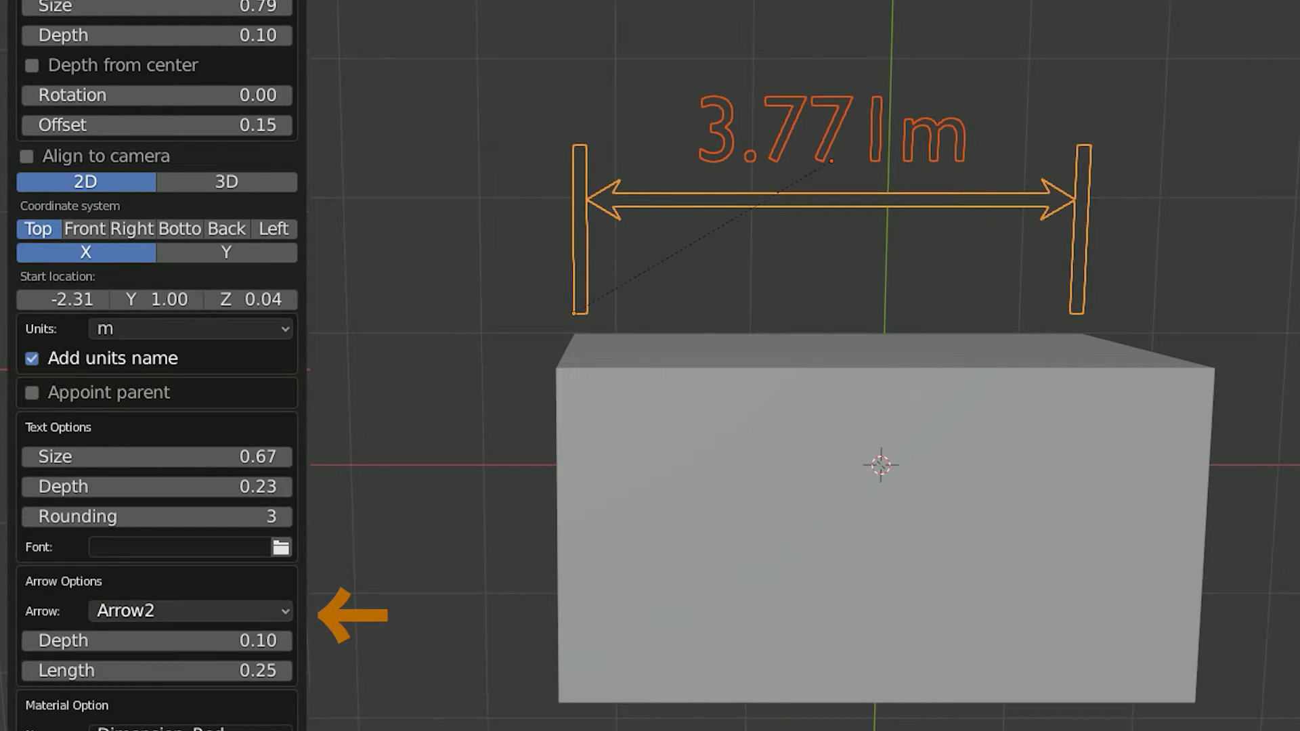
click(189, 611)
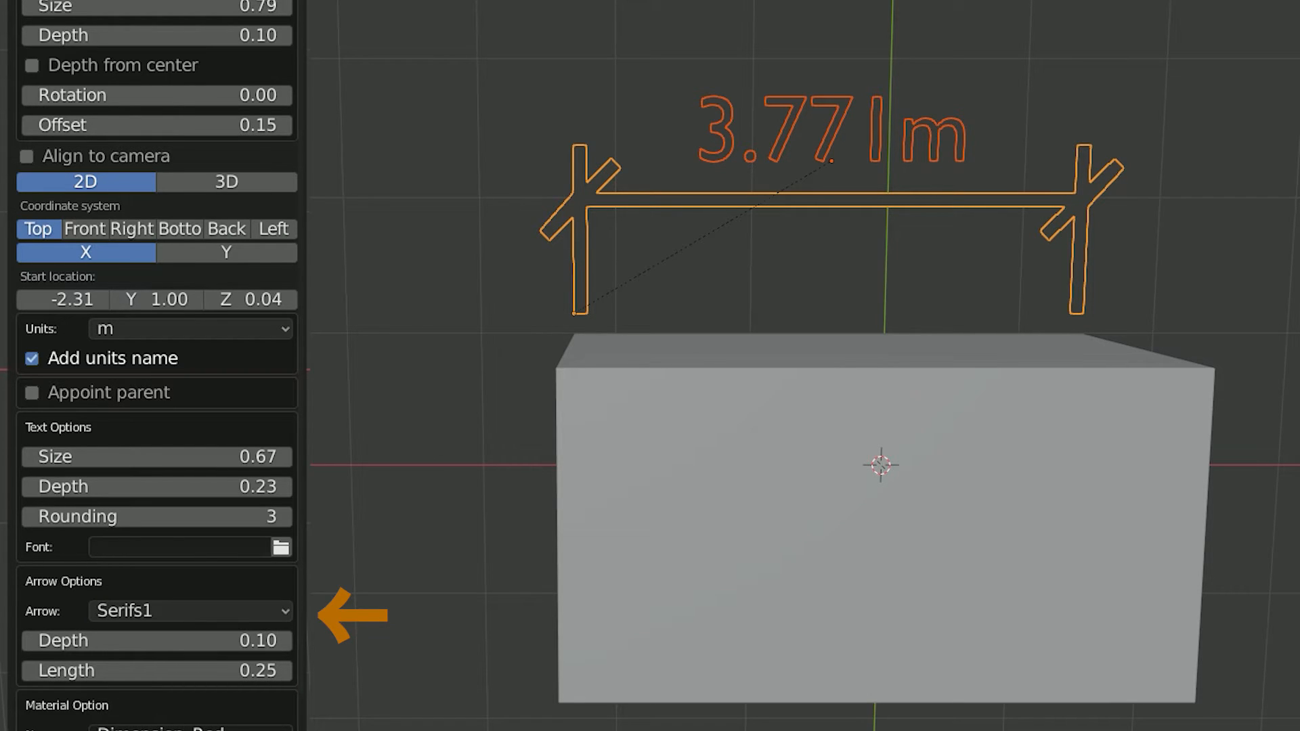
click(190, 612)
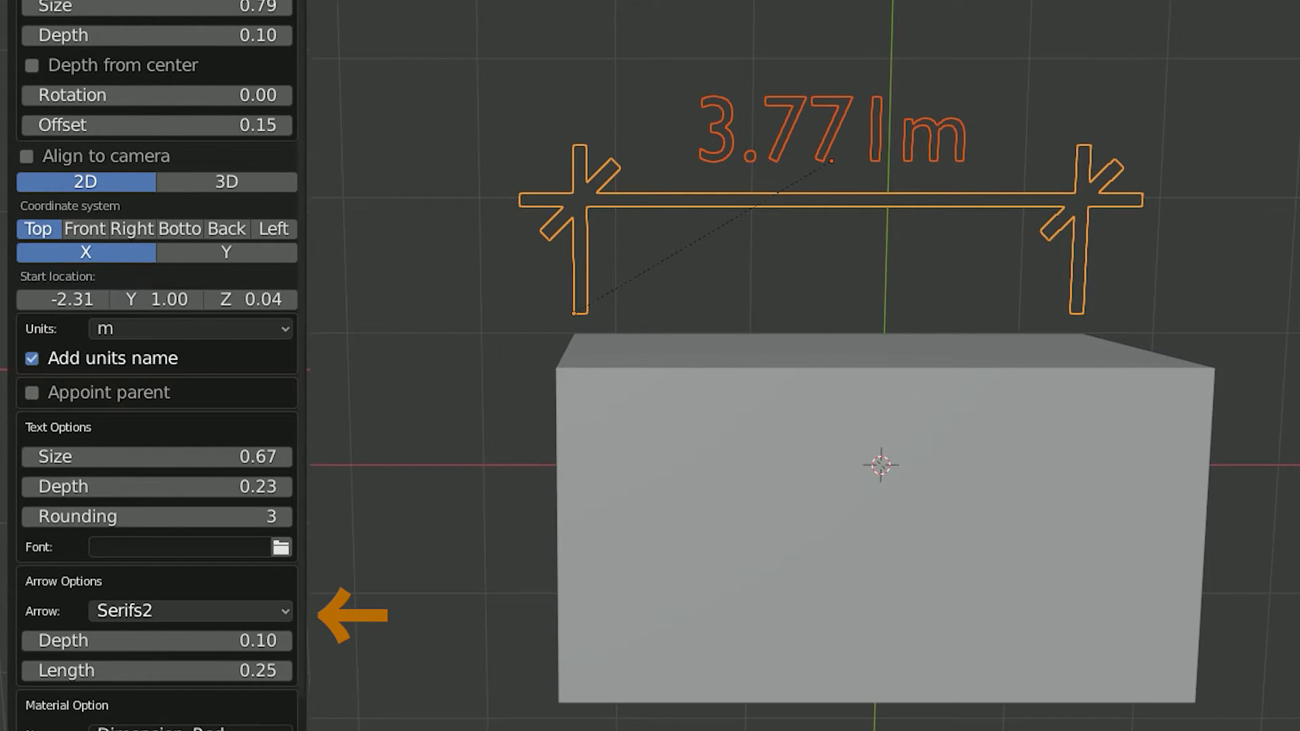
click(190, 612)
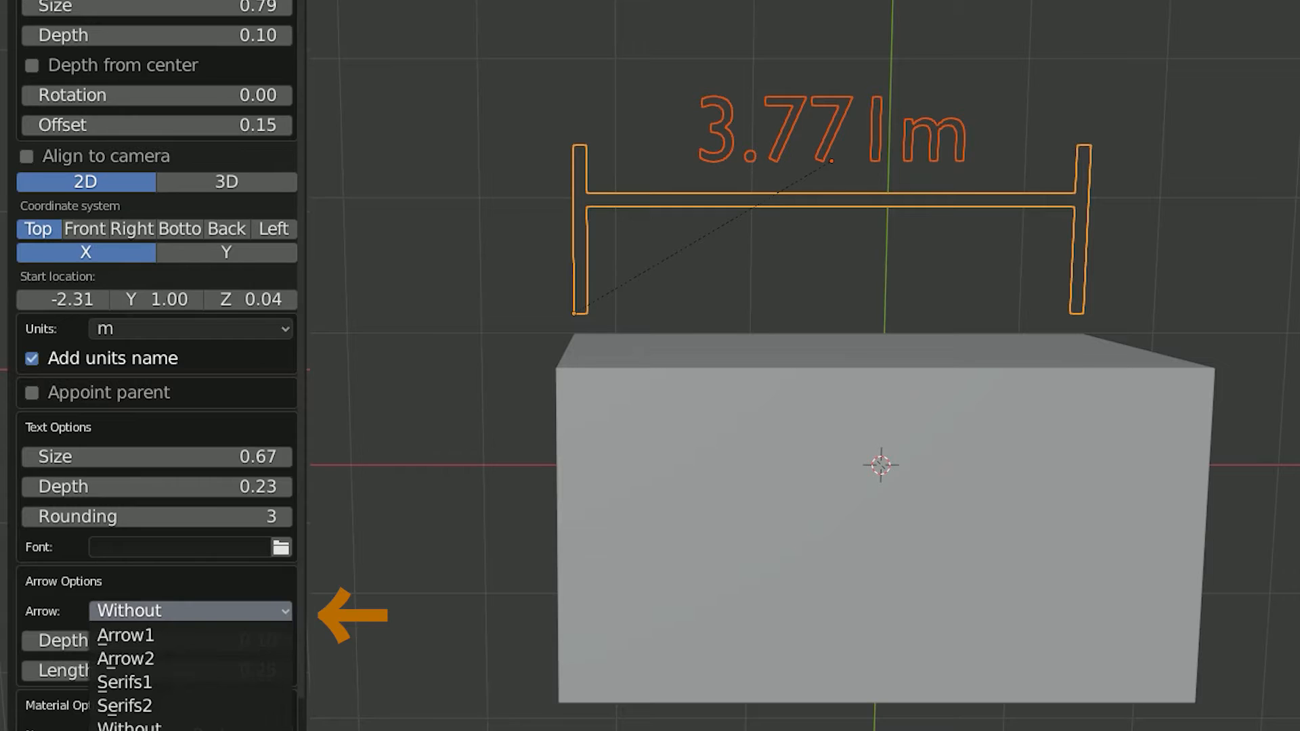
Lengthen the dimension arrows to 0.37 and name its material 'Dimension_Color'
click(126, 635)
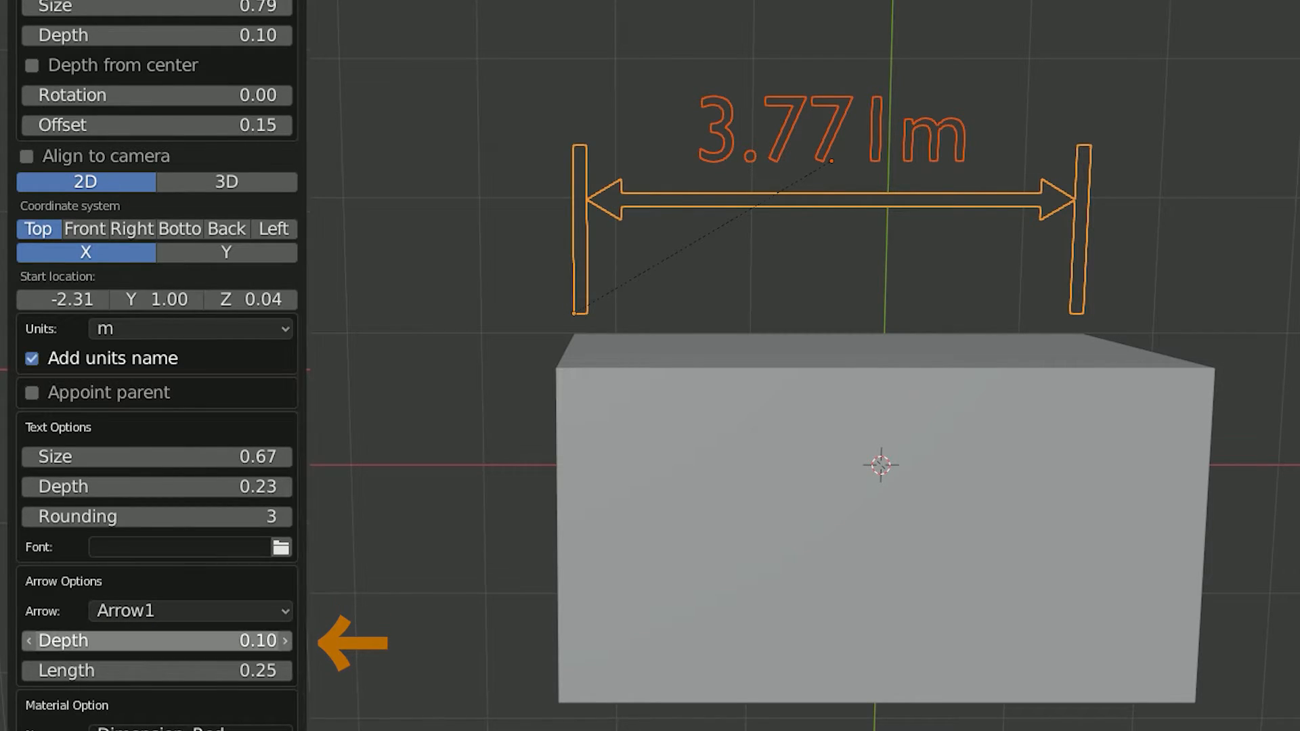
drag(125, 640, 248, 640)
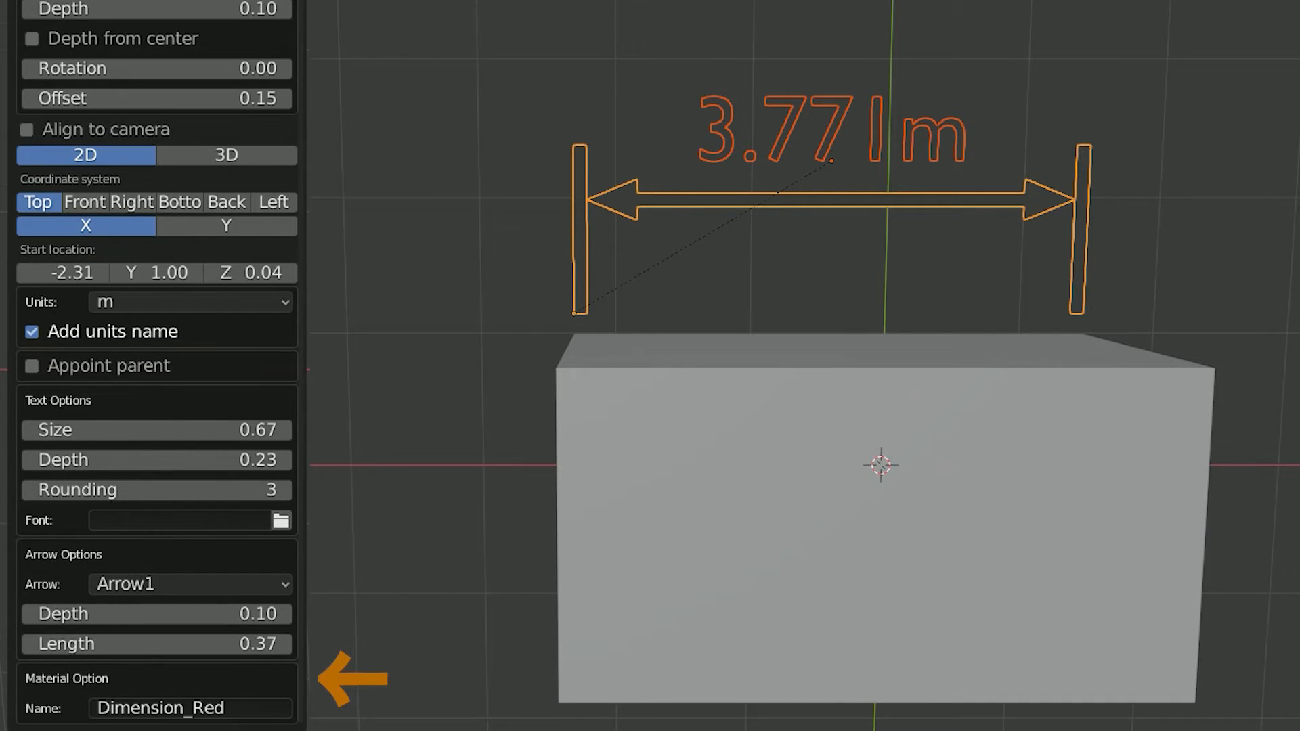
click(189, 709)
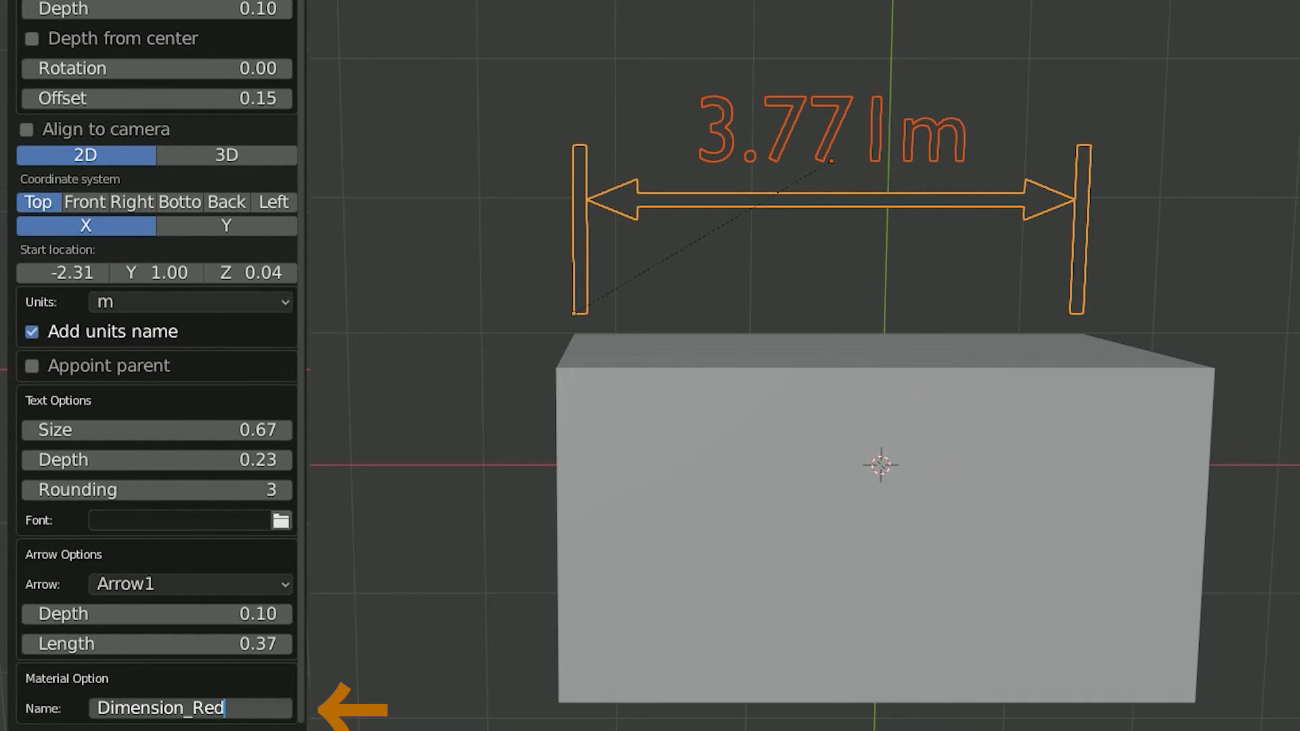
text(Dimension_Color)
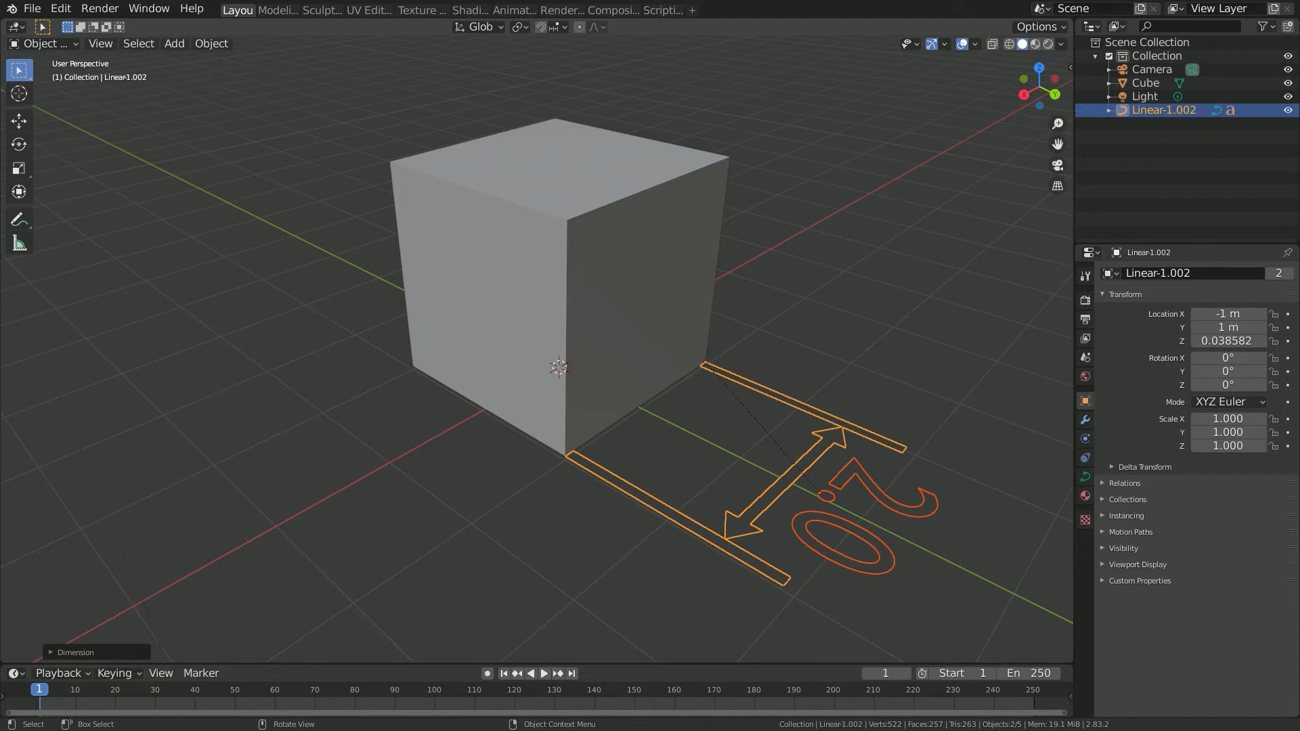
Add a second linear dimension reading 3.22m with 0.52 text size, then edit its label
click(75, 651)
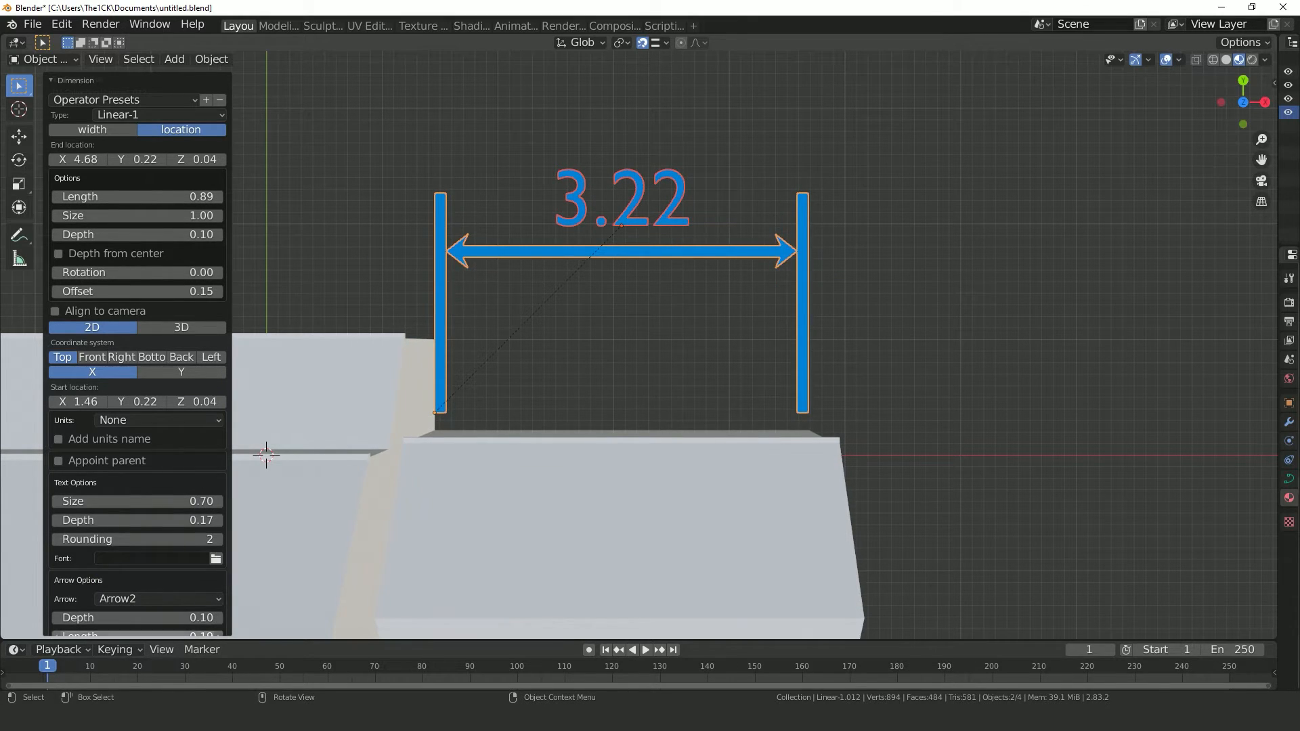
drag(166, 501, 133, 501)
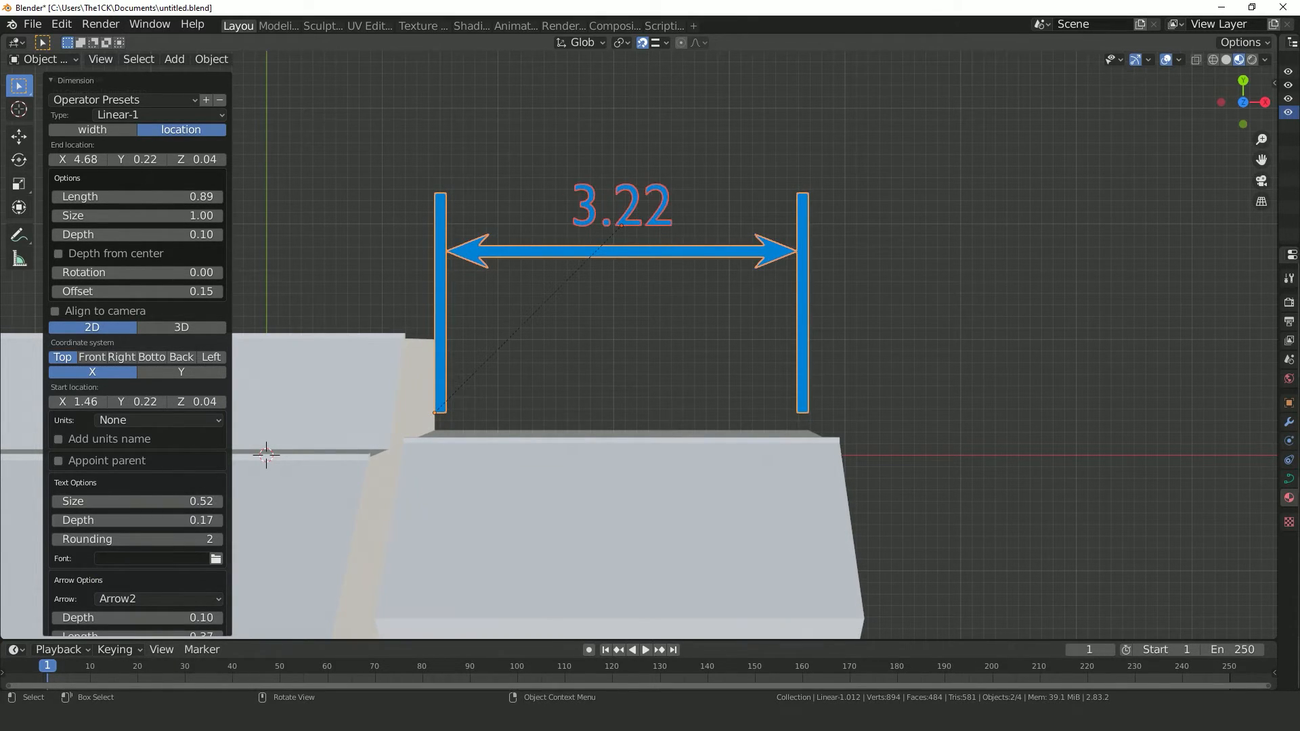
click(157, 420)
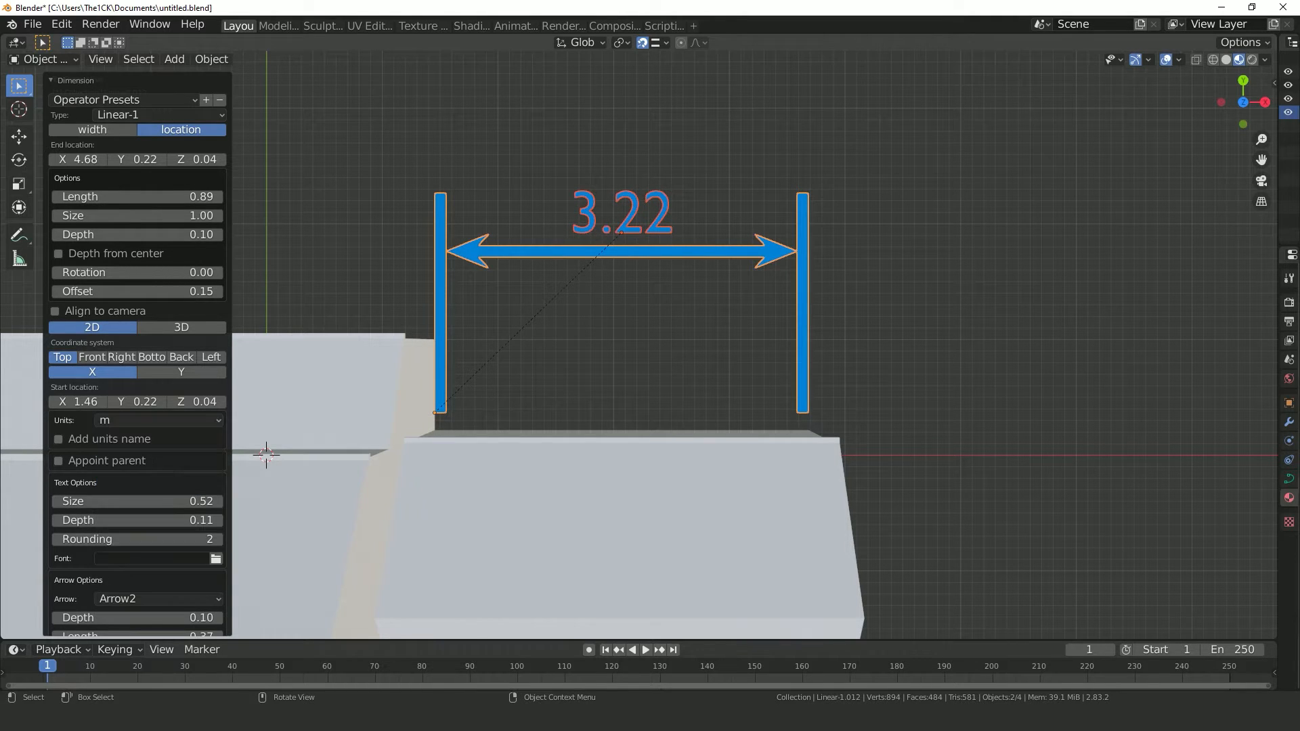
key(Tab)
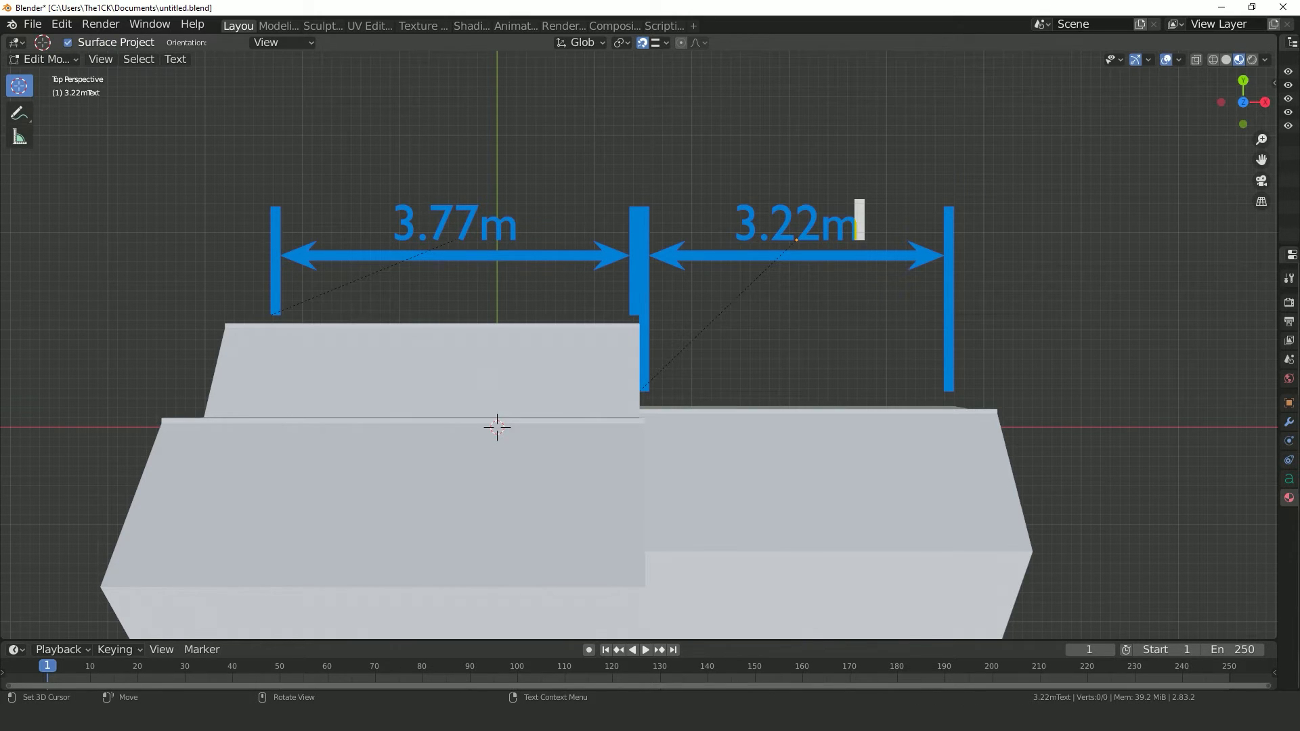
Edit the dimension's label text and exit label editing
key(Backspace)
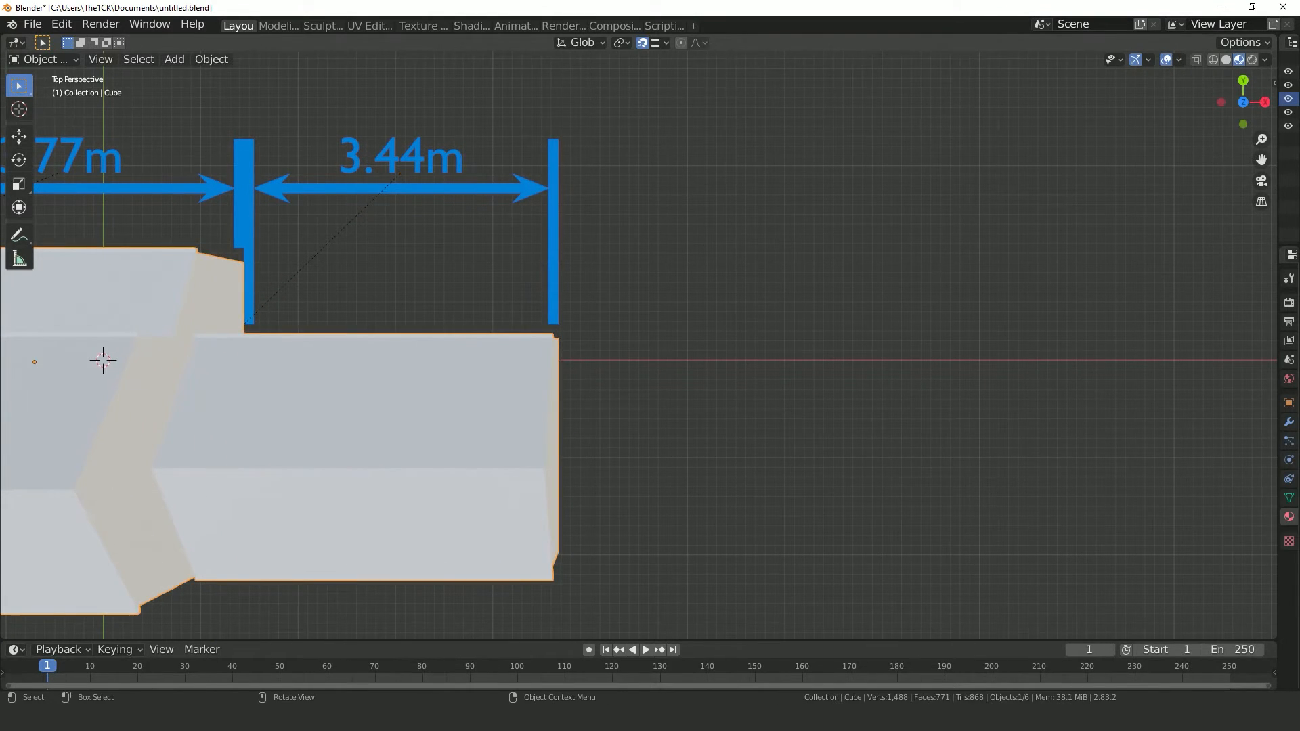
key(Tab)
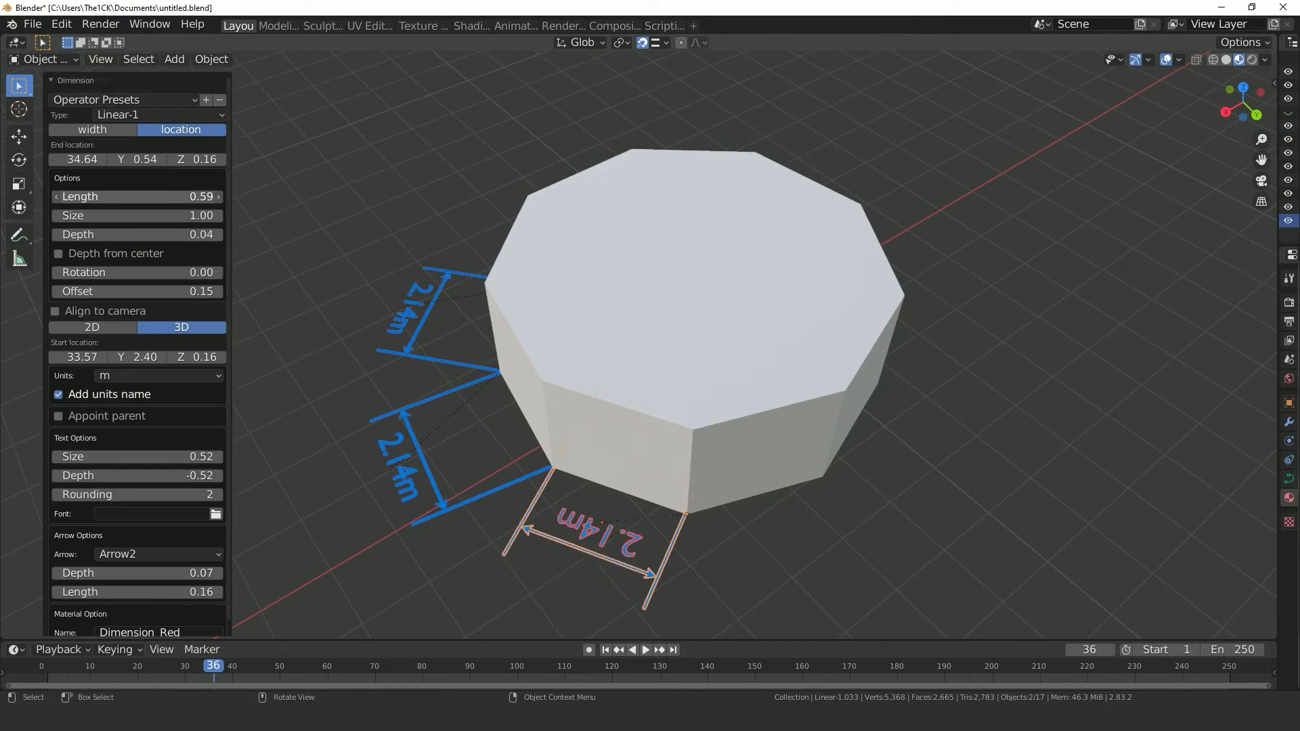
Add two more 3D dimensions to edges of the nine-sided cylinder
key(Tab)
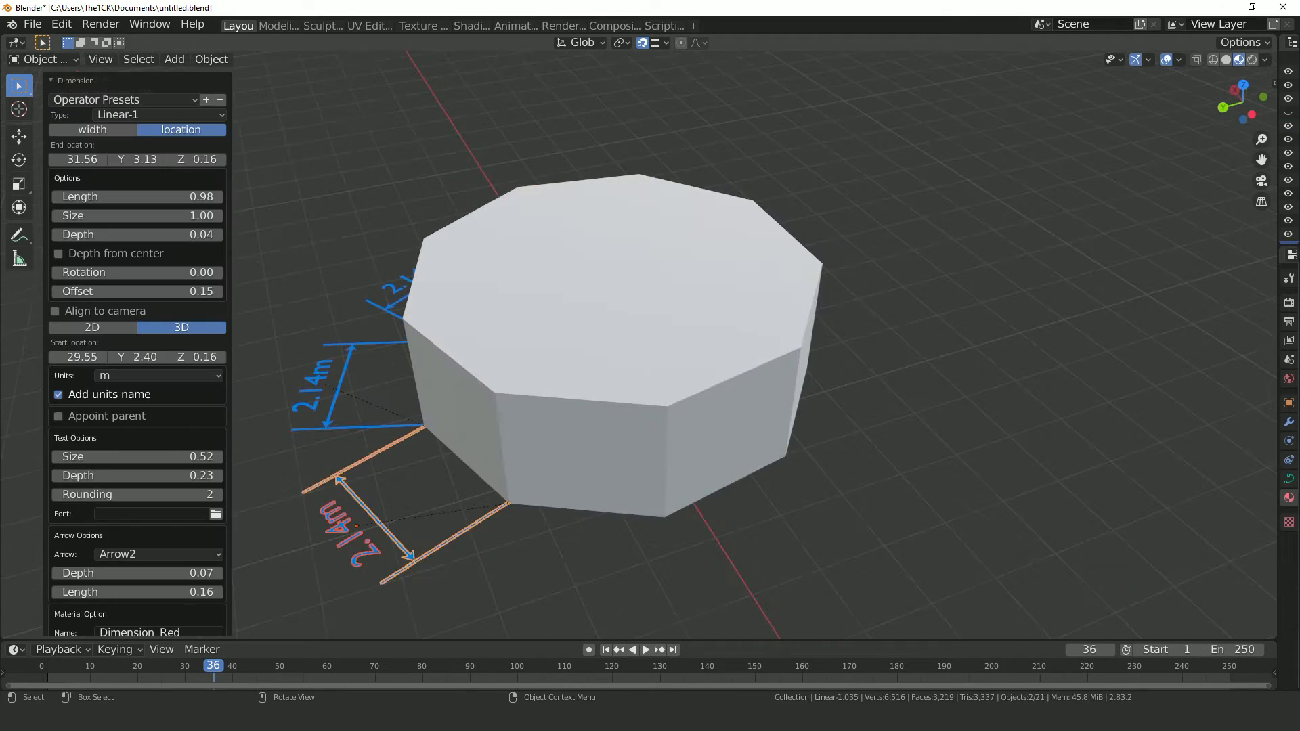
right_click(586, 303)
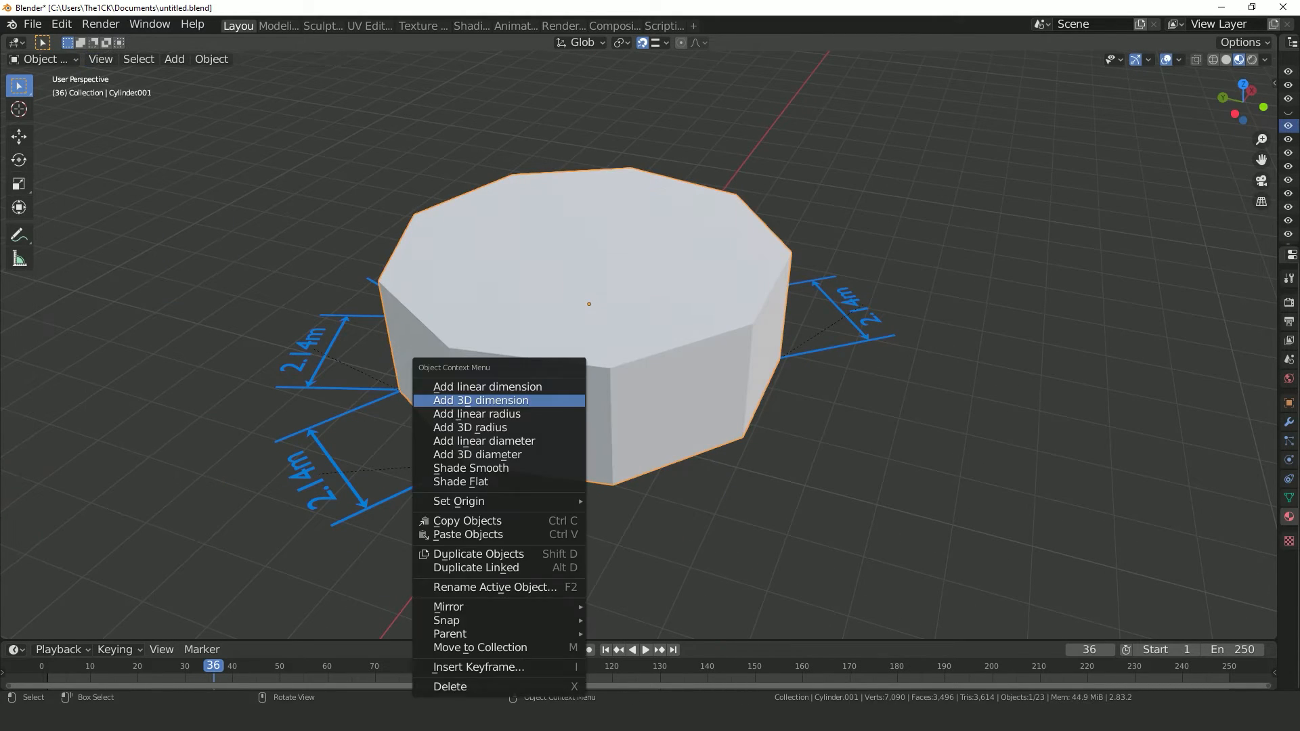
click(481, 400)
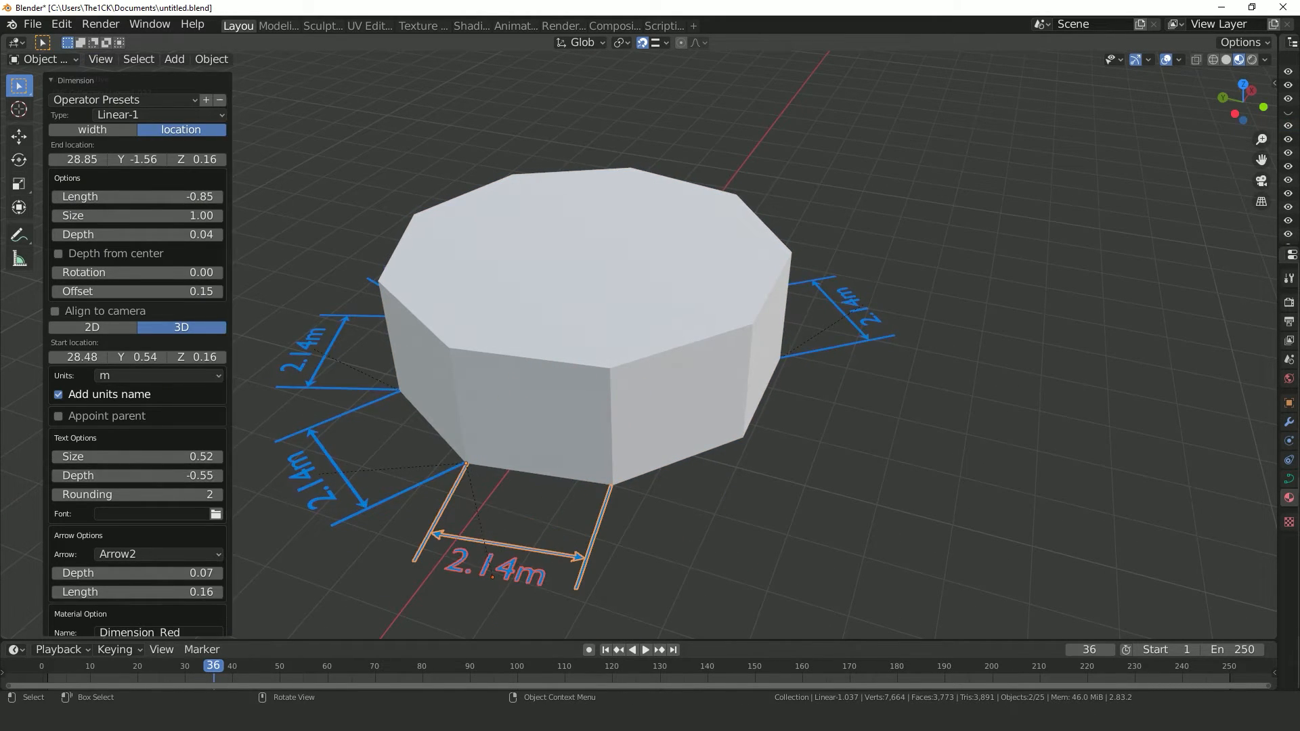
right_click(609, 274)
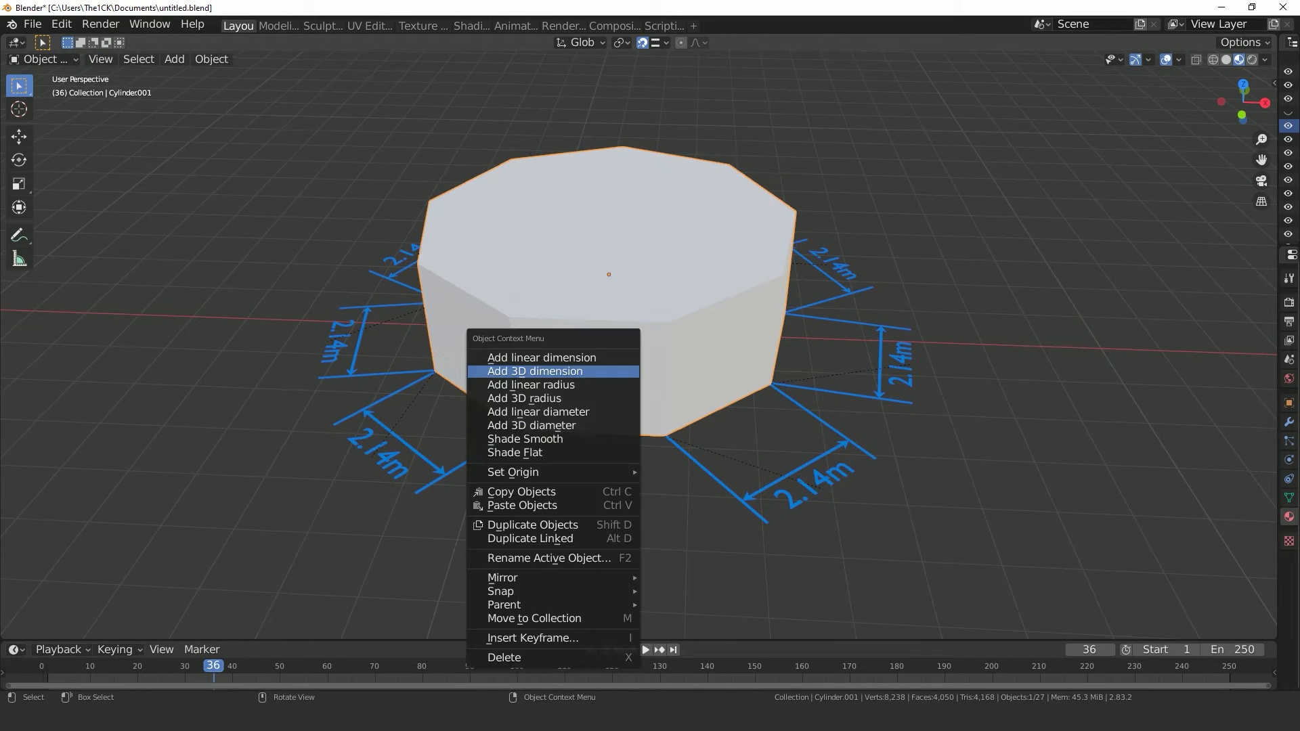
click(541, 358)
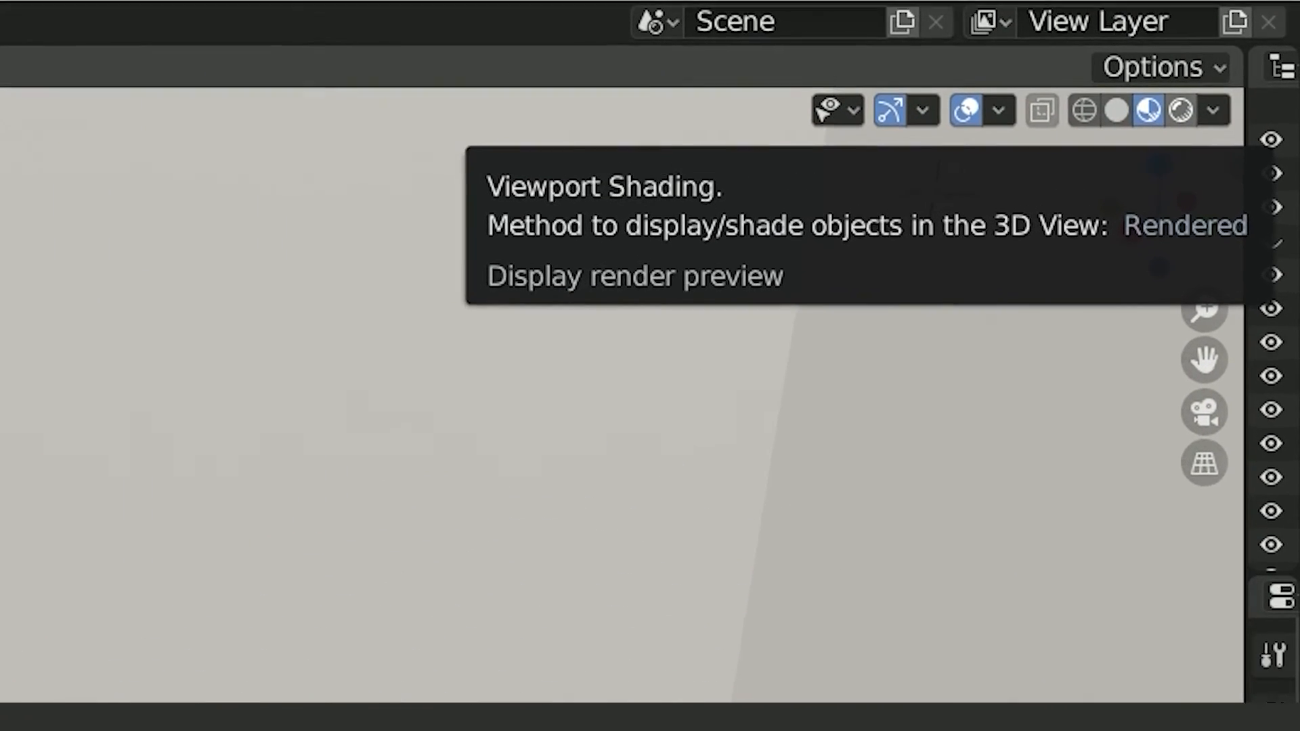
Switch the viewport to rendered shading, then material-preview shading
click(1177, 118)
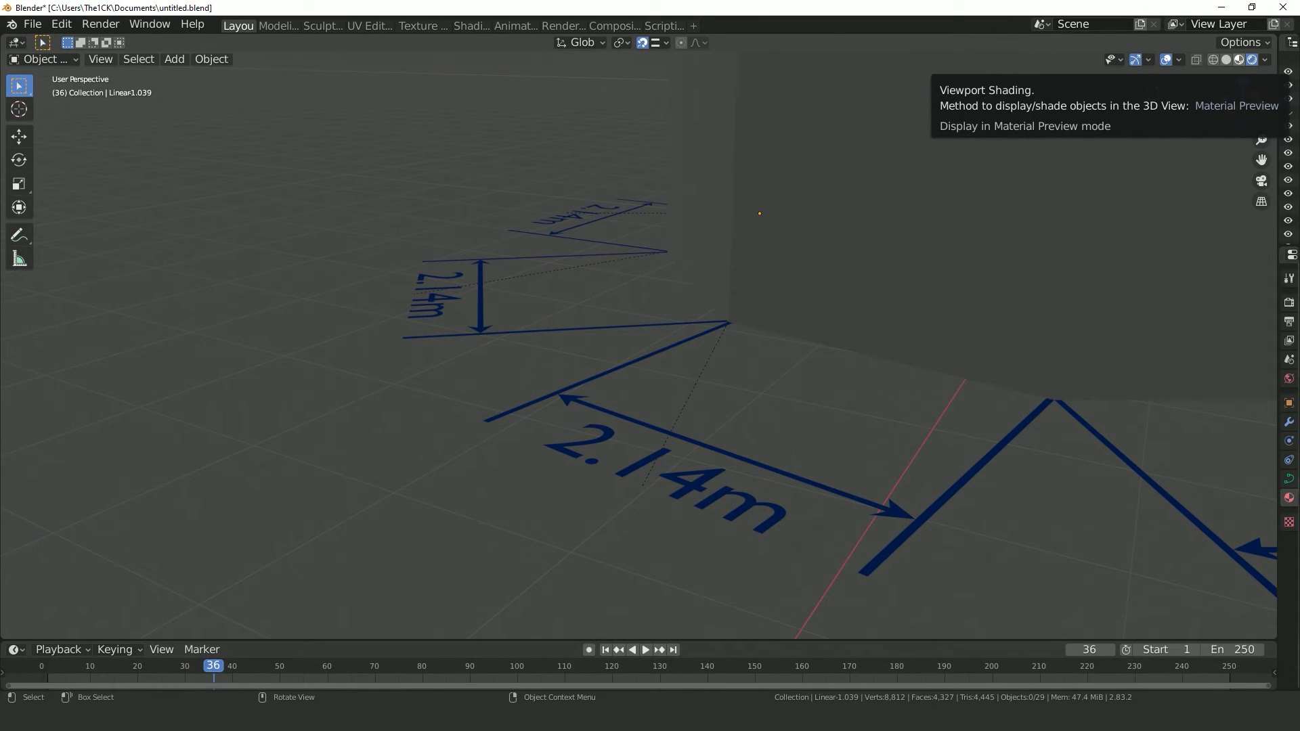
click(1247, 61)
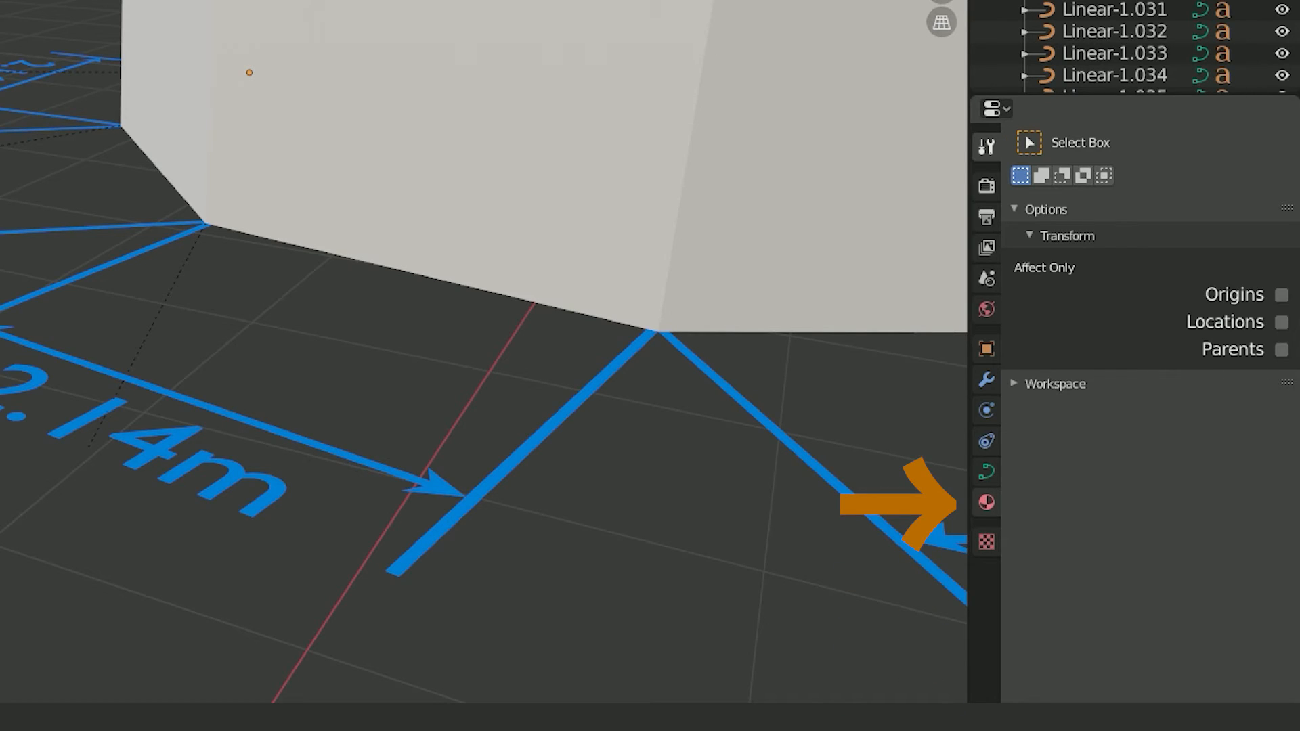
mouse_move(986, 502)
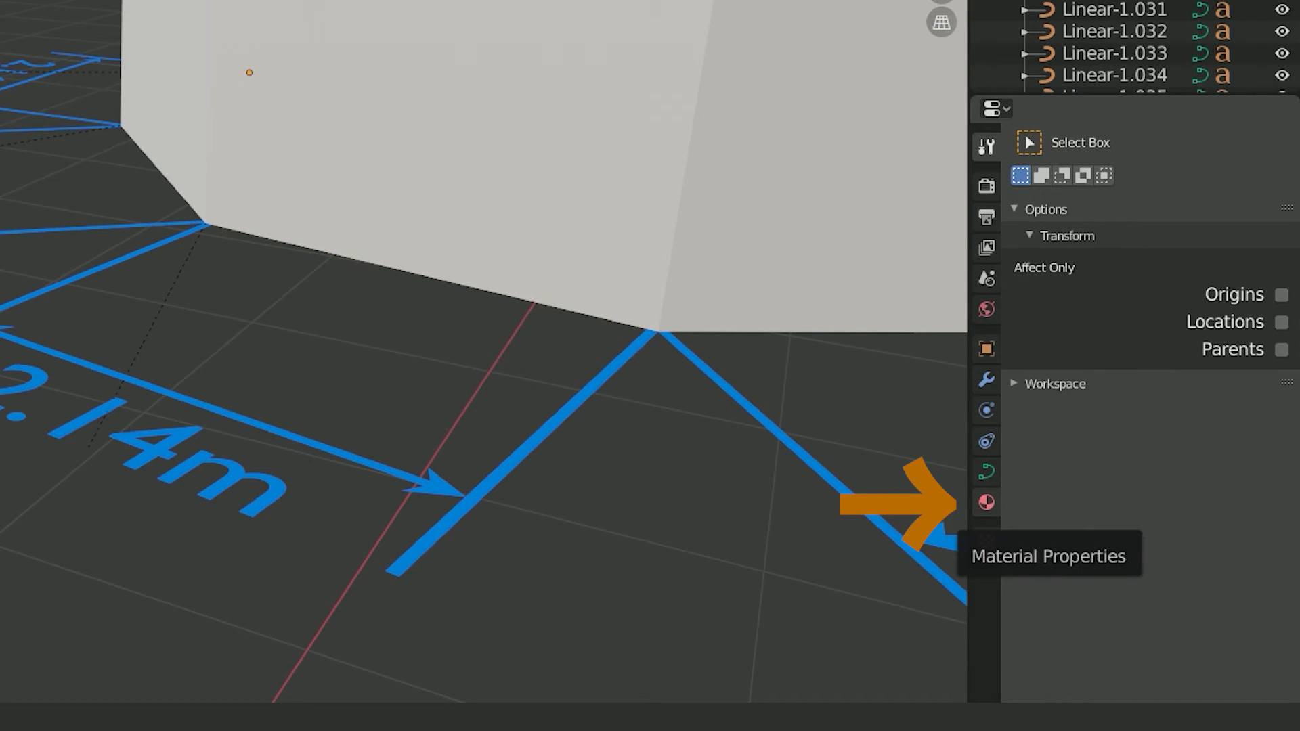
Try a different base colour on the Dimension_Red material, ending back on blue
click(986, 502)
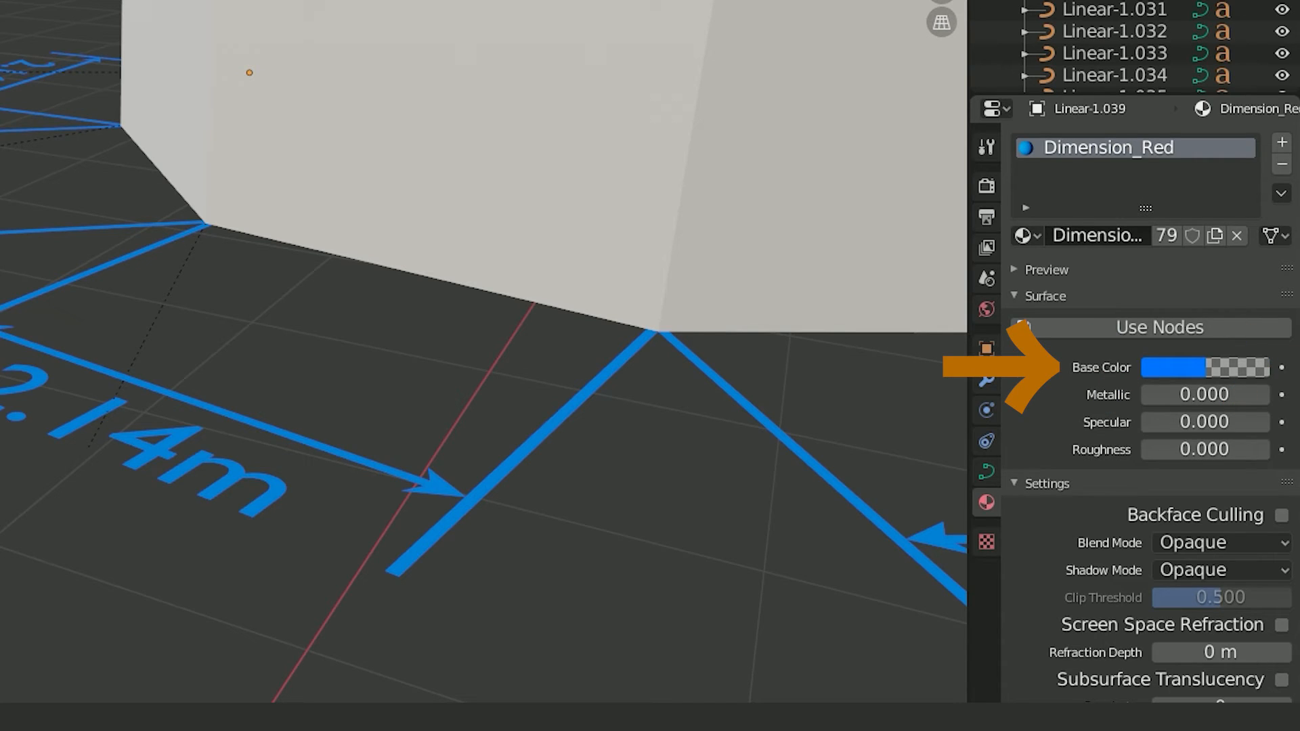
click(1172, 367)
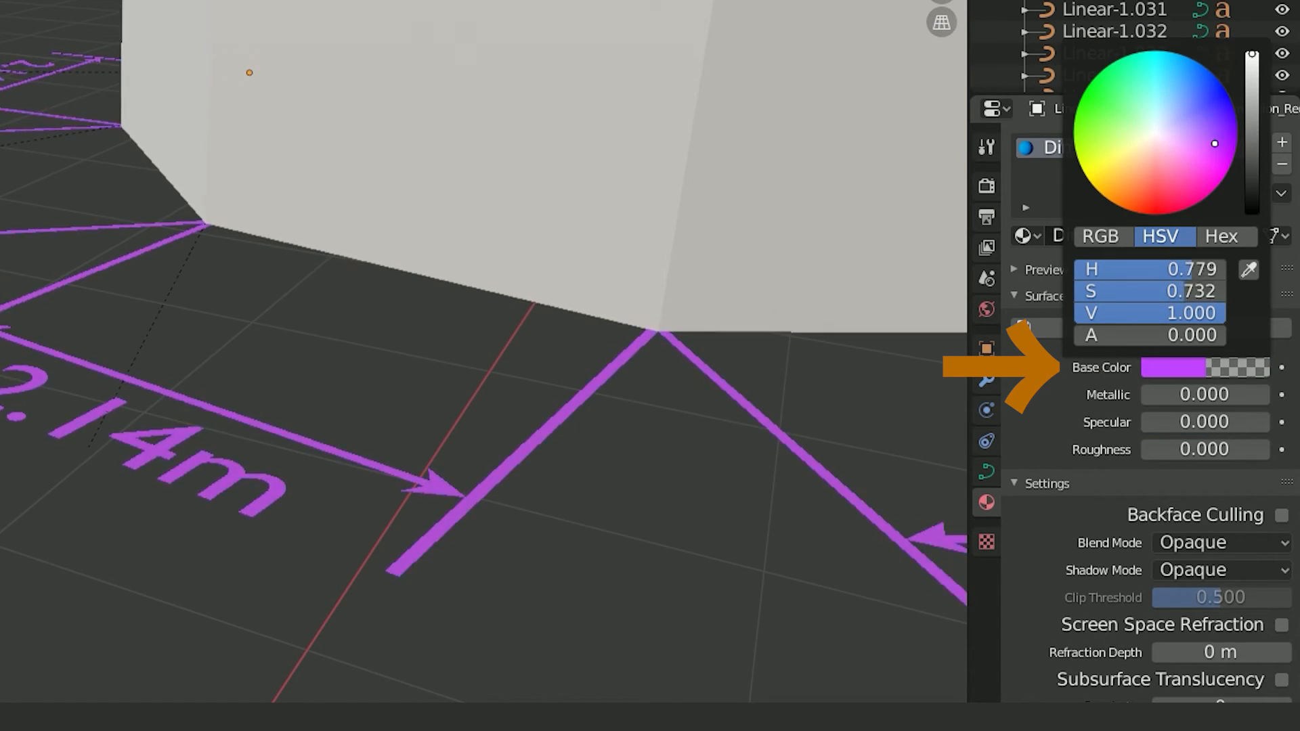
click(1140, 53)
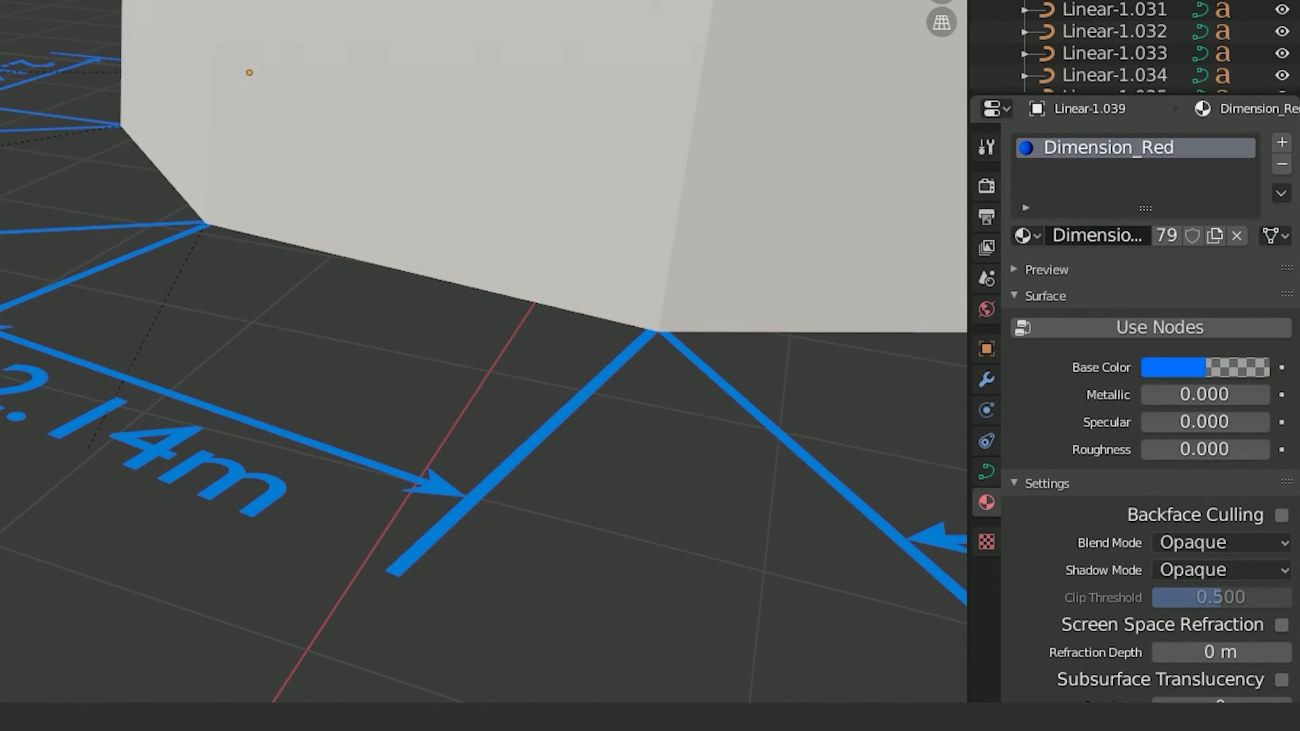
click(174, 59)
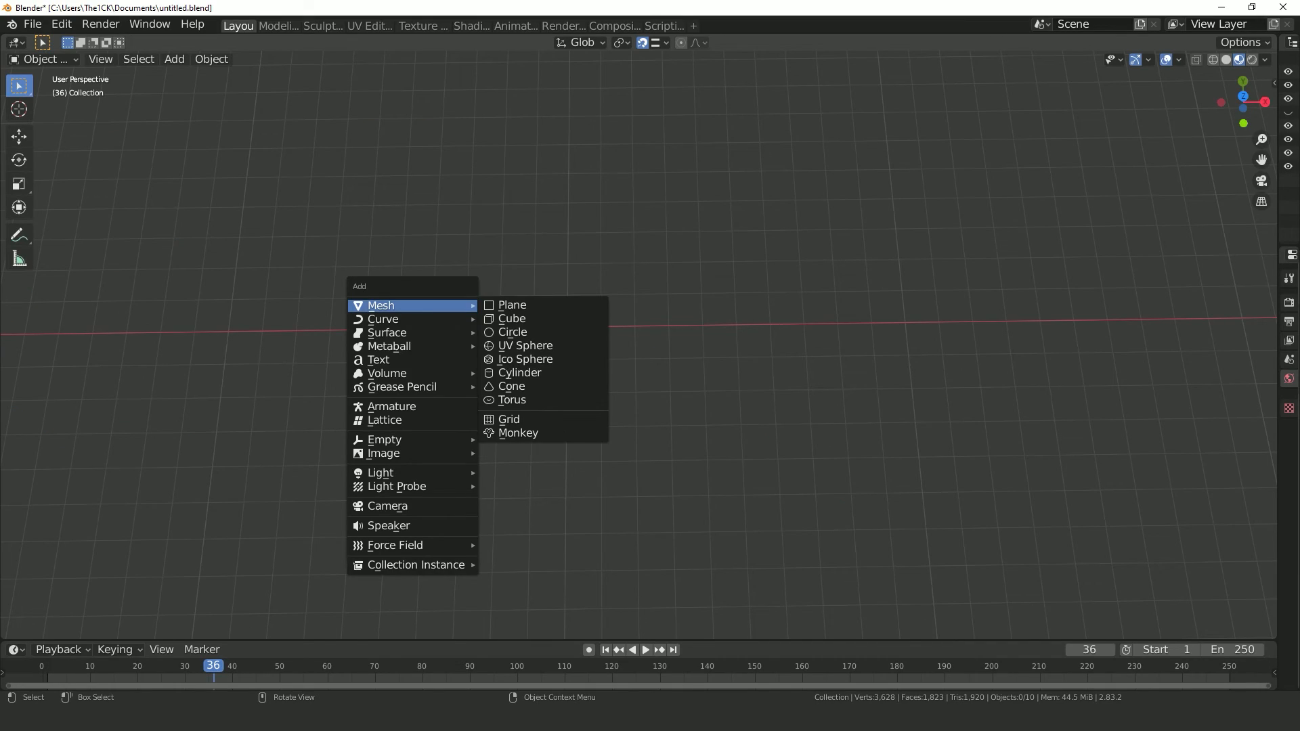
Add a nine-sided cylinder (radius 3.13 m, depth 2 m) and raise it onto the grid
click(520, 373)
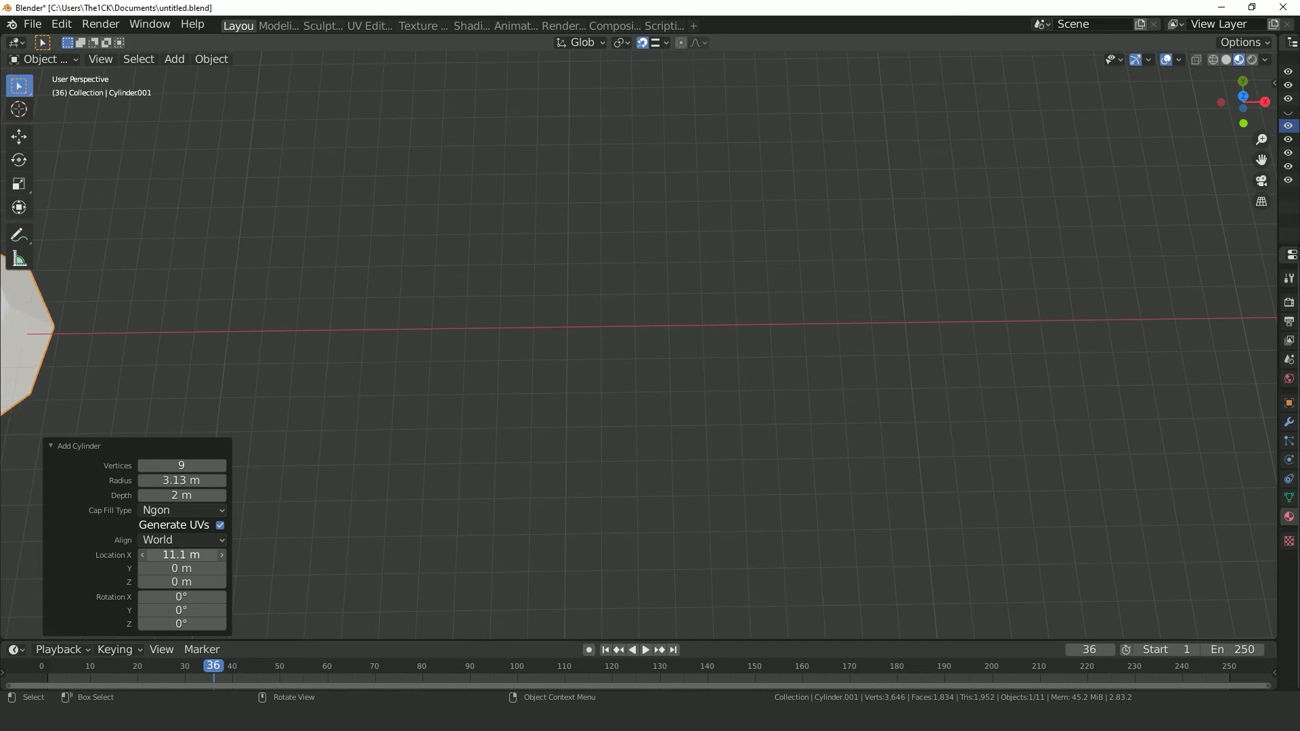
drag(181, 554, 248, 553)
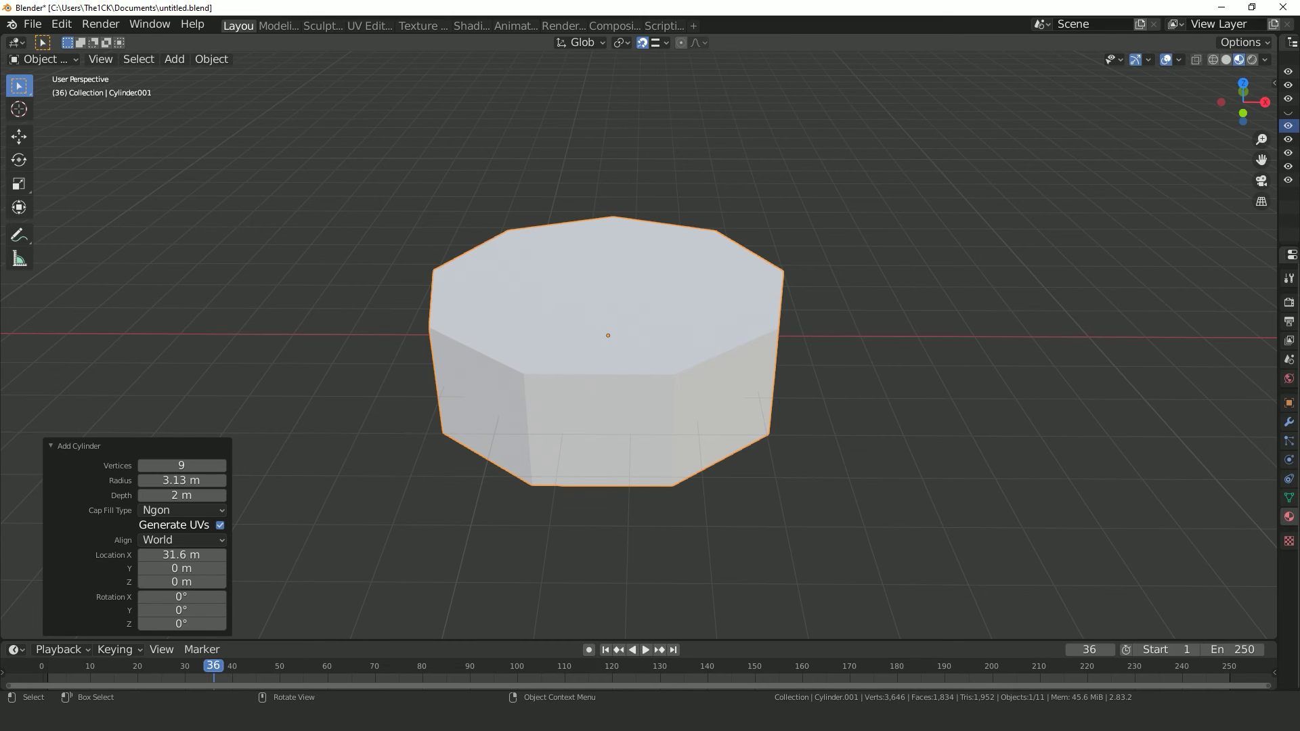
key(g)
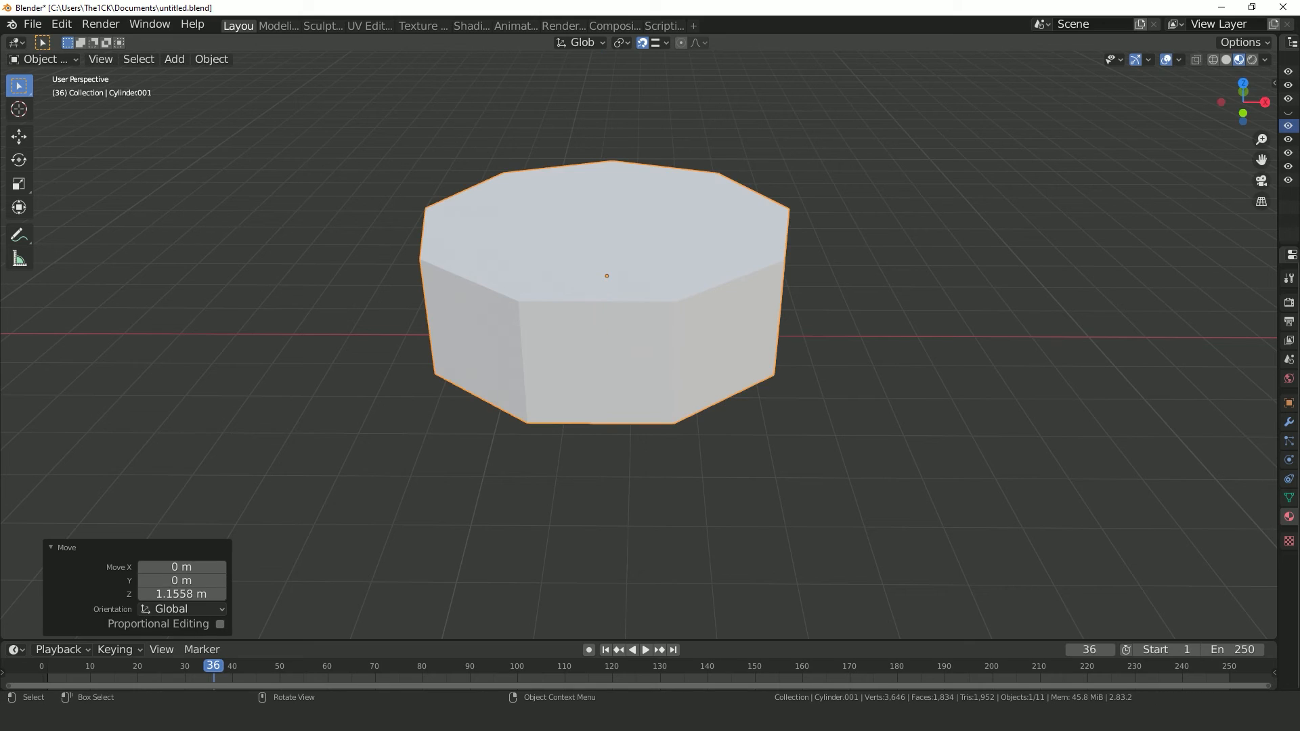
key(Tab)
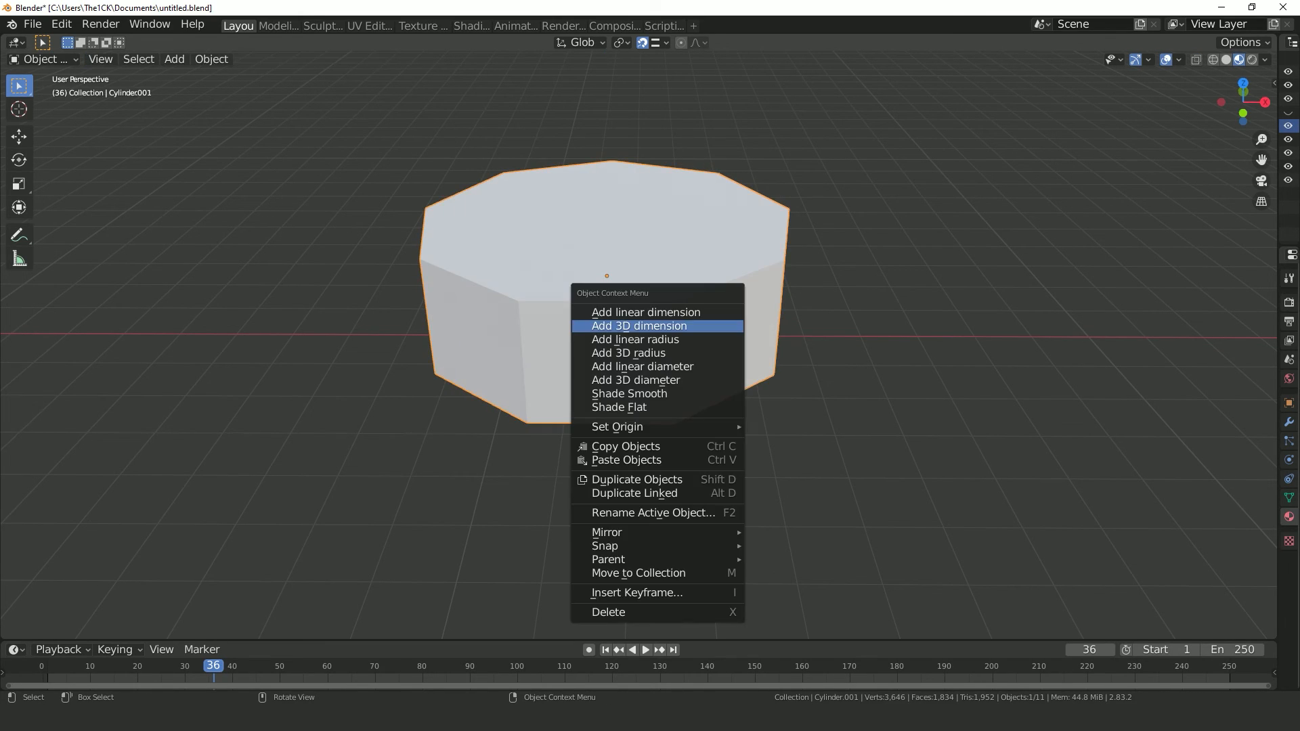
Add a 2.14m 3D dimension to a cylinder base edge and adjust its text depth
click(641, 326)
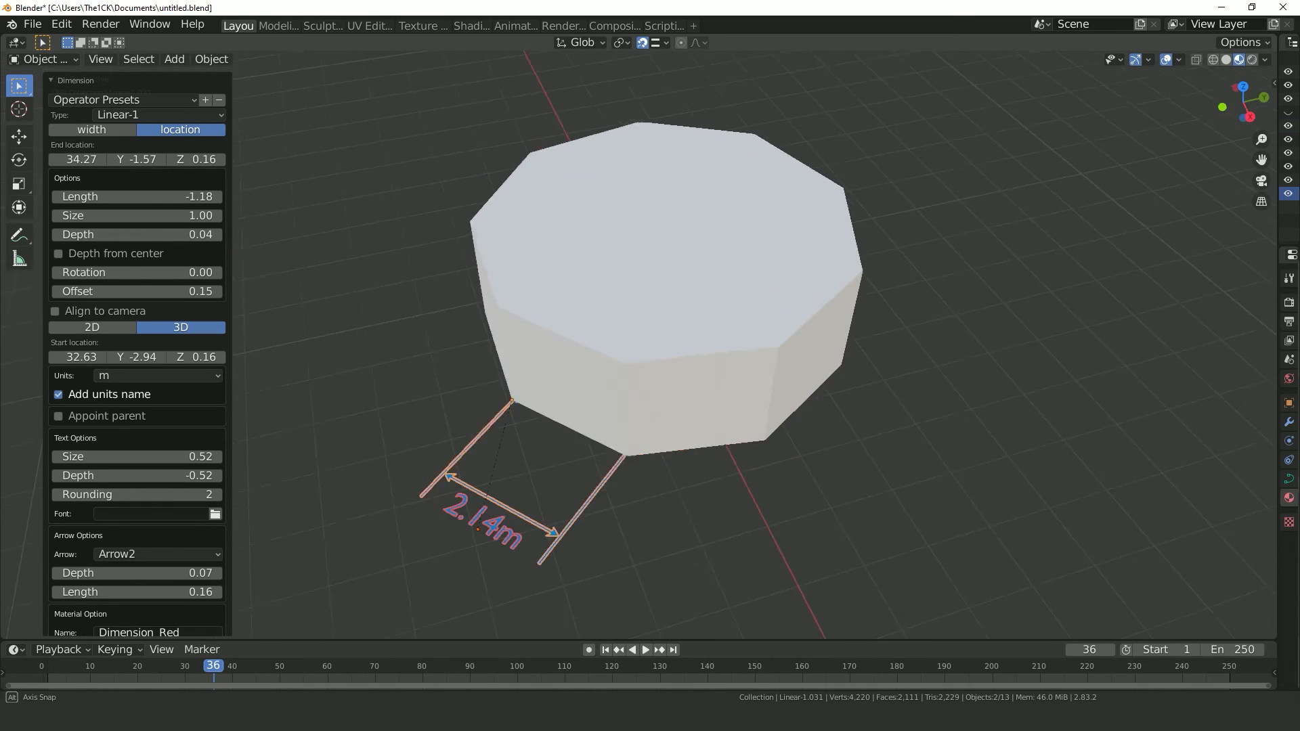
key(Tab)
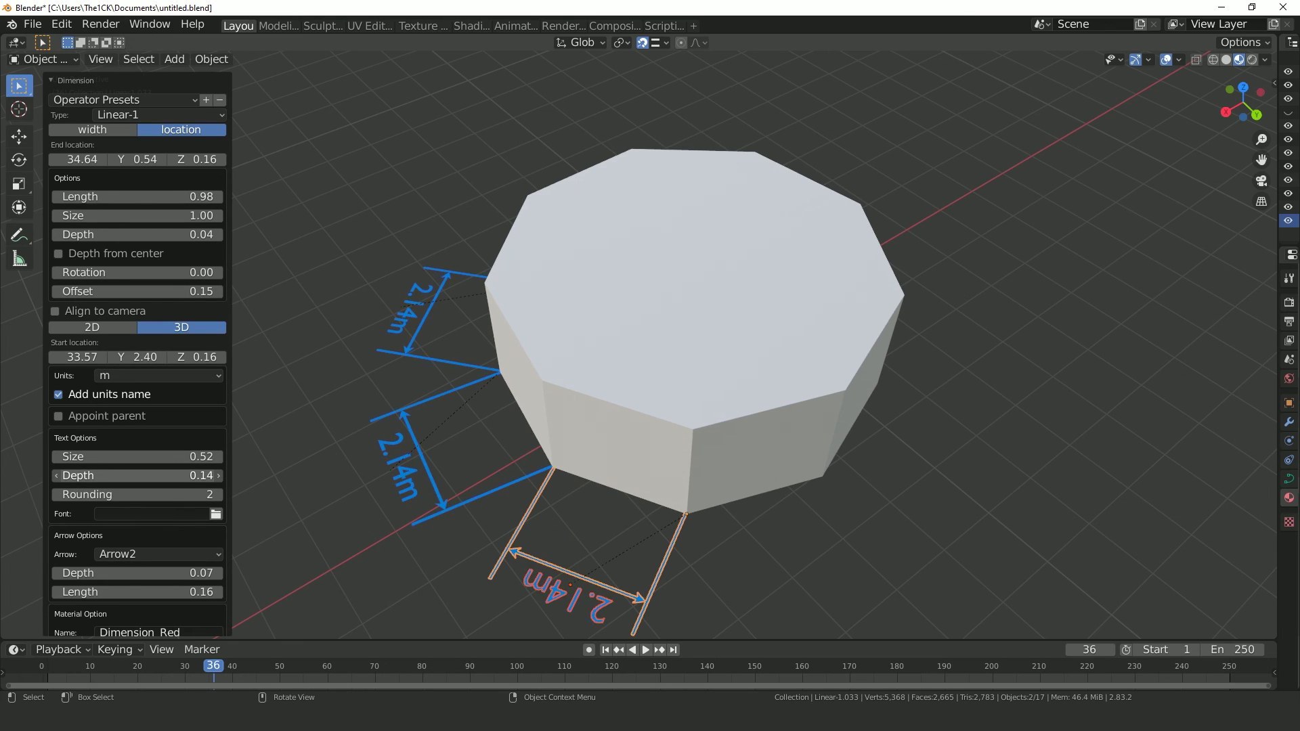
drag(137, 476, 208, 475)
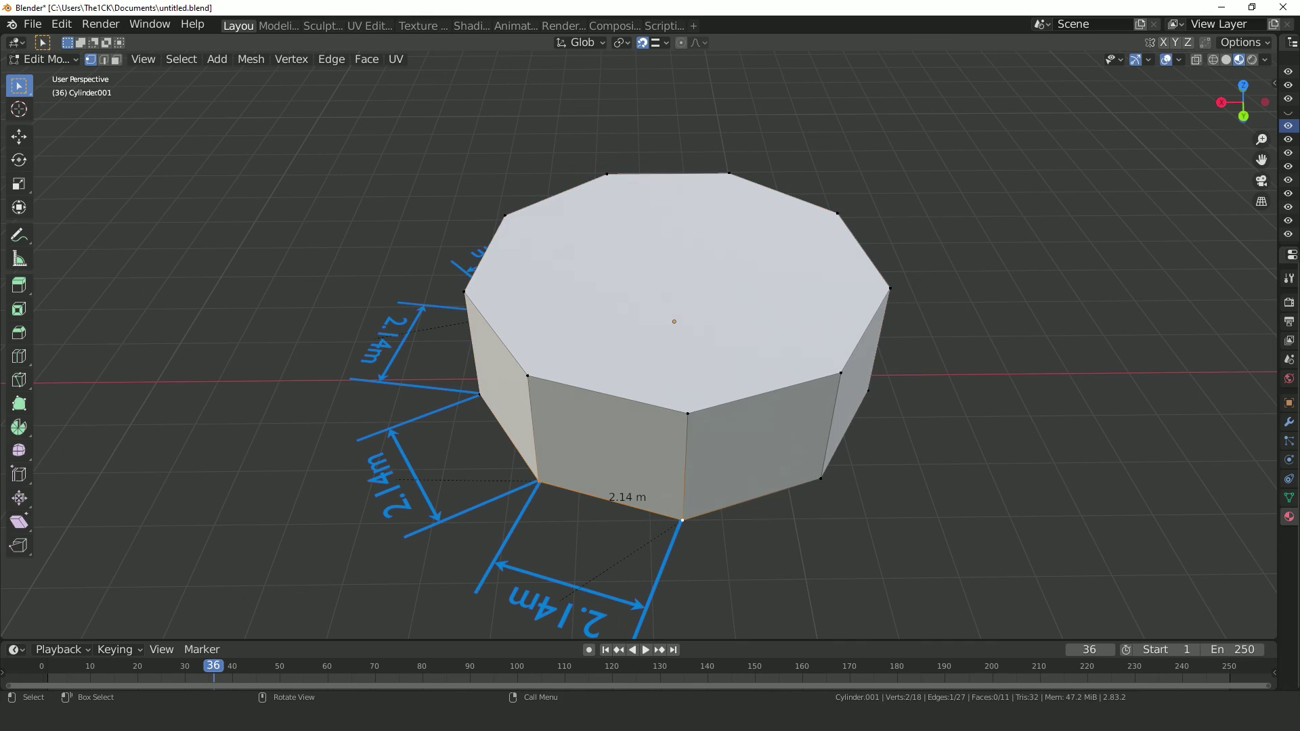
Toggle out of and back into Edit Mode to check a base edge measures 2.14 m
key(Tab)
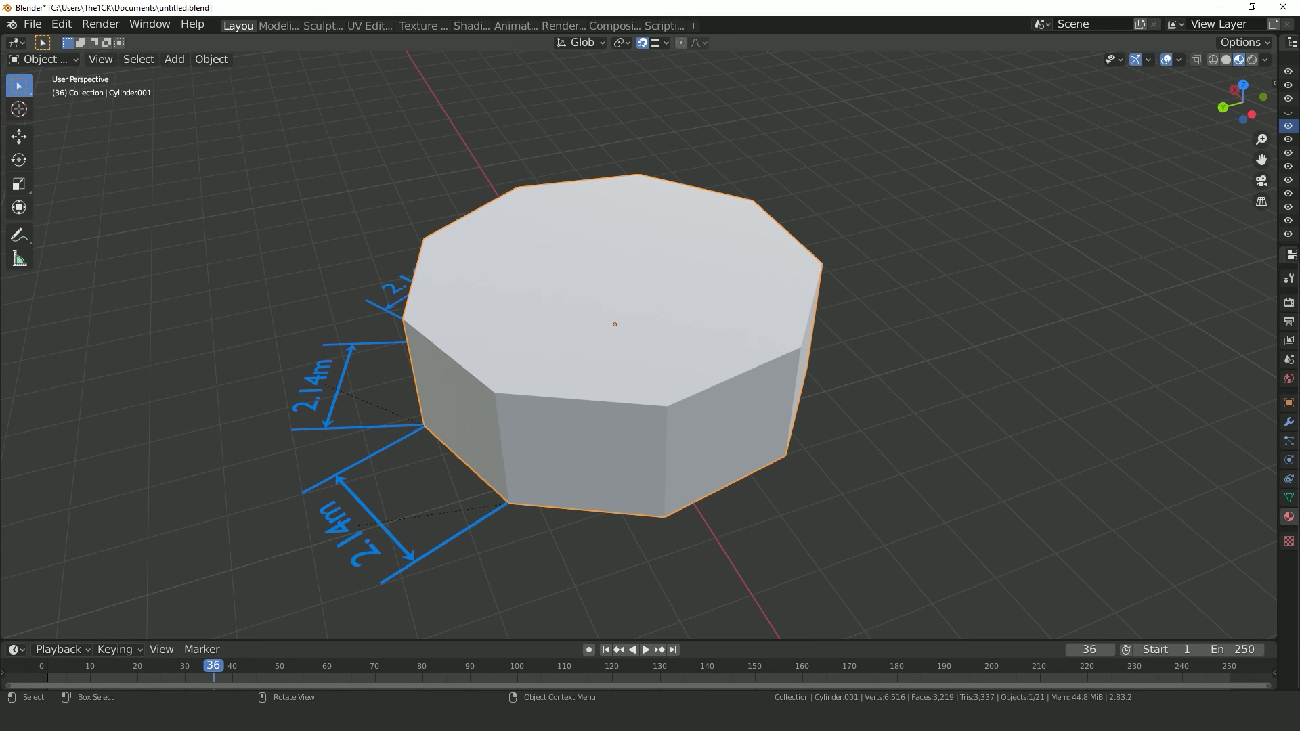
key(Tab)
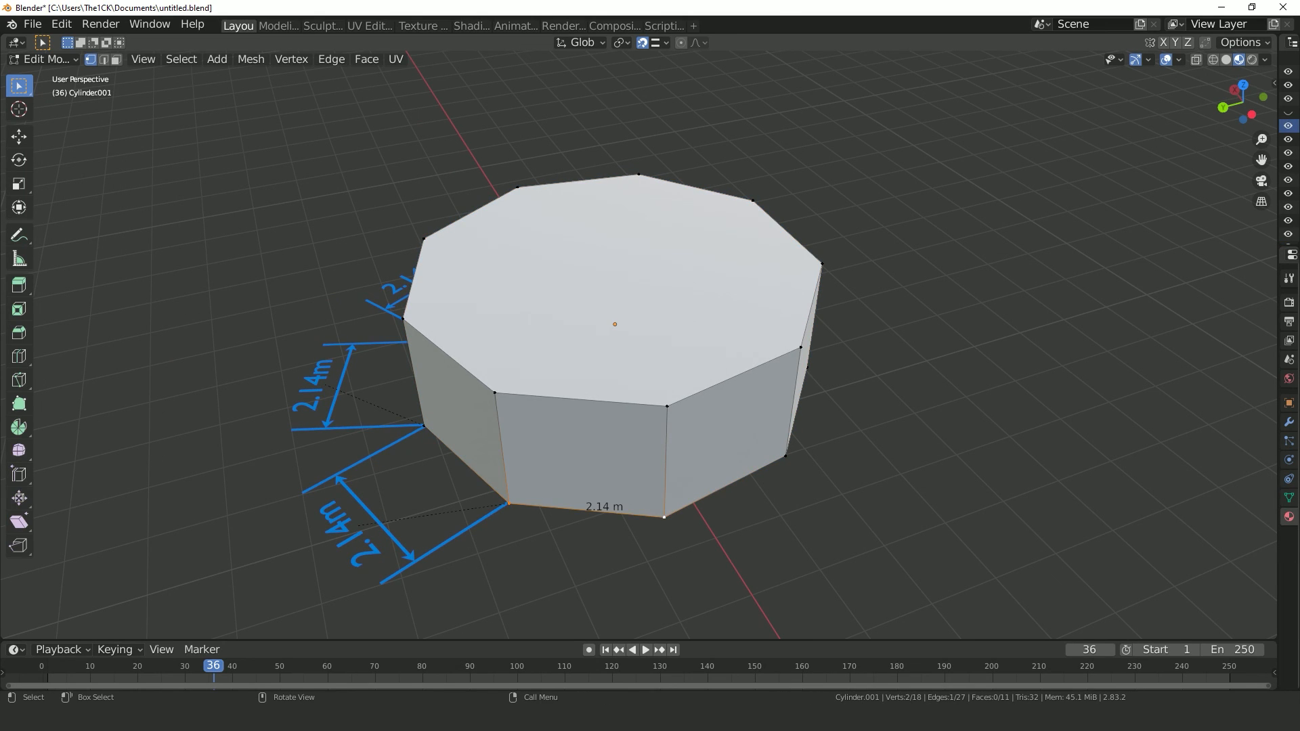